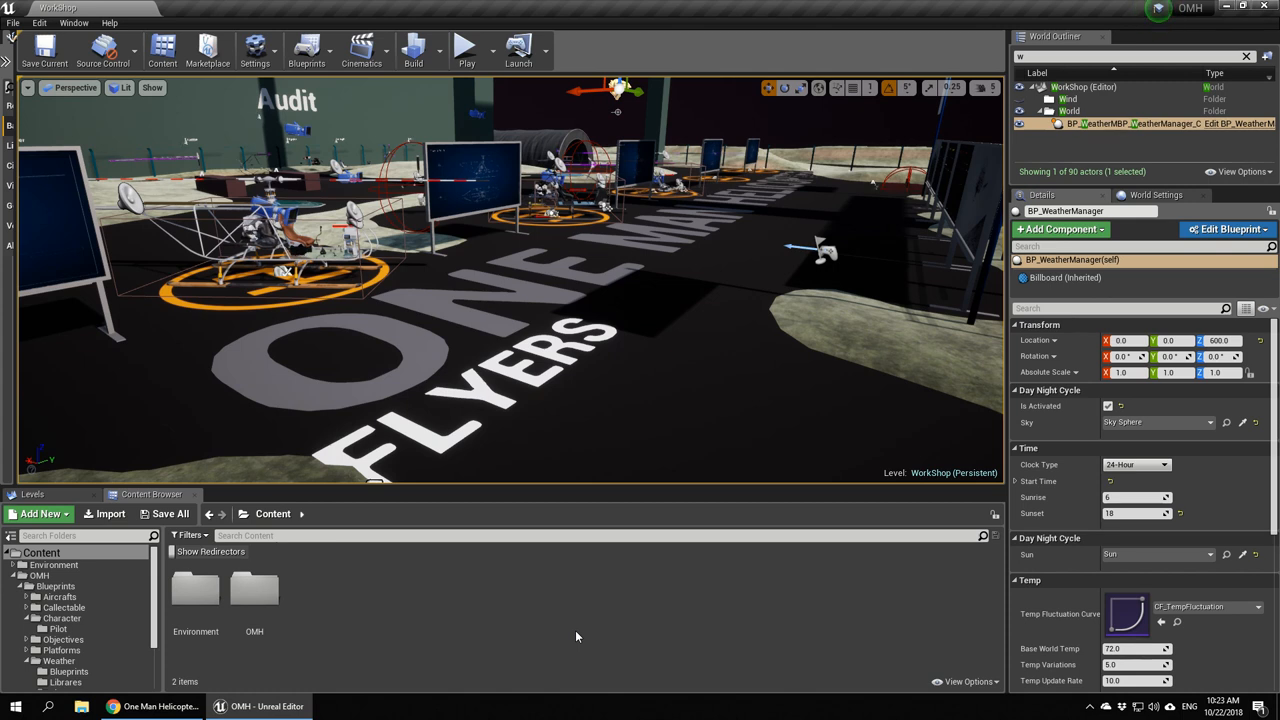
{"action": "mouse_move", "coordinate": [544, 636]}
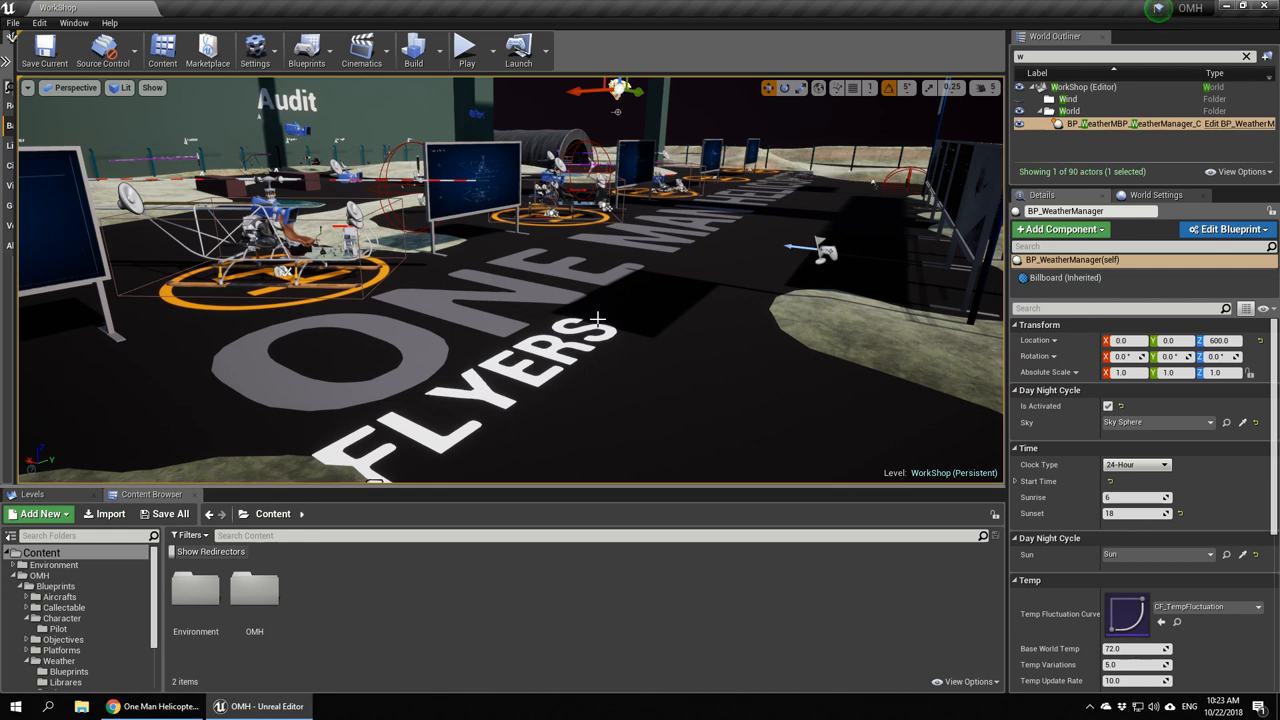
Scroll the One Man Helicopter page to the Updates & Changelog section and highlight the cleaned-assets line
{"action": "left_click", "coordinate": [136, 704]}
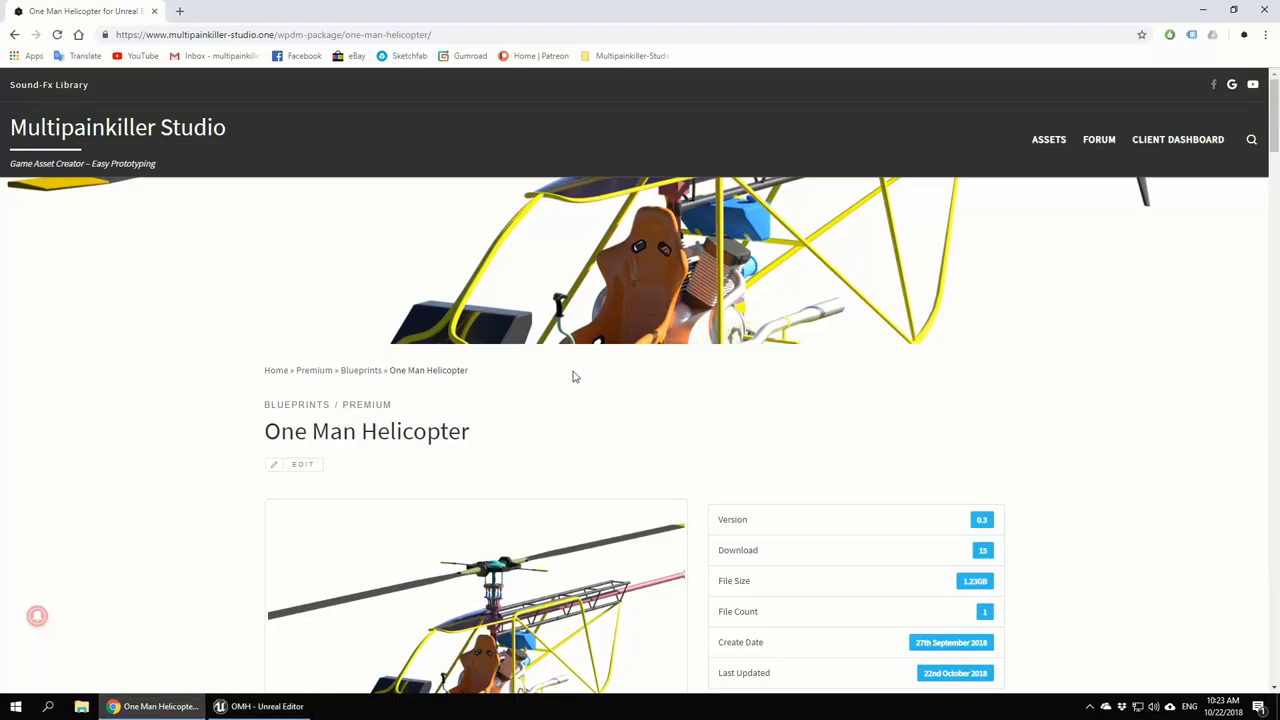
{"action": "scroll", "scroll_direction": "down", "scroll_amount": 3}
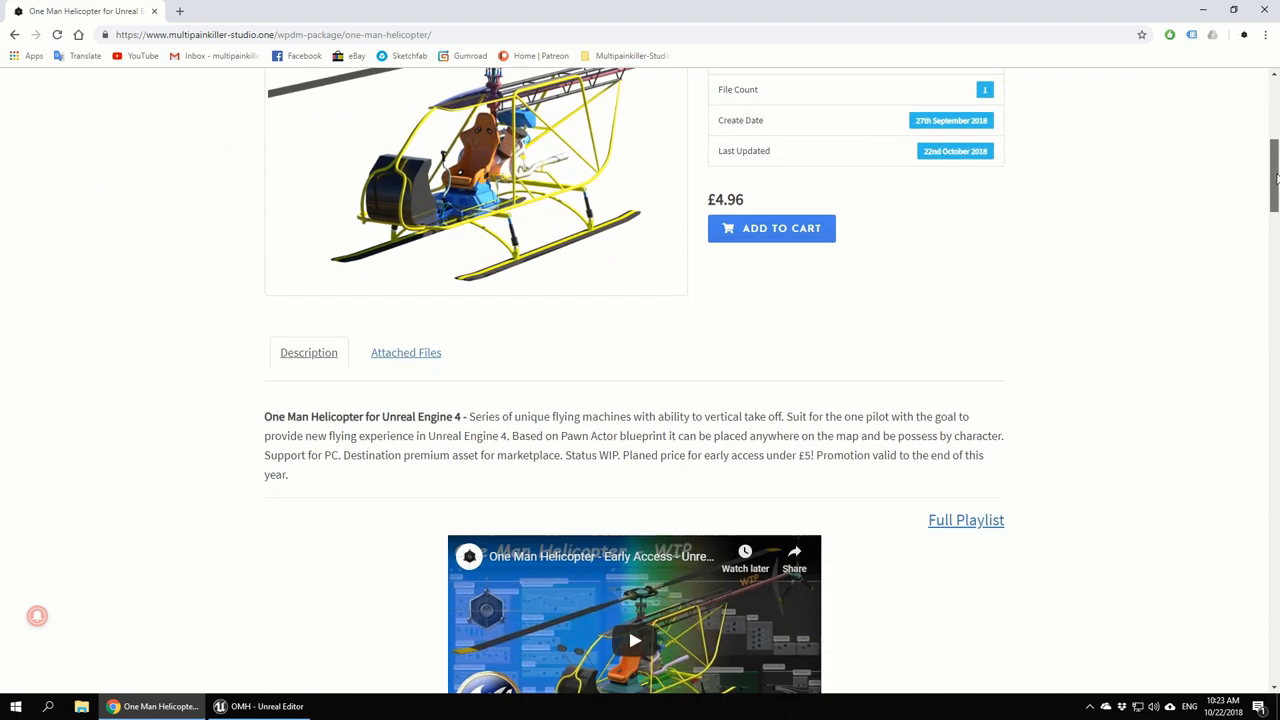
{"action": "scroll", "scroll_direction": "down", "scroll_amount": 3}
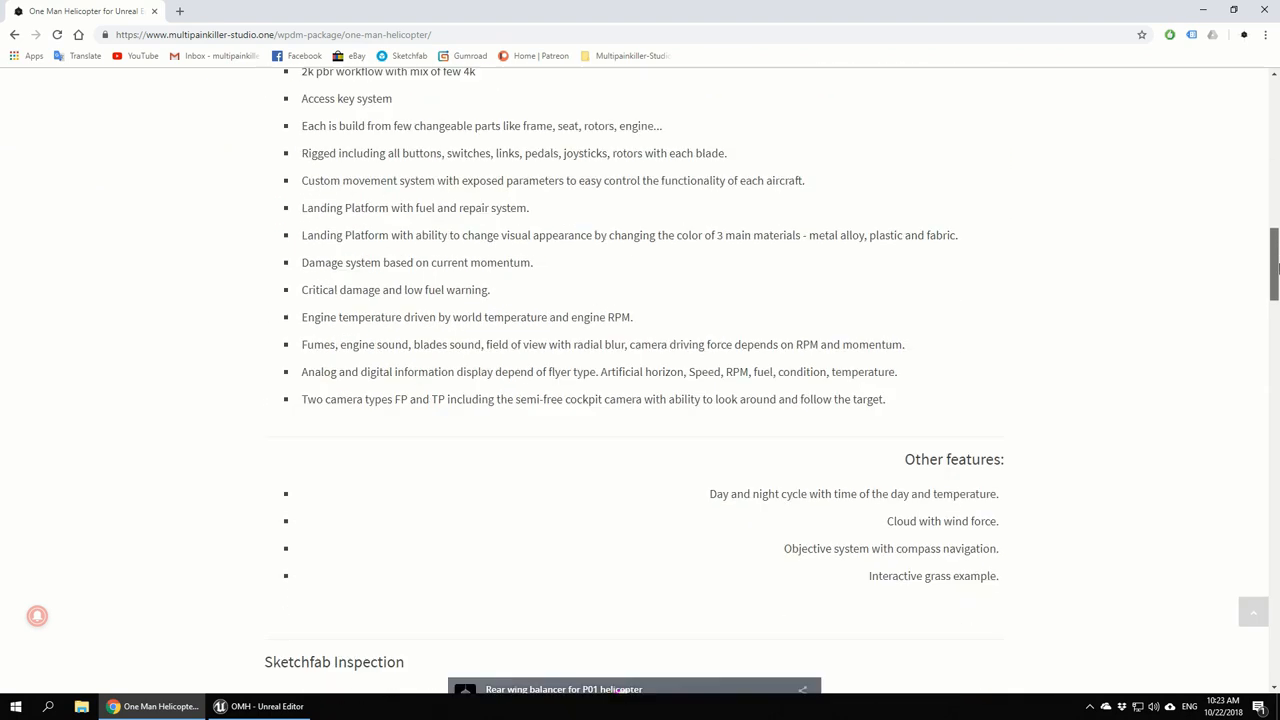
{"action": "scroll", "scroll_direction": "down", "scroll_amount": 3}
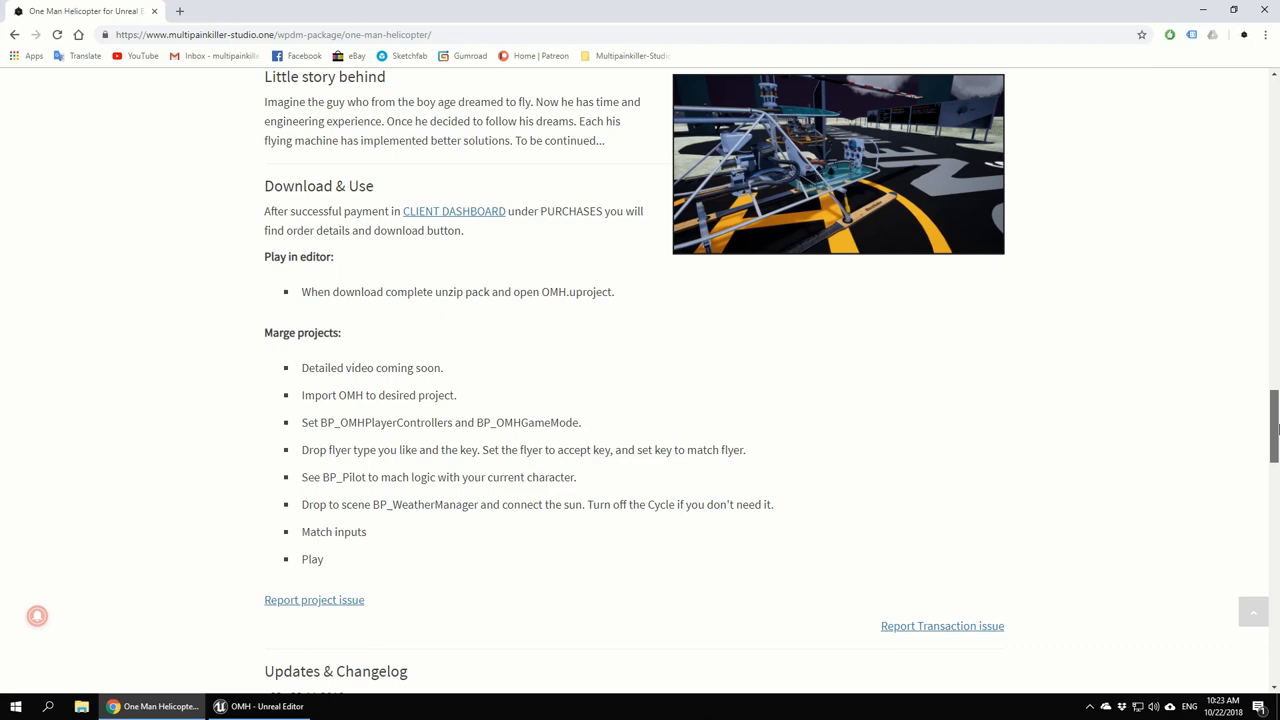
{"action": "scroll", "scroll_direction": "down", "scroll_amount": 3}
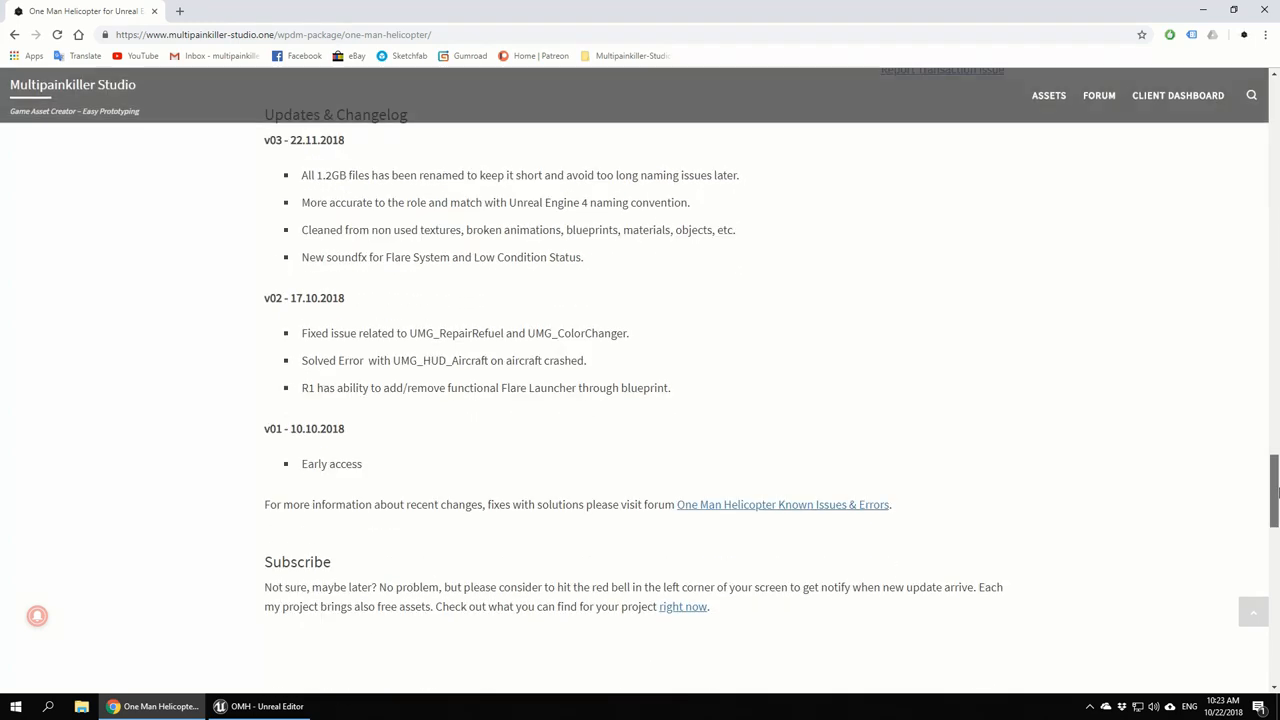
{"action": "scroll", "scroll_direction": "up", "scroll_amount": 3}
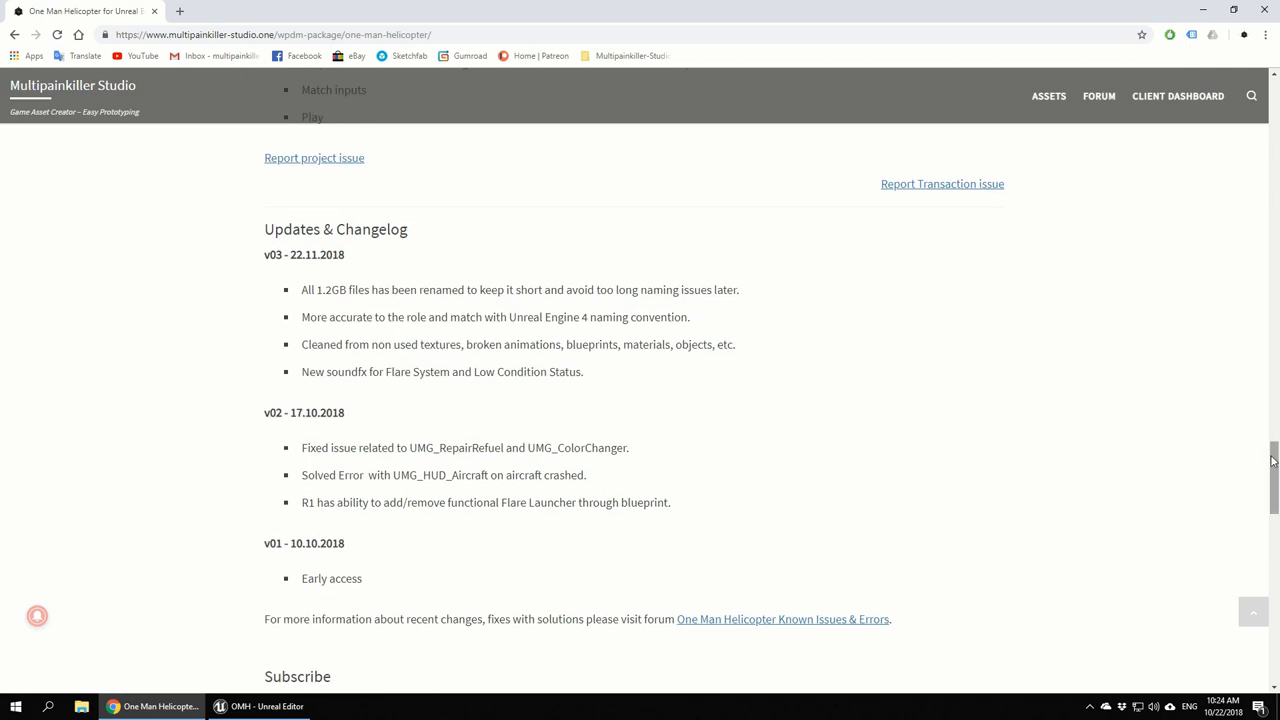
{"action": "mouse_move", "coordinate": [512, 292]}
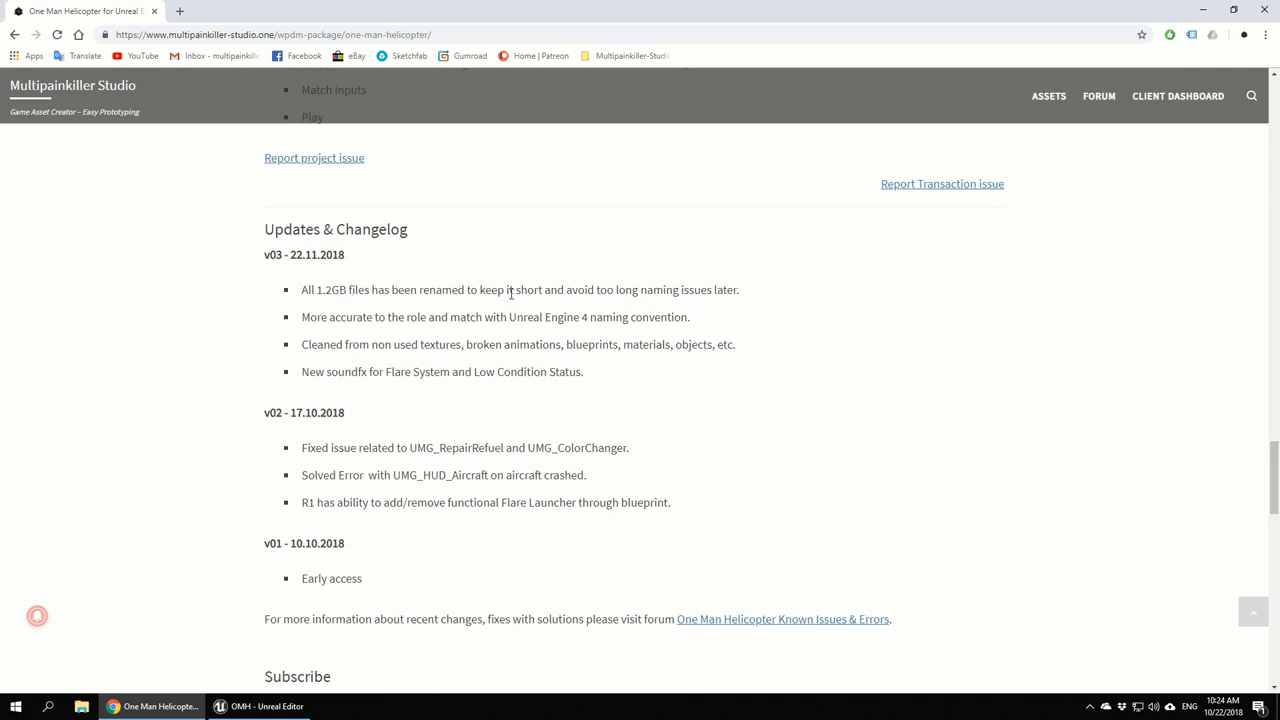
{"action": "mouse_move", "coordinate": [388, 308]}
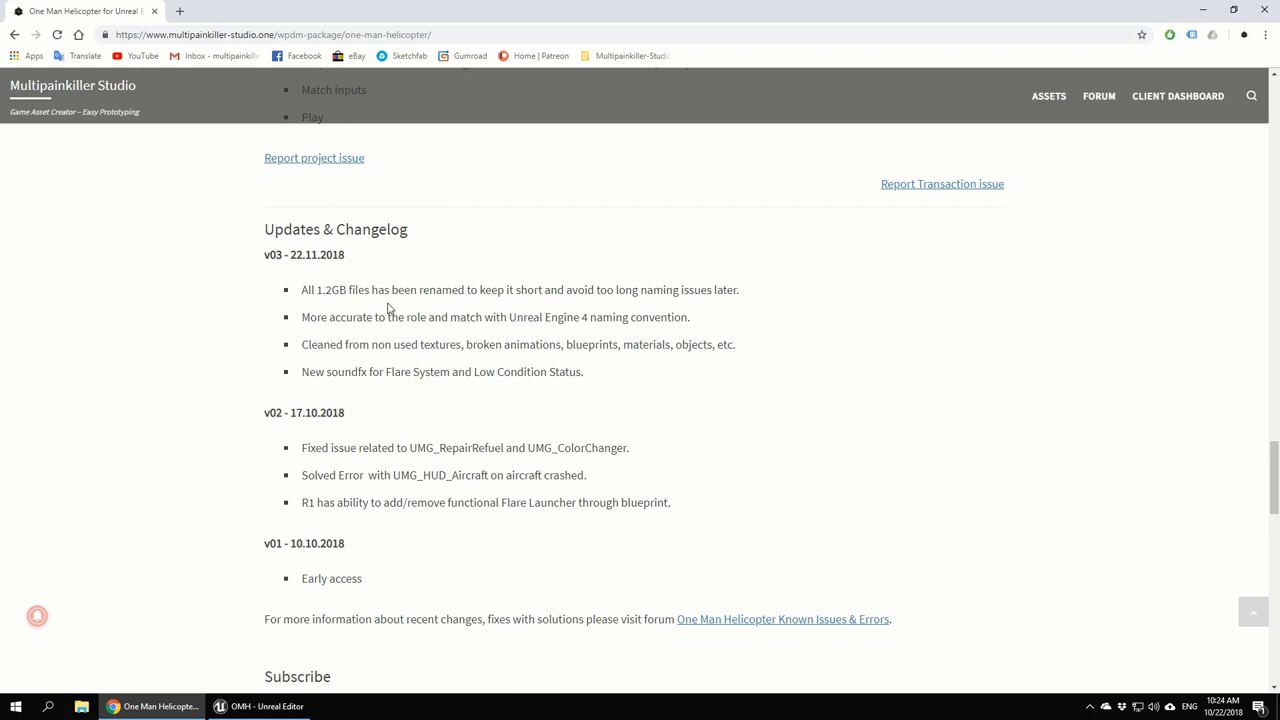
{"action": "mouse_move", "coordinate": [394, 336]}
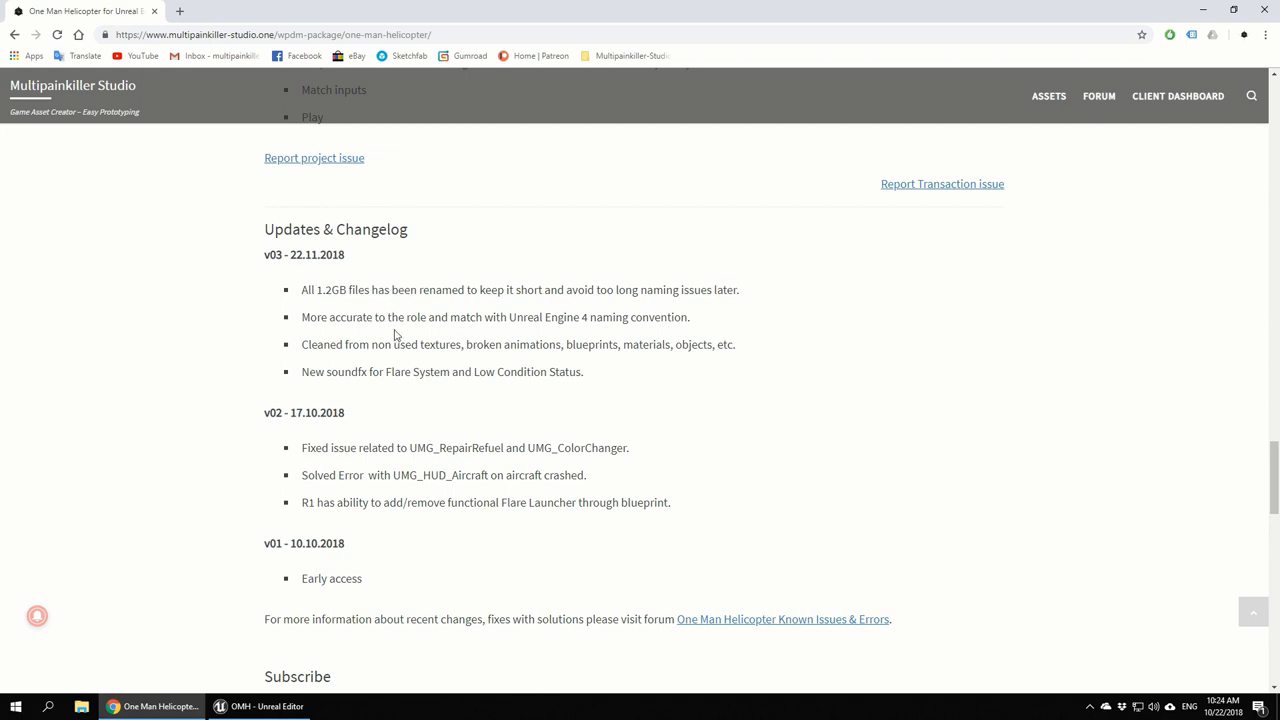
{"action": "mouse_move", "coordinate": [492, 332]}
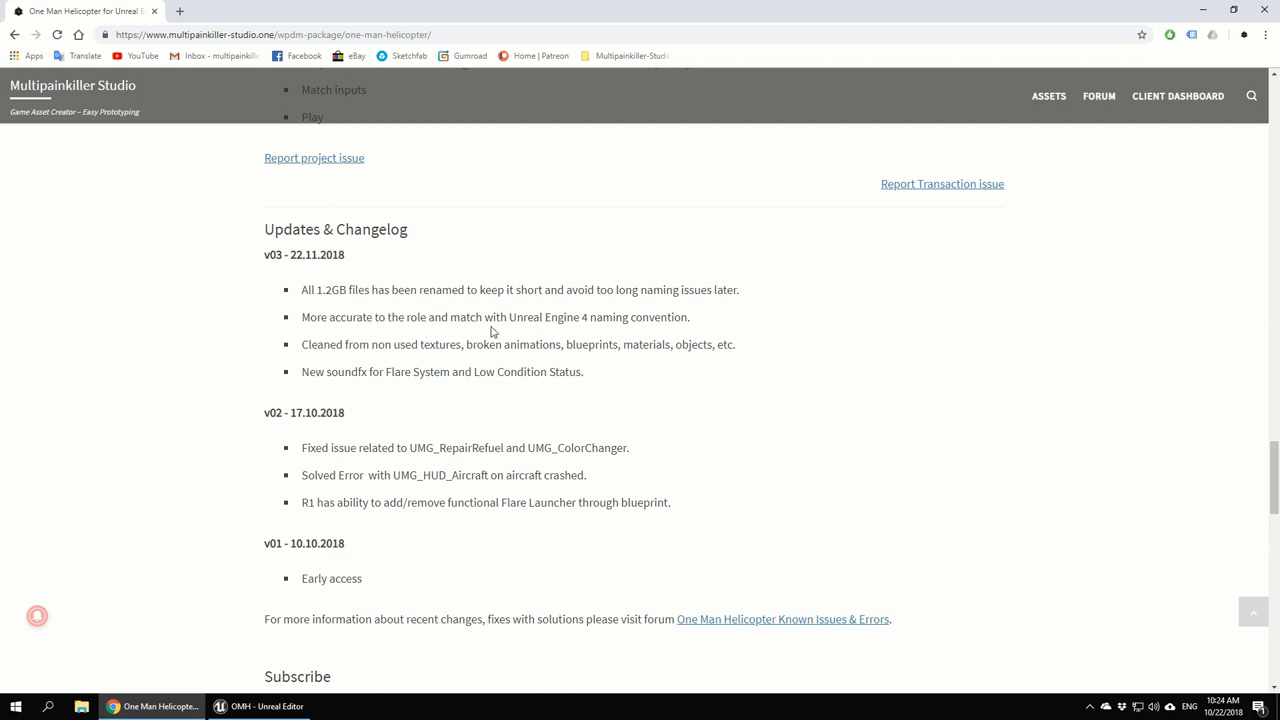
{"action": "mouse_move", "coordinate": [520, 332]}
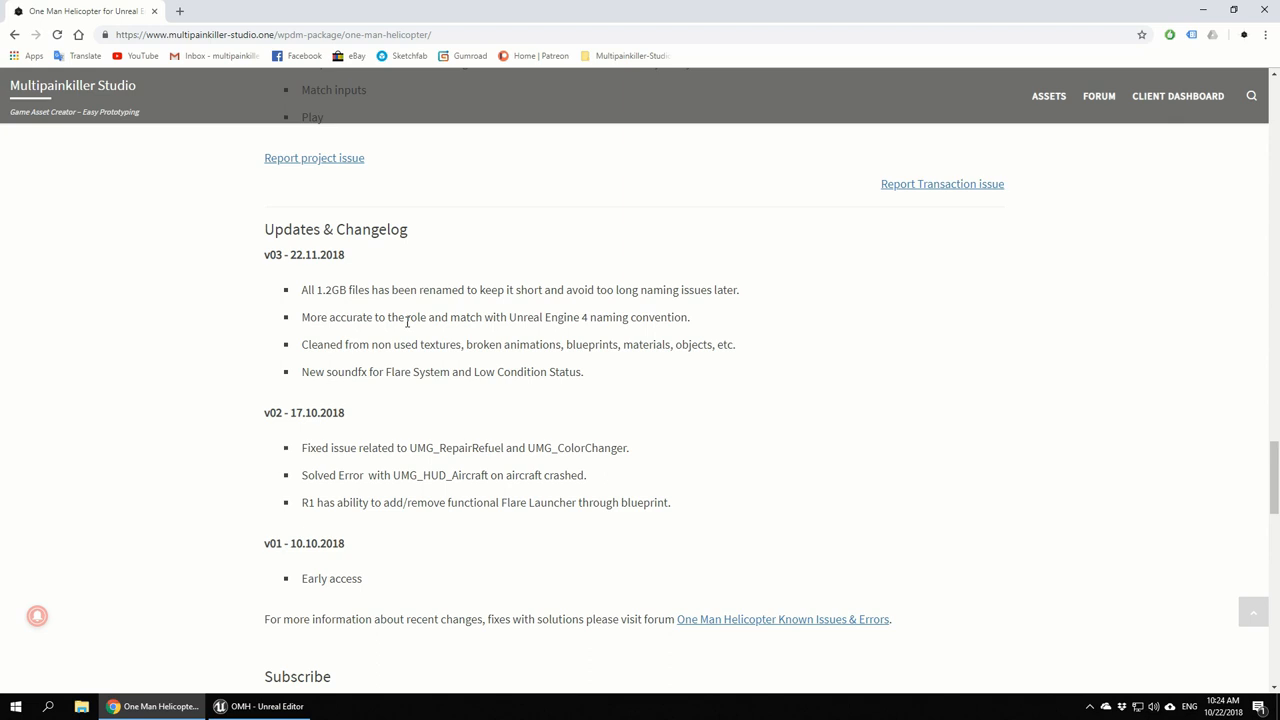
{"action": "mouse_move", "coordinate": [322, 358]}
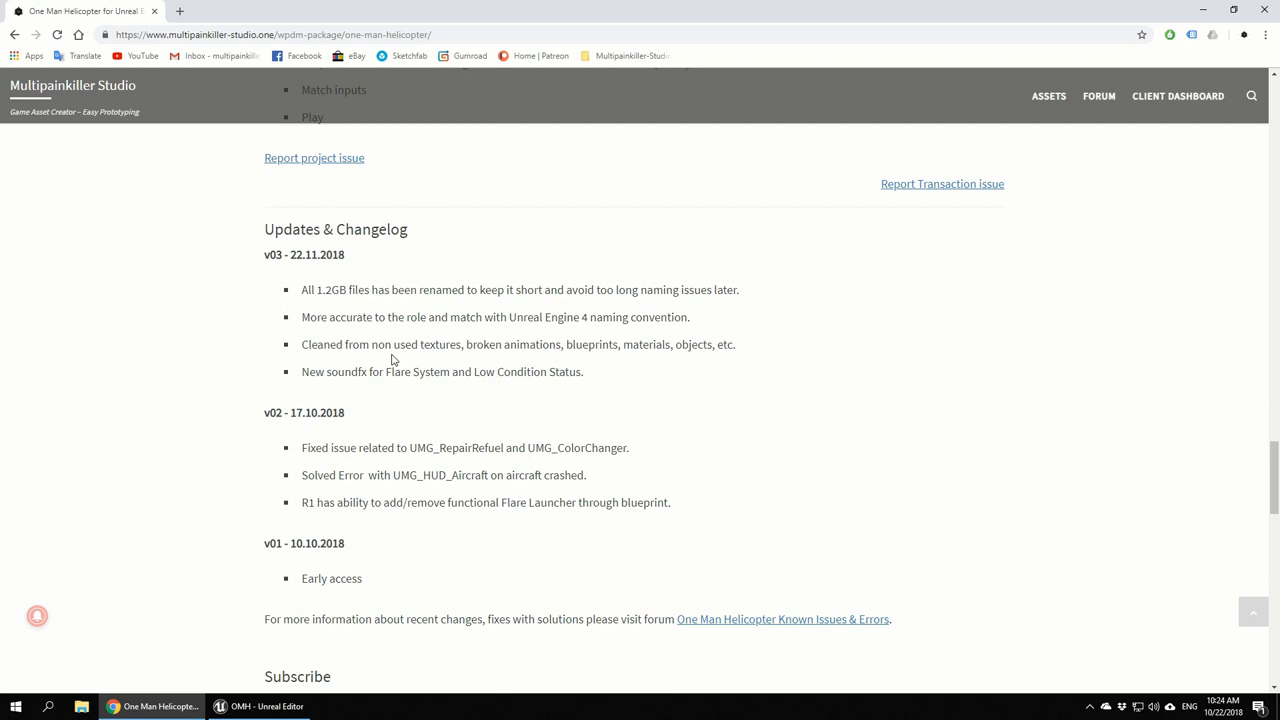
{"action": "mouse_move", "coordinate": [394, 350]}
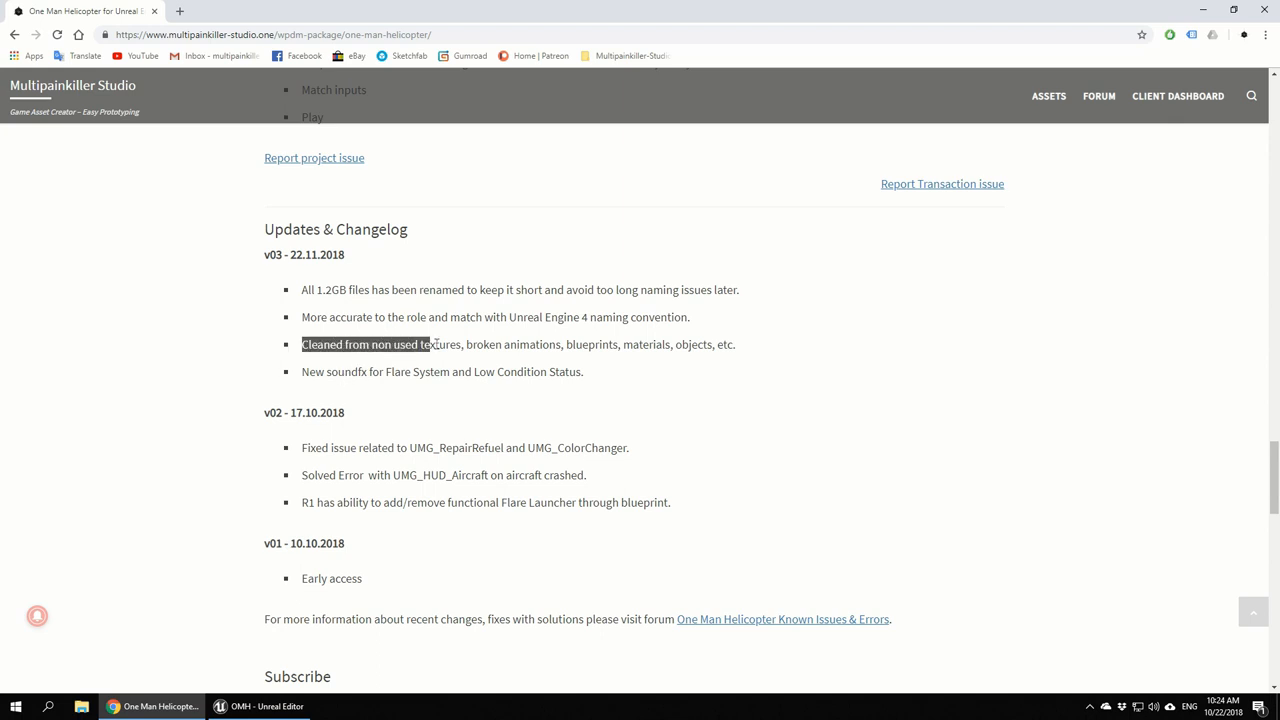
{"action": "left_click_drag", "start_coordinate": [430, 344], "coordinate": [740, 344]}
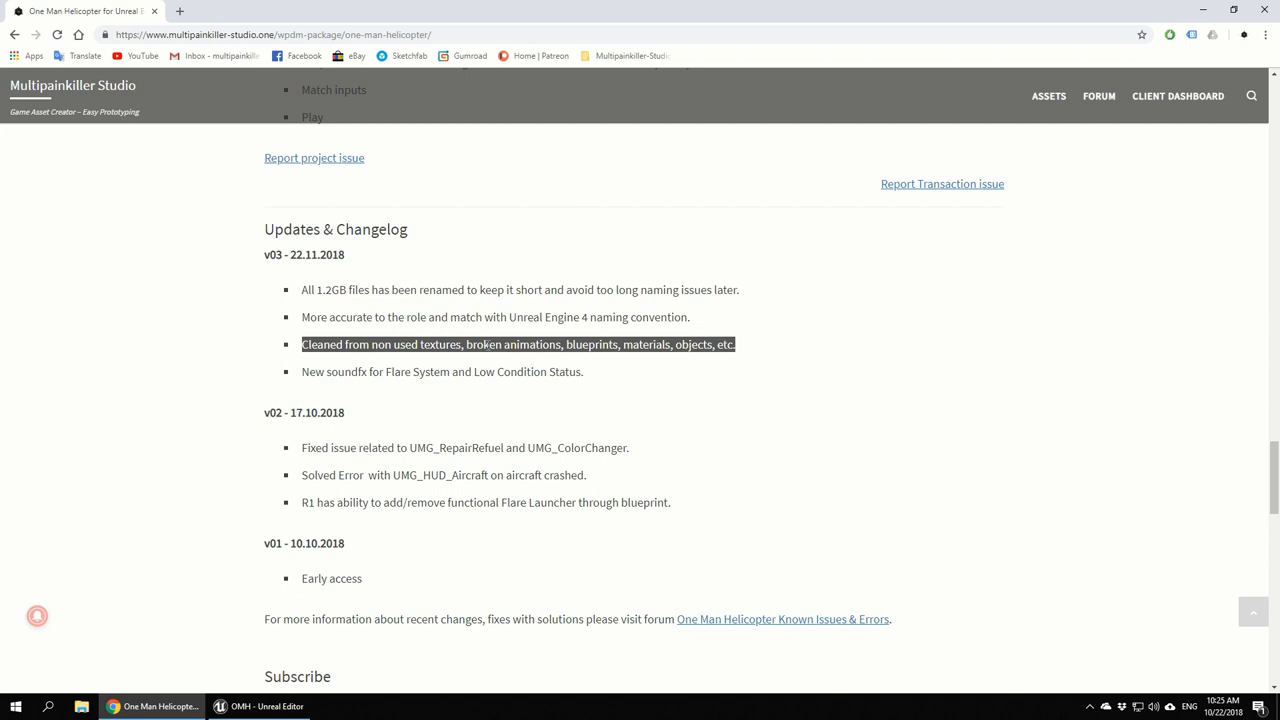
{"action": "left_click", "coordinate": [472, 424]}
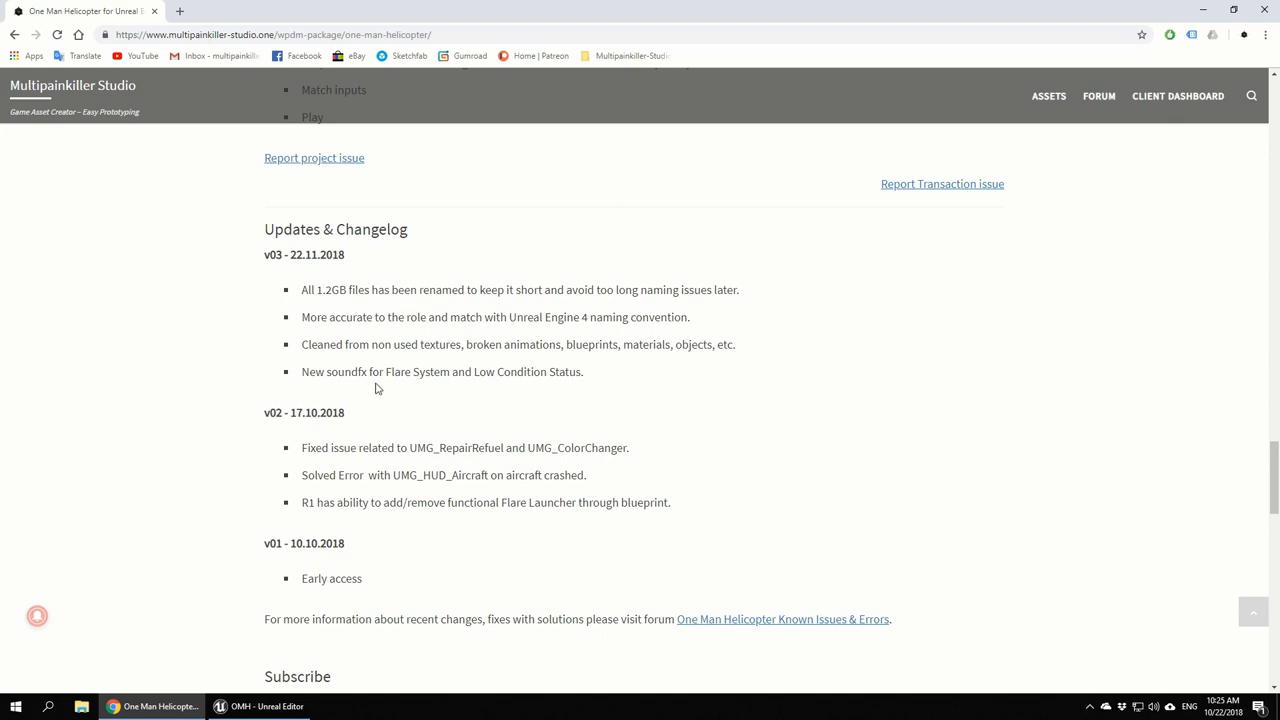
{"action": "mouse_move", "coordinate": [396, 390]}
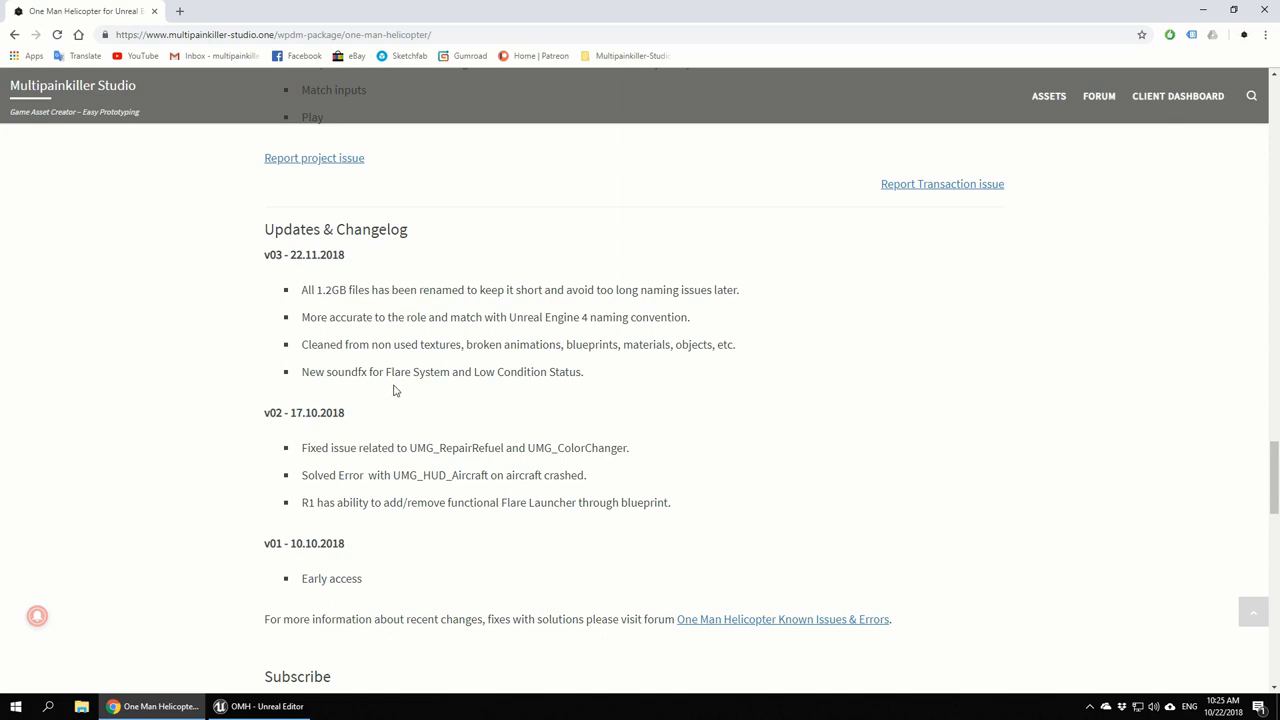
Open the Warnings sound pack page and briefly play then pause its second audio preview
{"action": "scroll", "scroll_direction": "down", "scroll_amount": 3}
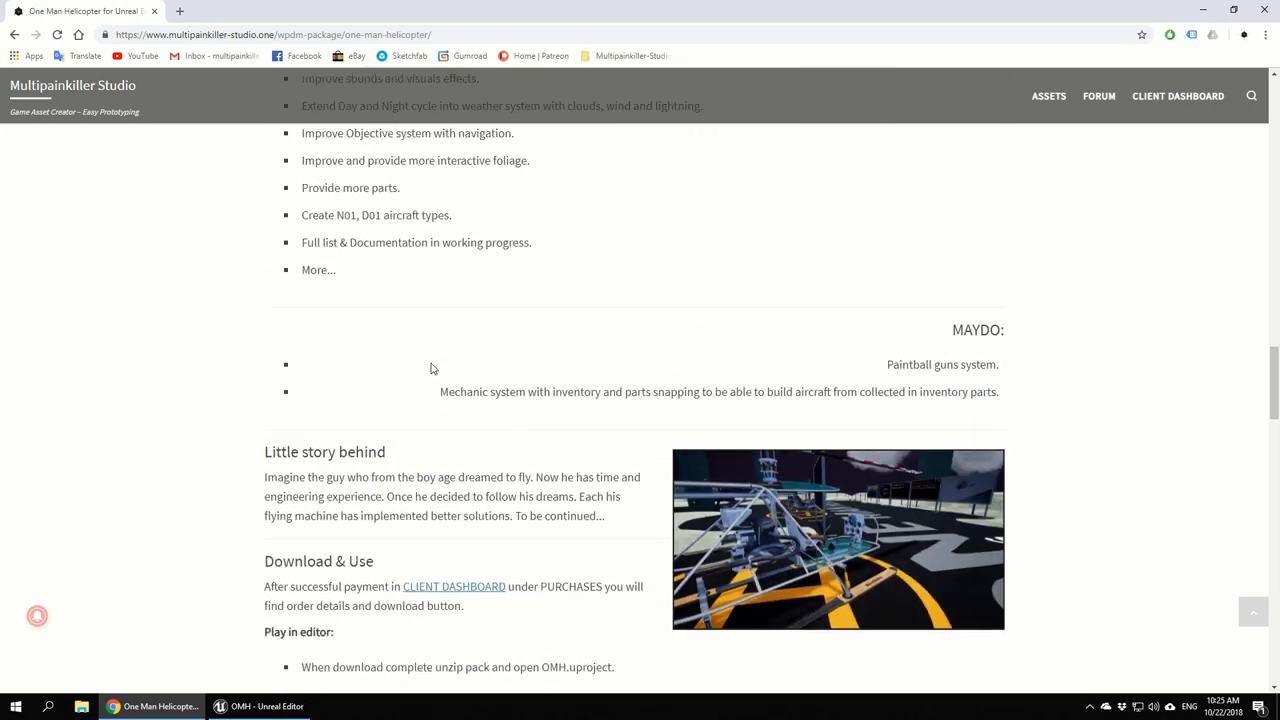
{"action": "scroll", "scroll_direction": "up", "scroll_amount": 3}
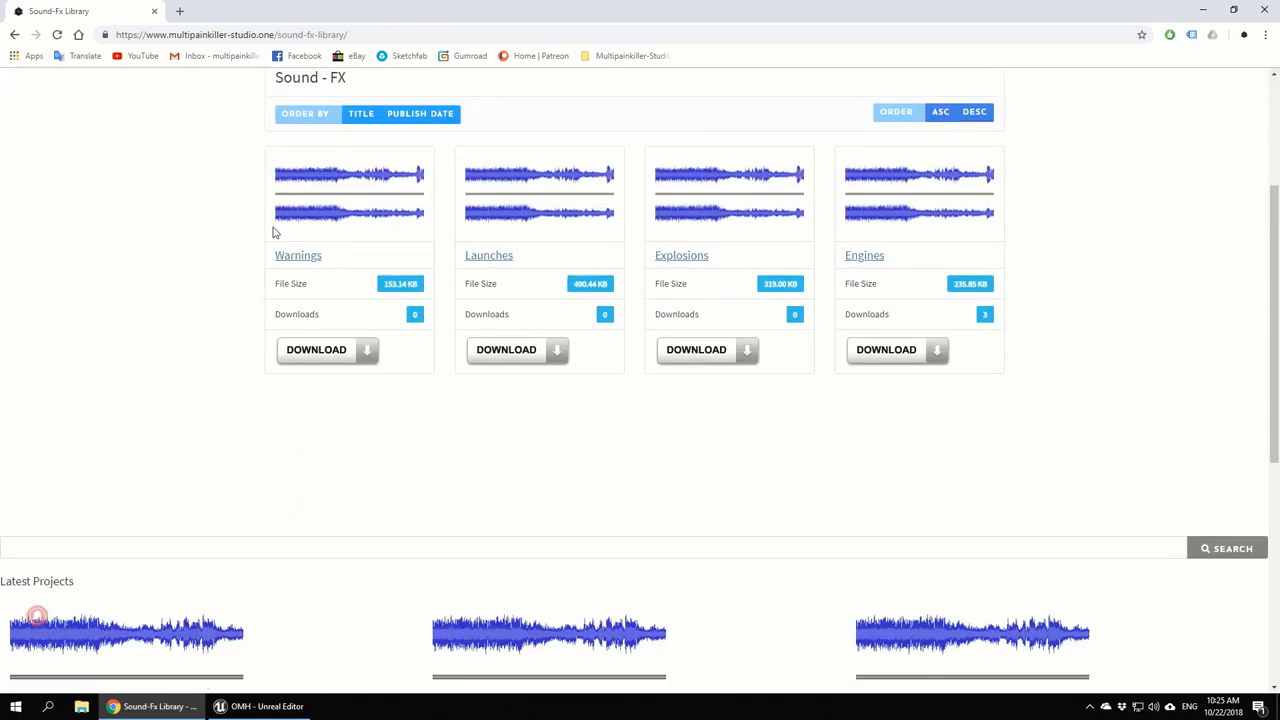
{"action": "left_click", "coordinate": [298, 256]}
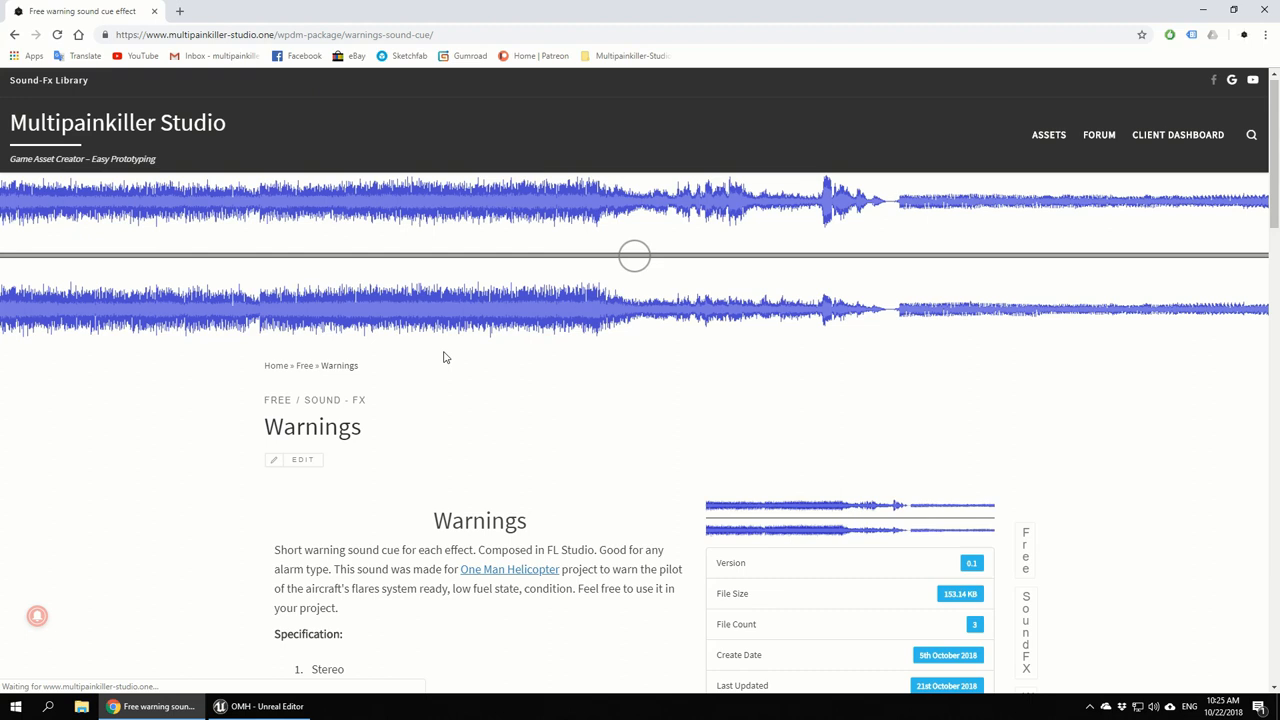
{"action": "scroll", "scroll_direction": "down", "scroll_amount": 3}
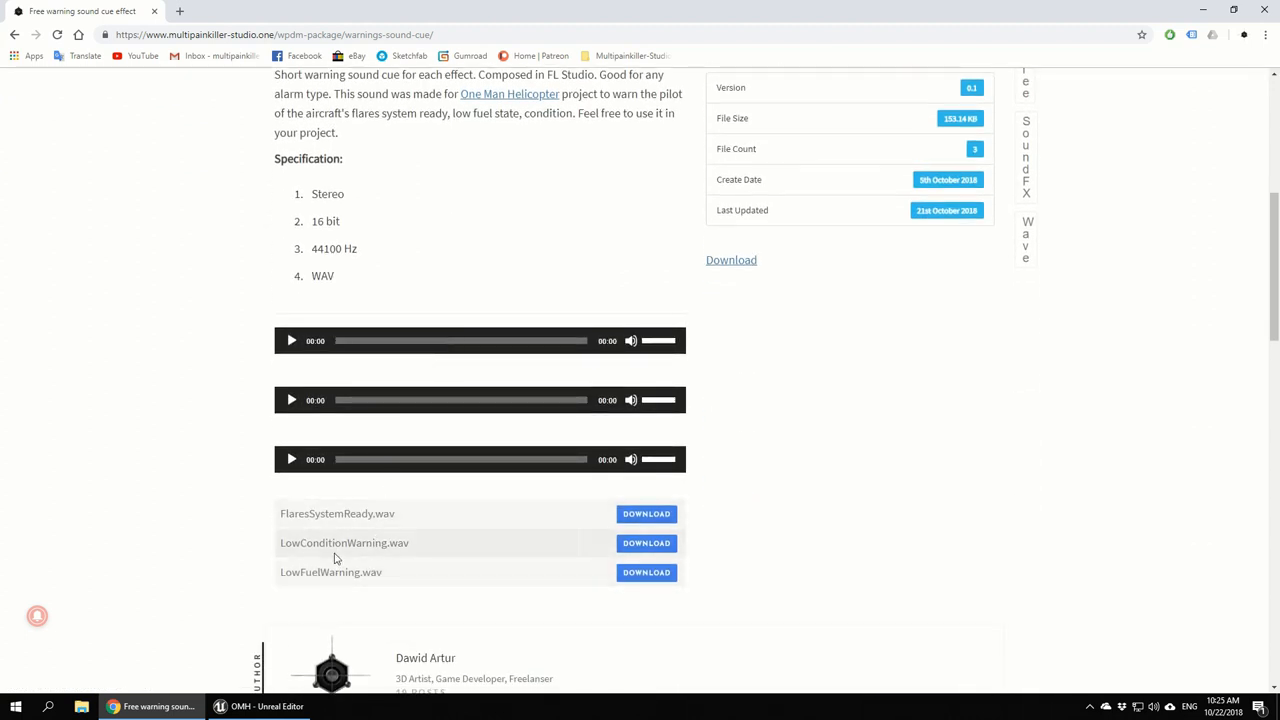
{"action": "left_click", "coordinate": [292, 400]}
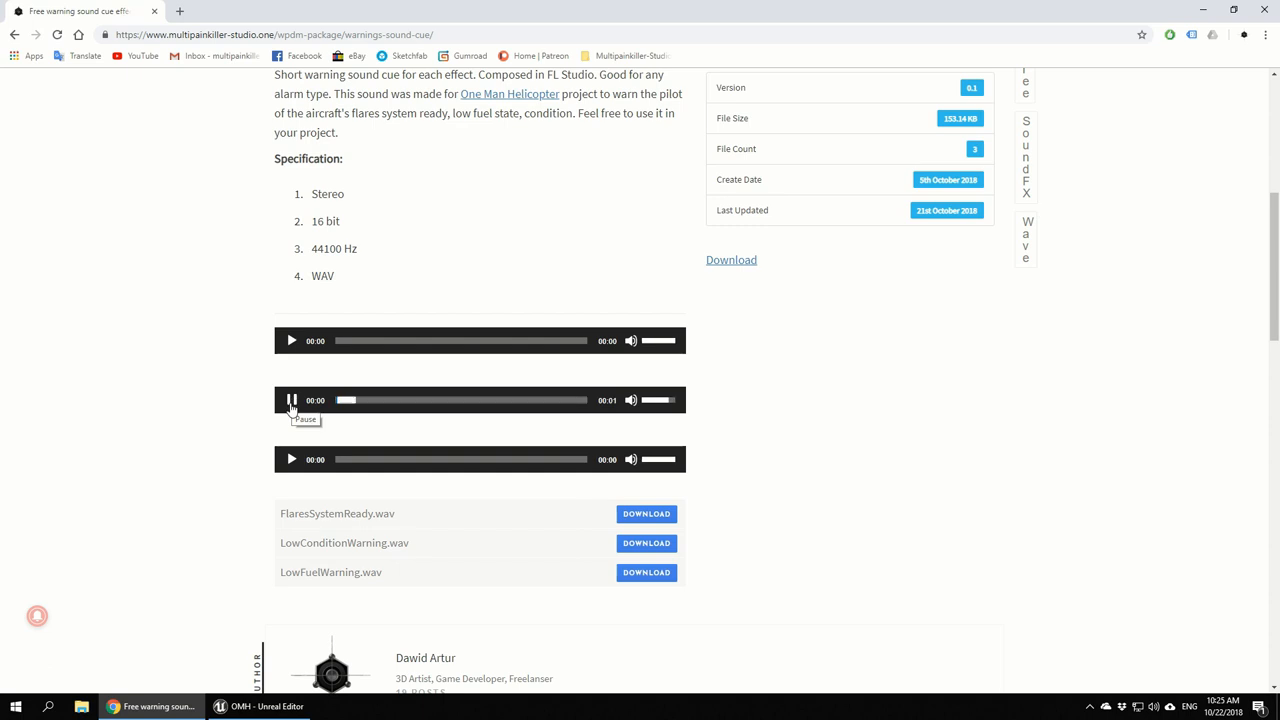
{"action": "left_click", "coordinate": [292, 400]}
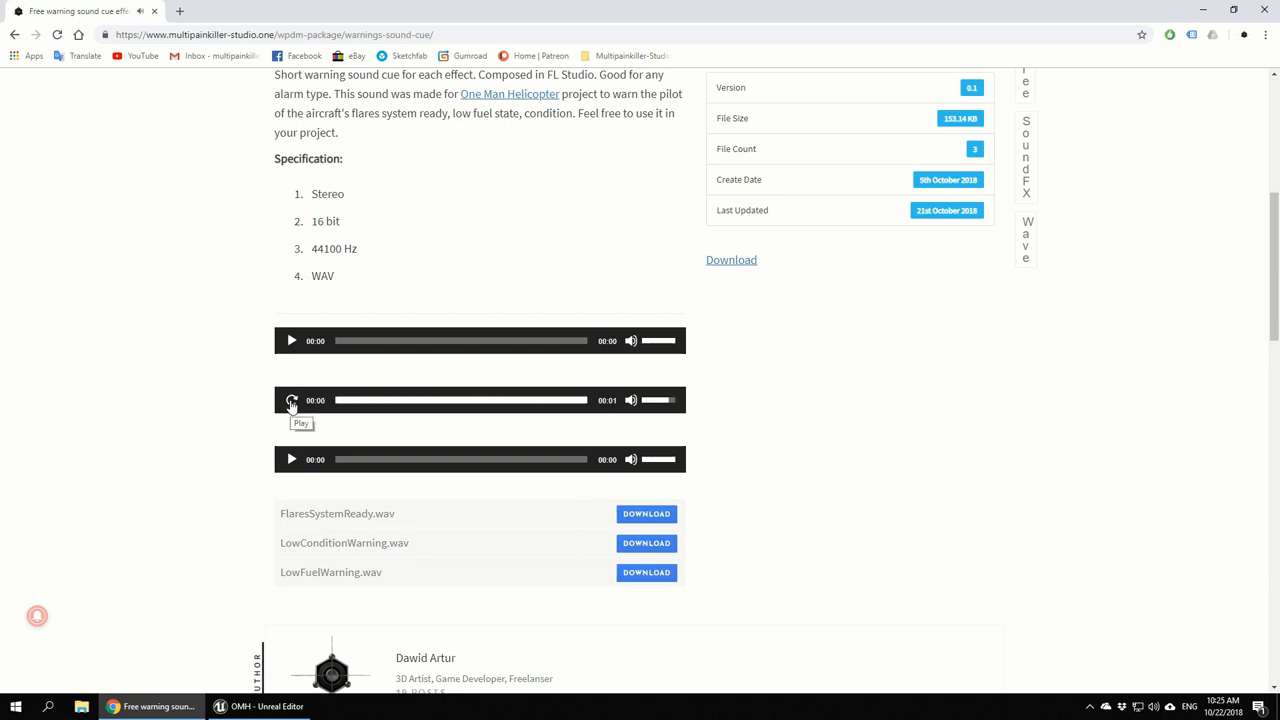
{"action": "left_click", "coordinate": [244, 704]}
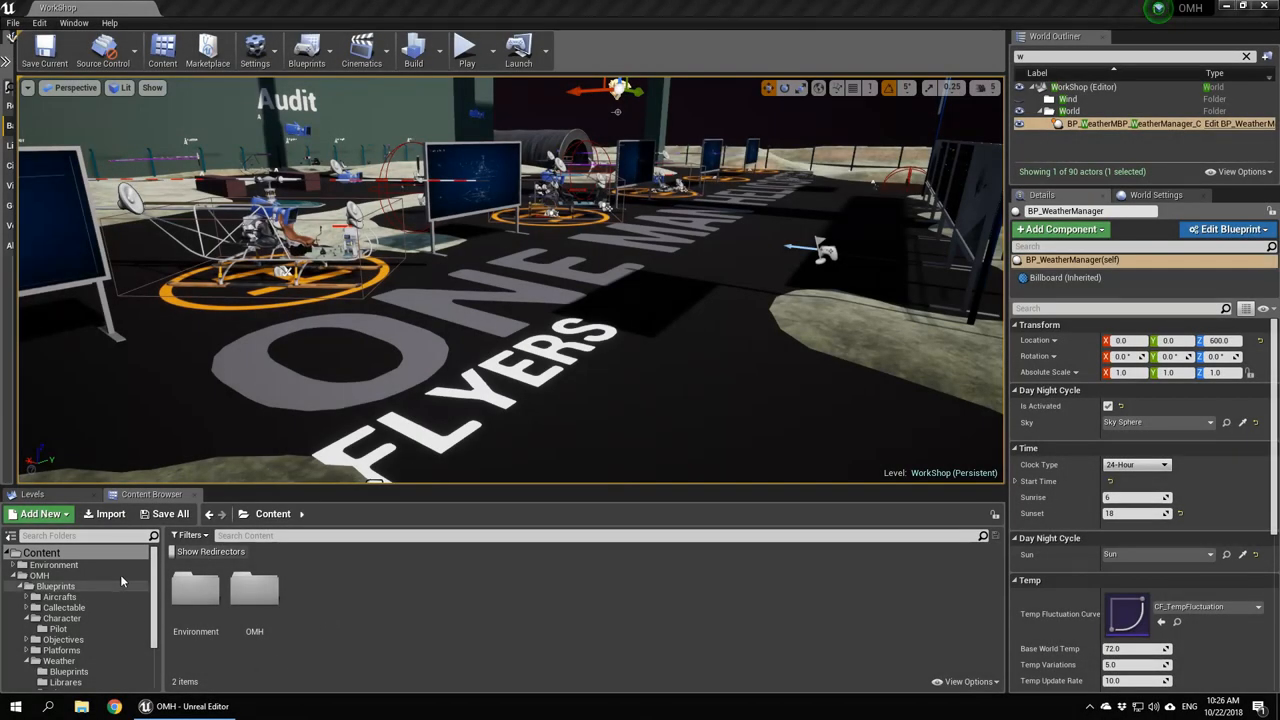
{"action": "mouse_move", "coordinate": [254, 600]}
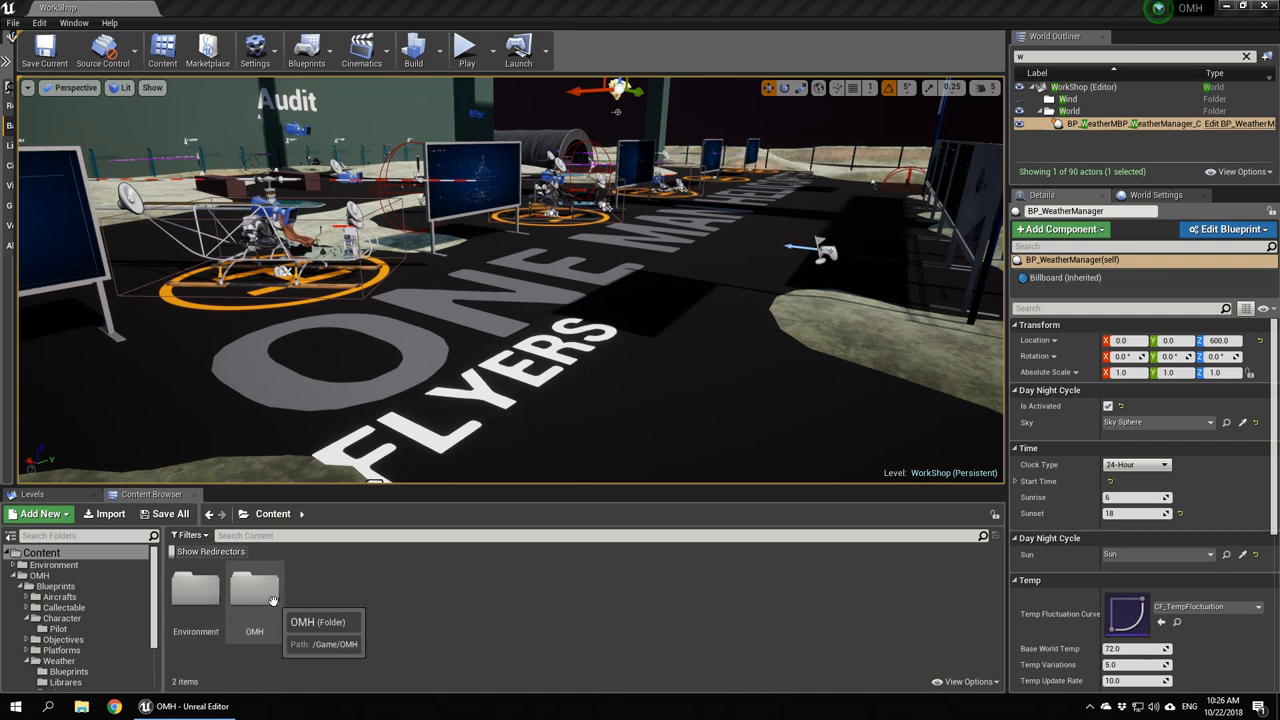
{"action": "mouse_move", "coordinate": [320, 612]}
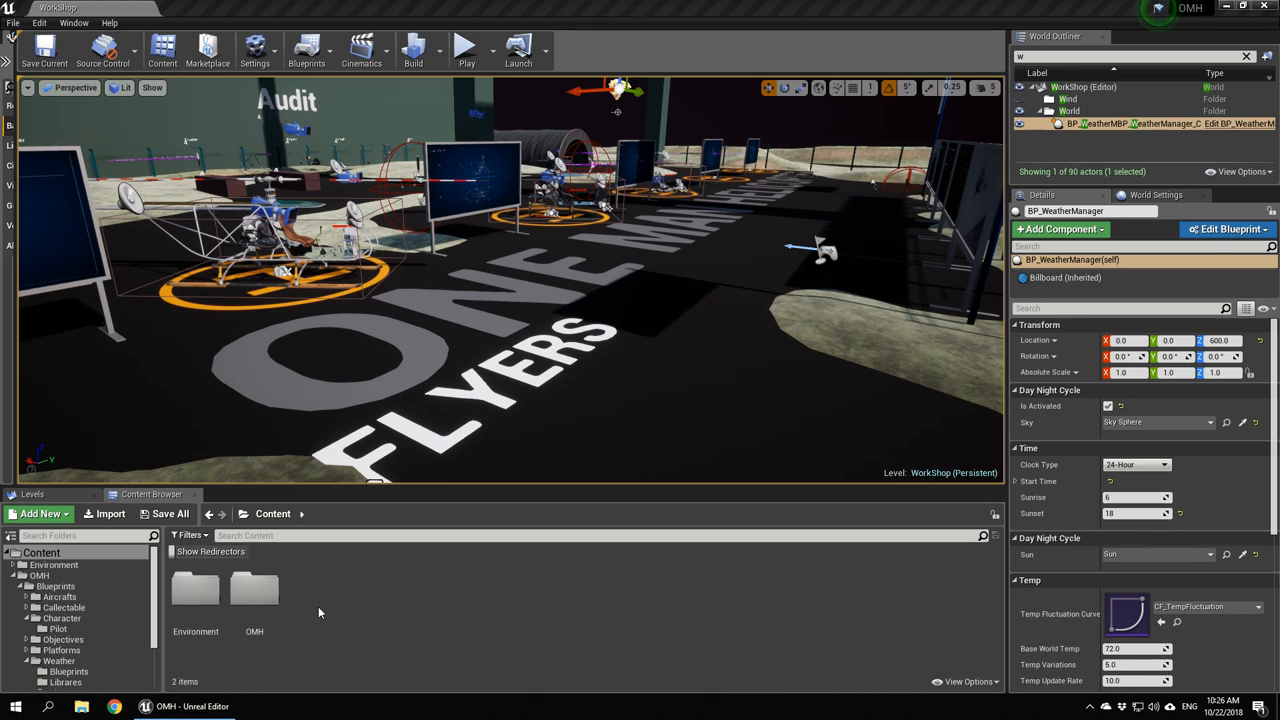
{"action": "mouse_move", "coordinate": [196, 590]}
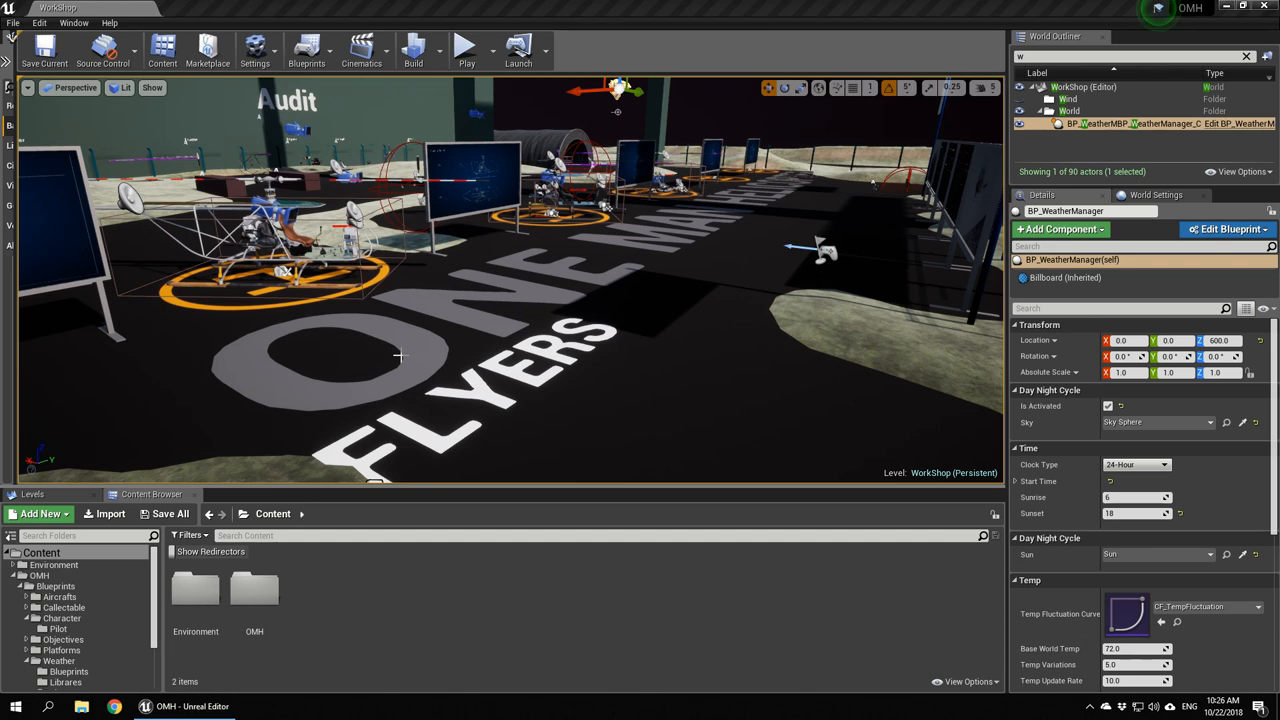
{"action": "mouse_move", "coordinate": [348, 514]}
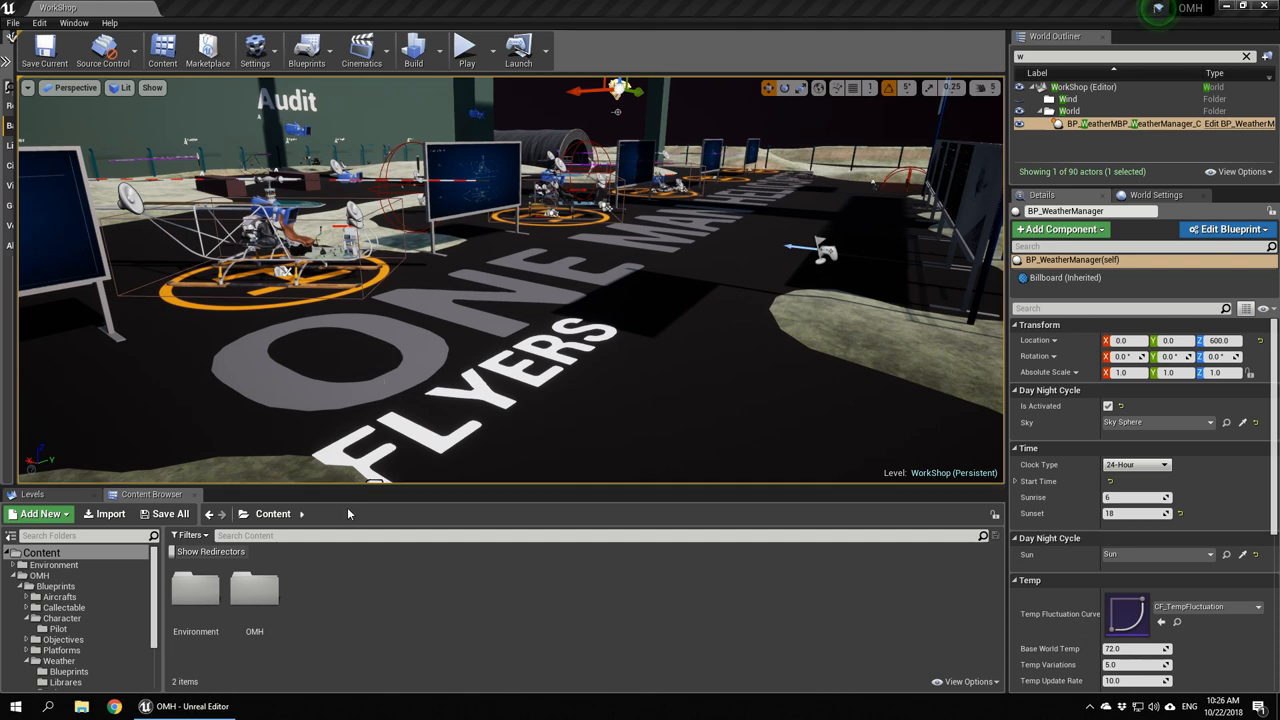
{"action": "mouse_move", "coordinate": [196, 590]}
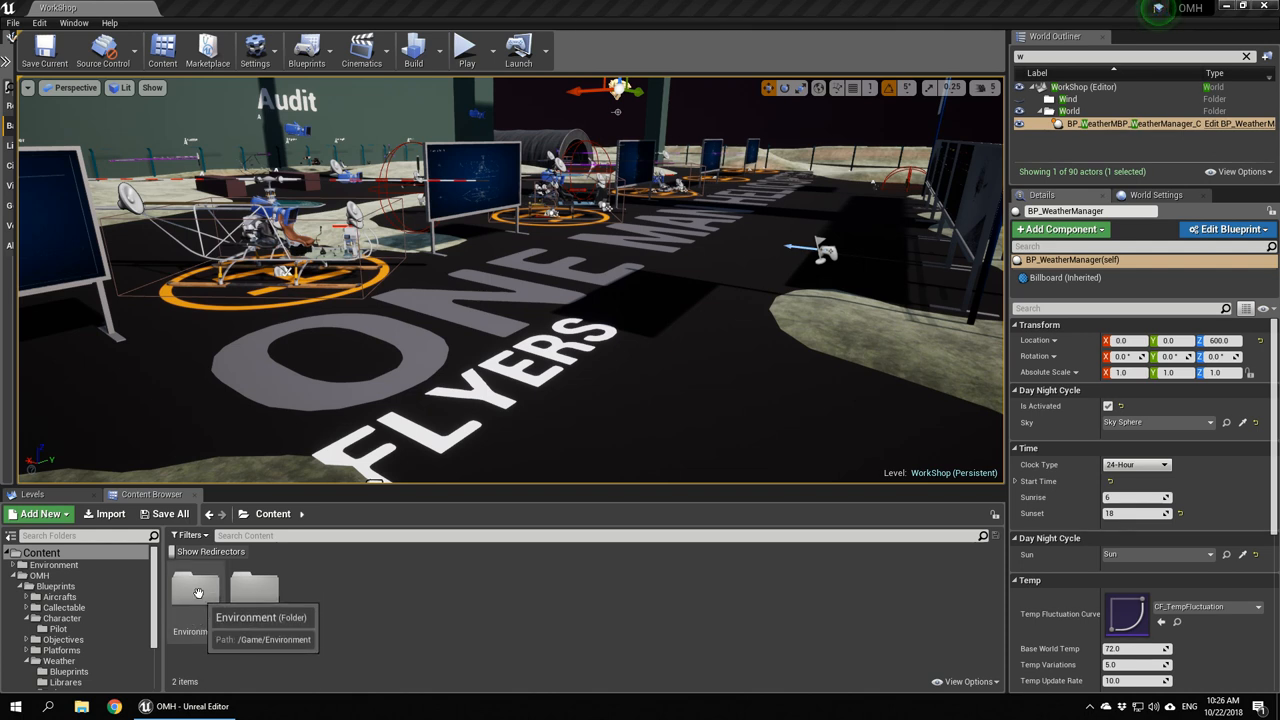
{"action": "double_click", "coordinate": [196, 590]}
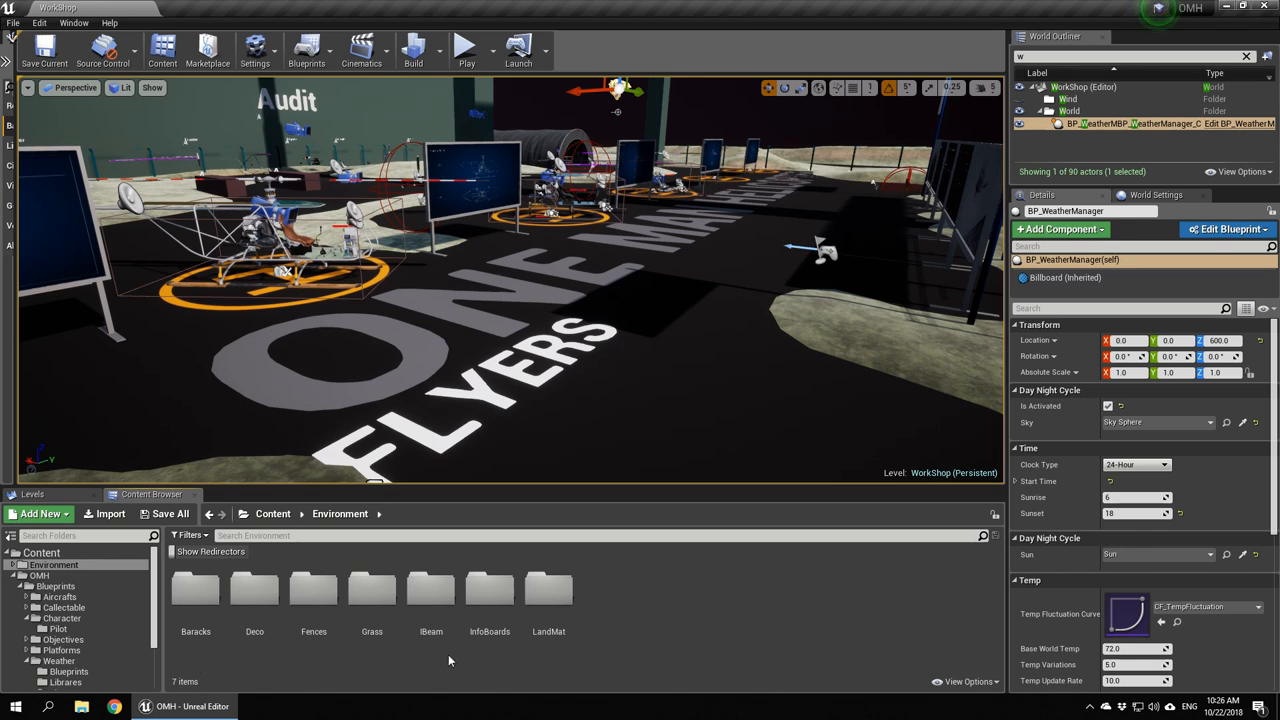
{"action": "mouse_move", "coordinate": [480, 660]}
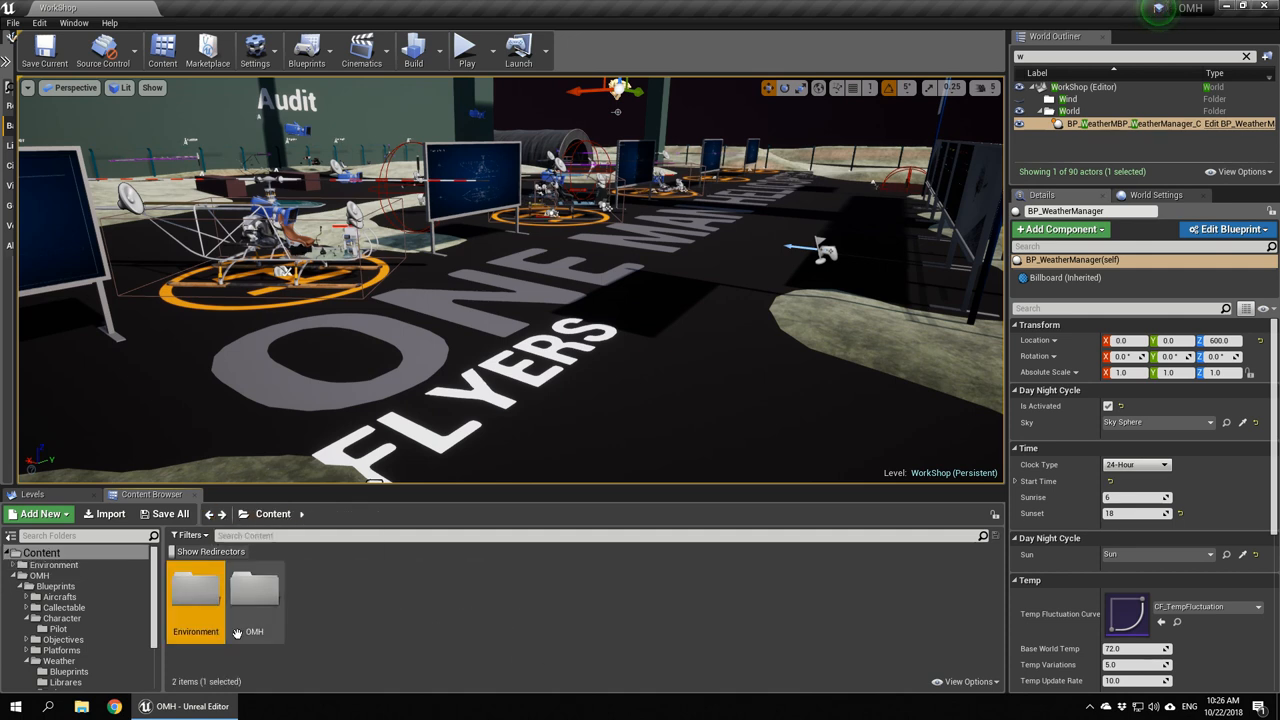
{"action": "left_click", "coordinate": [254, 610]}
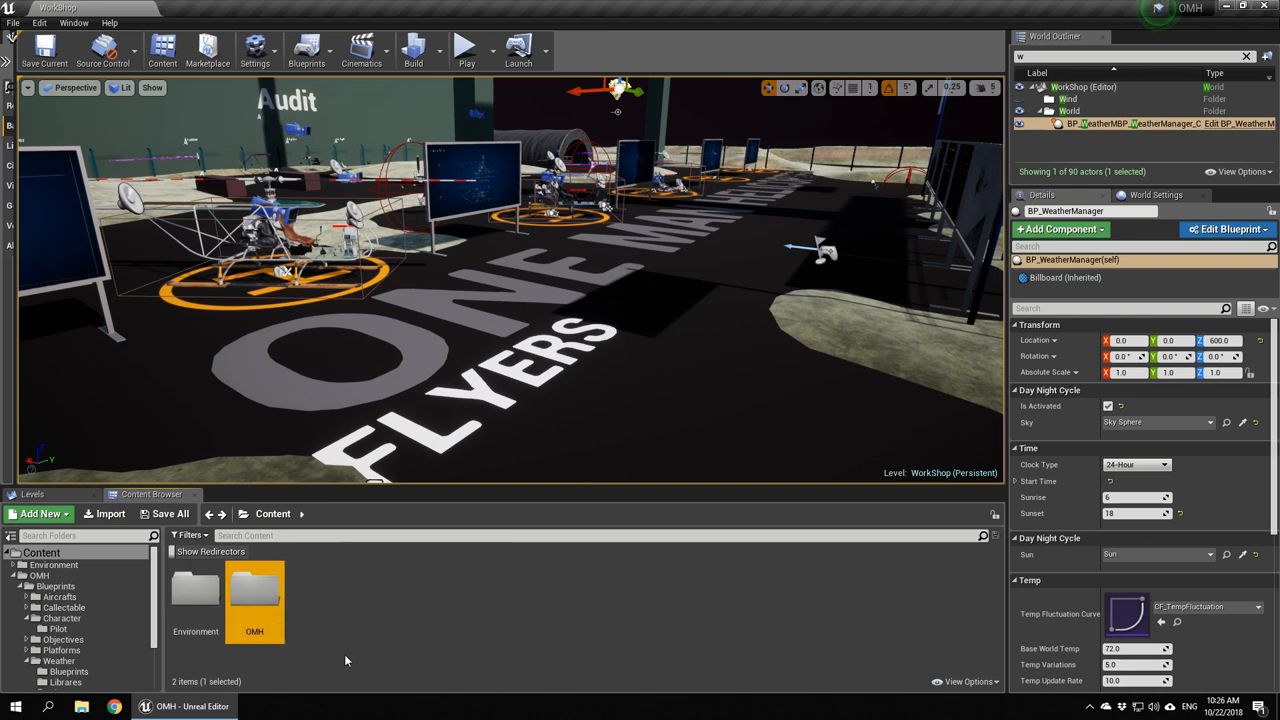
{"action": "mouse_move", "coordinate": [284, 662]}
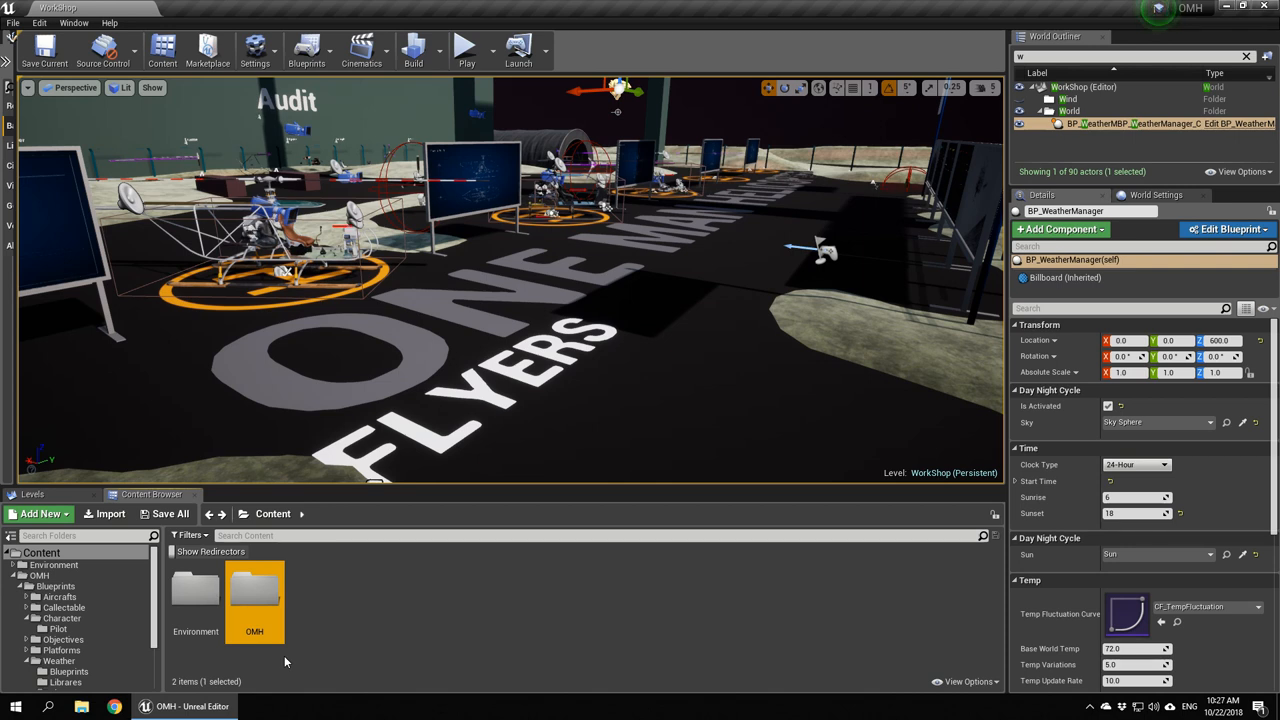
{"action": "mouse_move", "coordinate": [258, 604]}
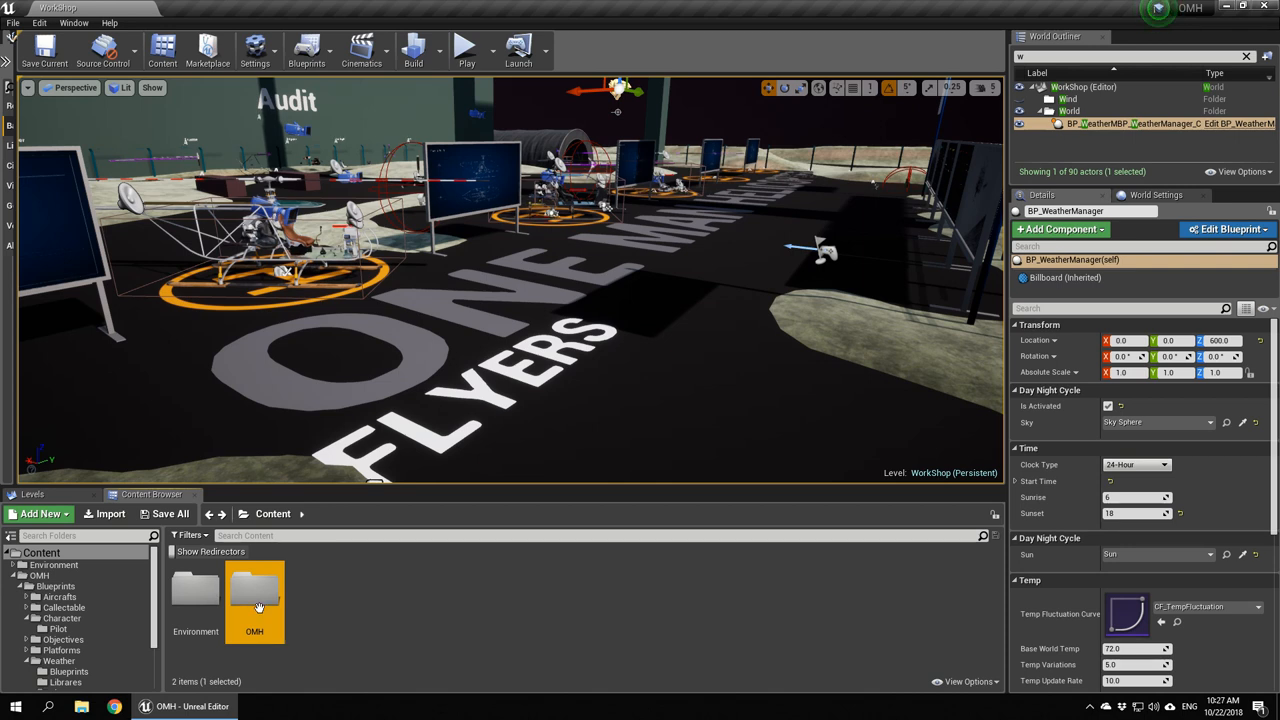
Navigate OMH > Blueprints > Aircrafts flyer folders and open the BP_Pilot character blueprint
{"action": "double_click", "coordinate": [254, 596]}
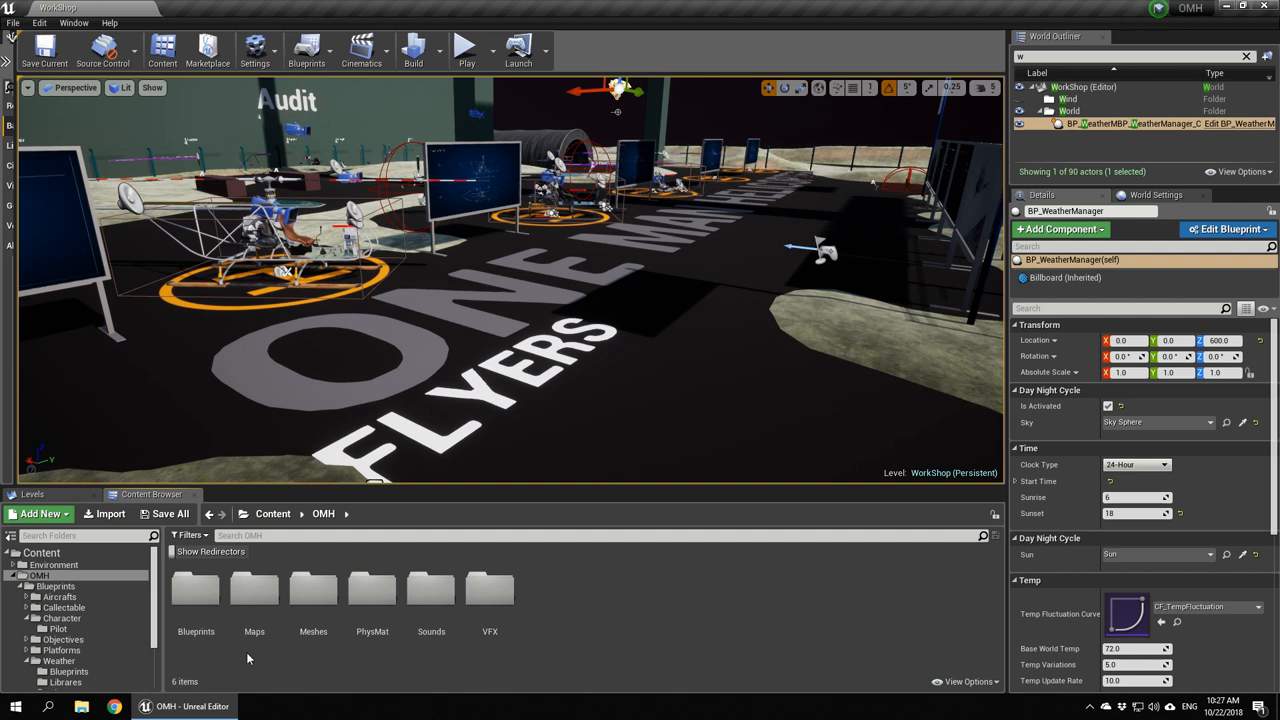
{"action": "mouse_move", "coordinate": [220, 662]}
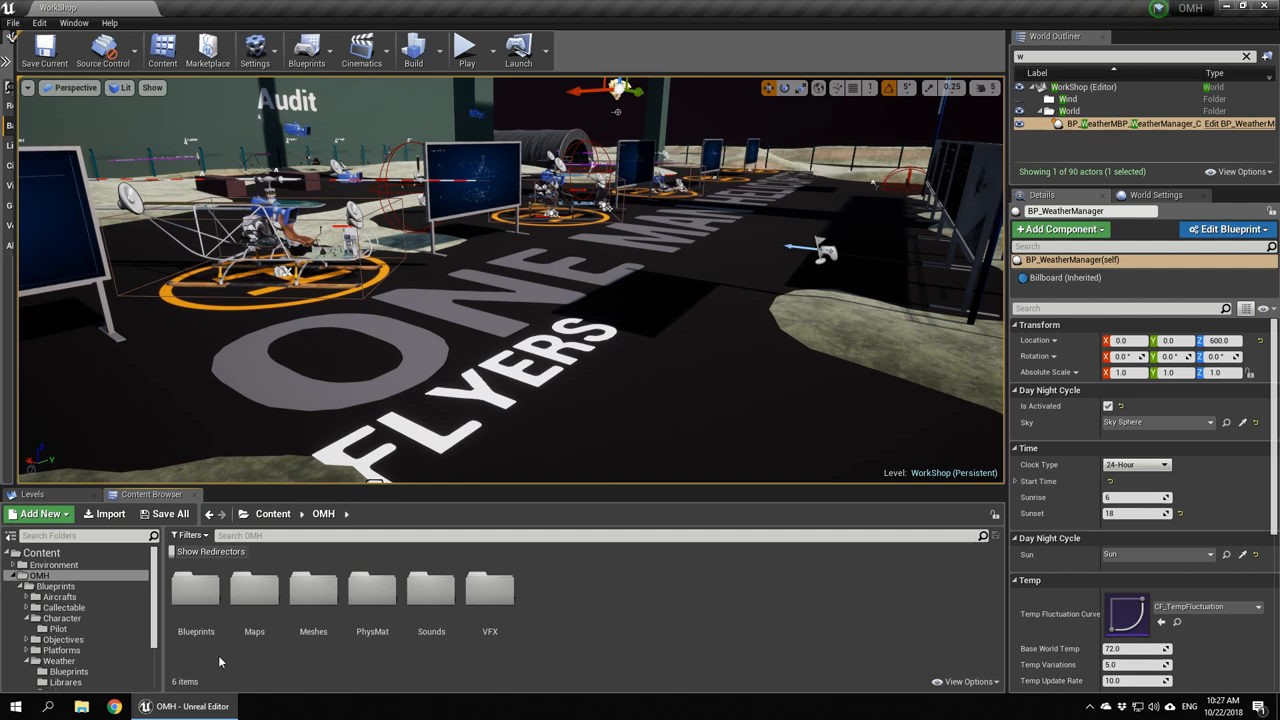
{"action": "mouse_move", "coordinate": [390, 672]}
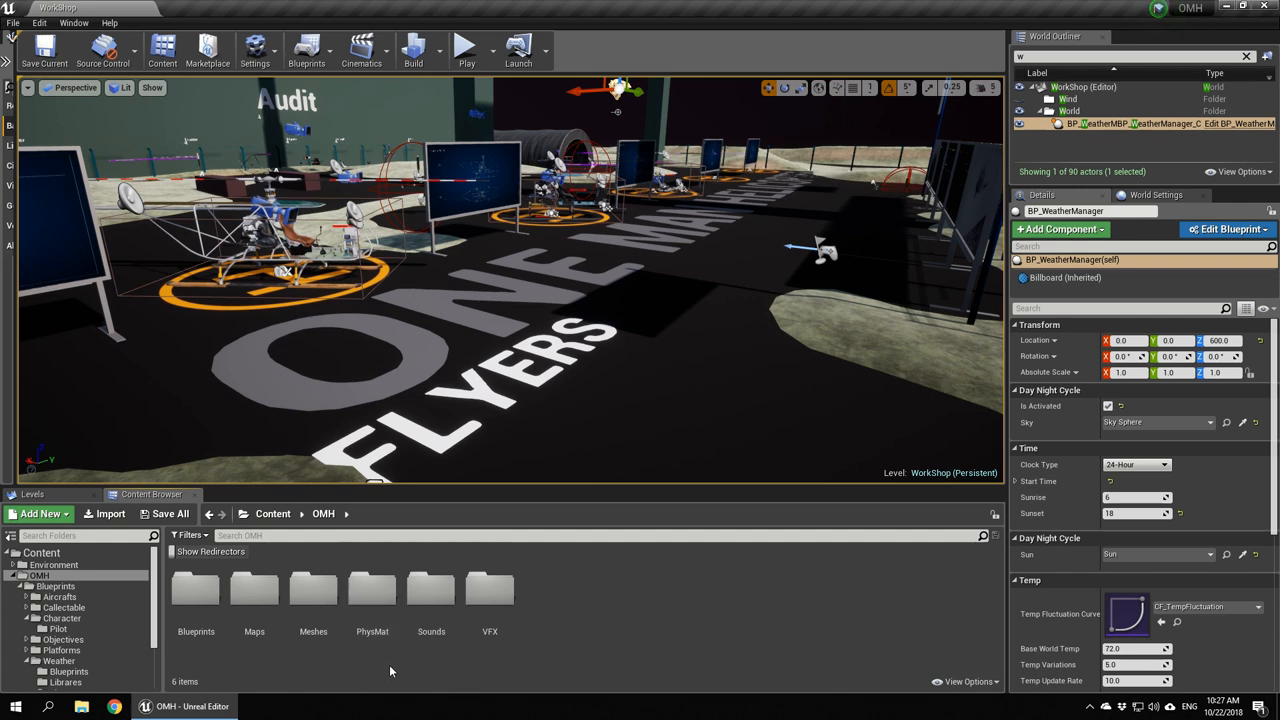
{"action": "double_click", "coordinate": [196, 596]}
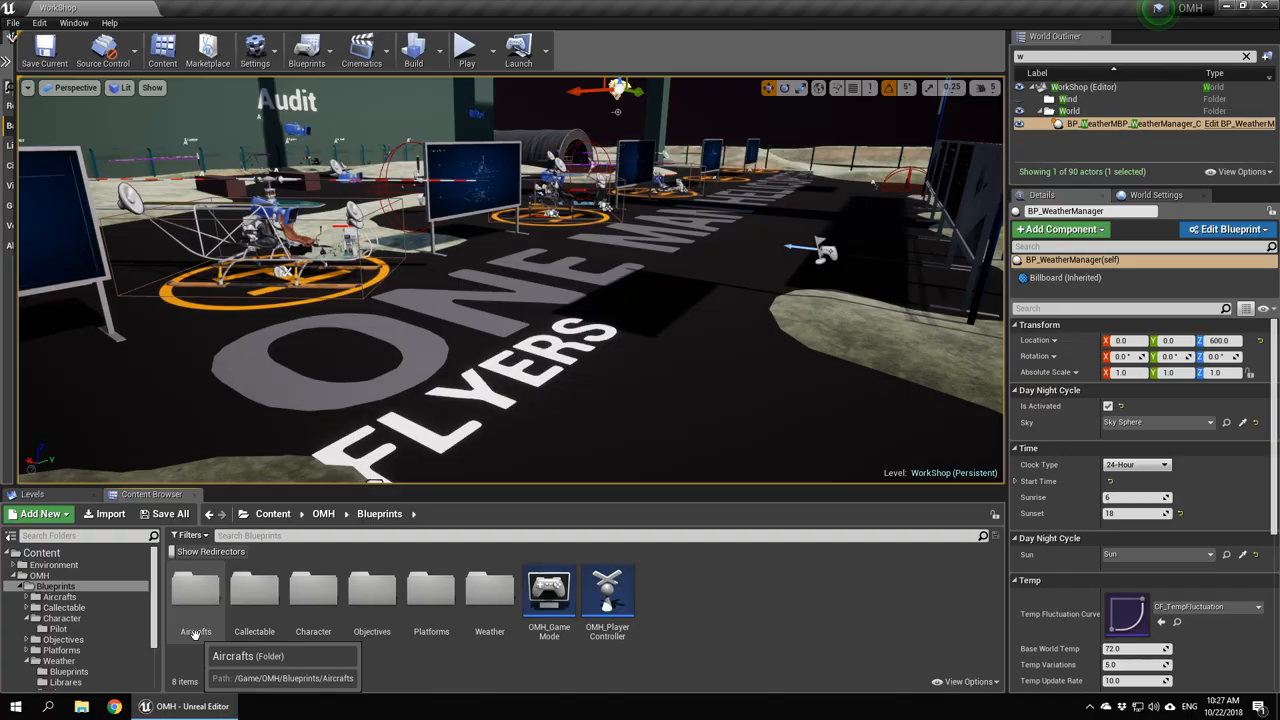
{"action": "double_click", "coordinate": [196, 590]}
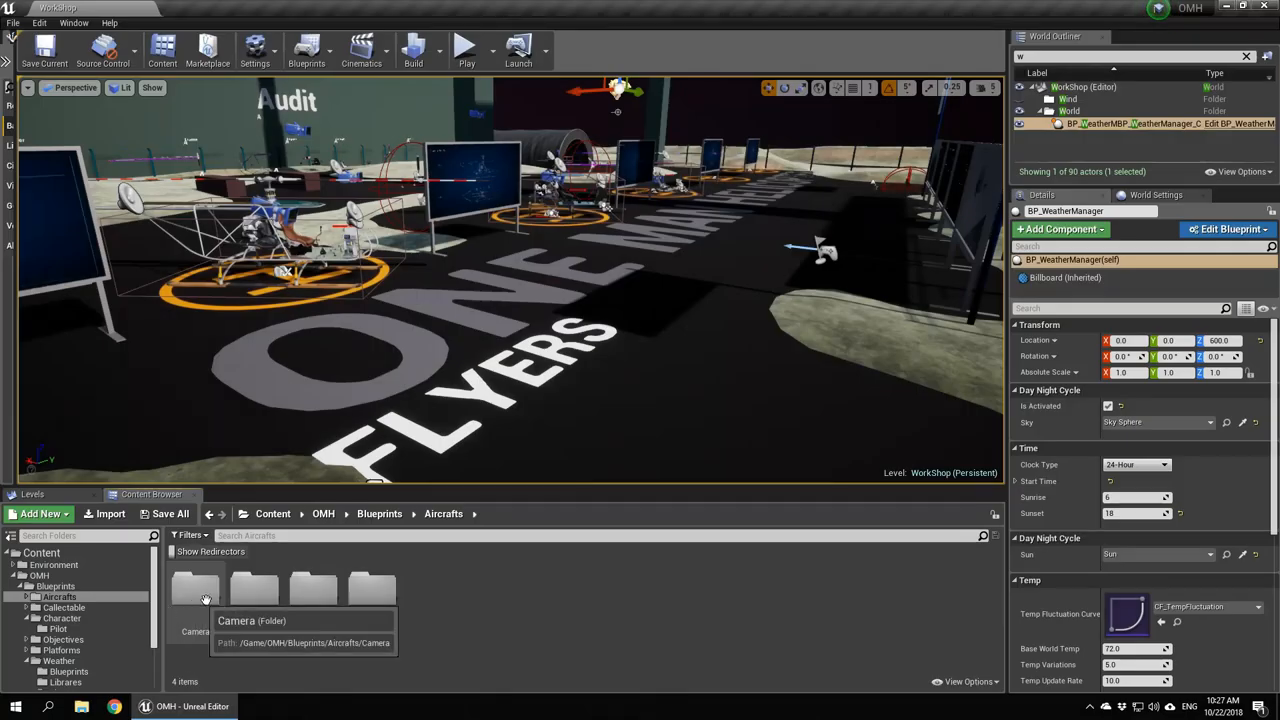
{"action": "mouse_move", "coordinate": [382, 600]}
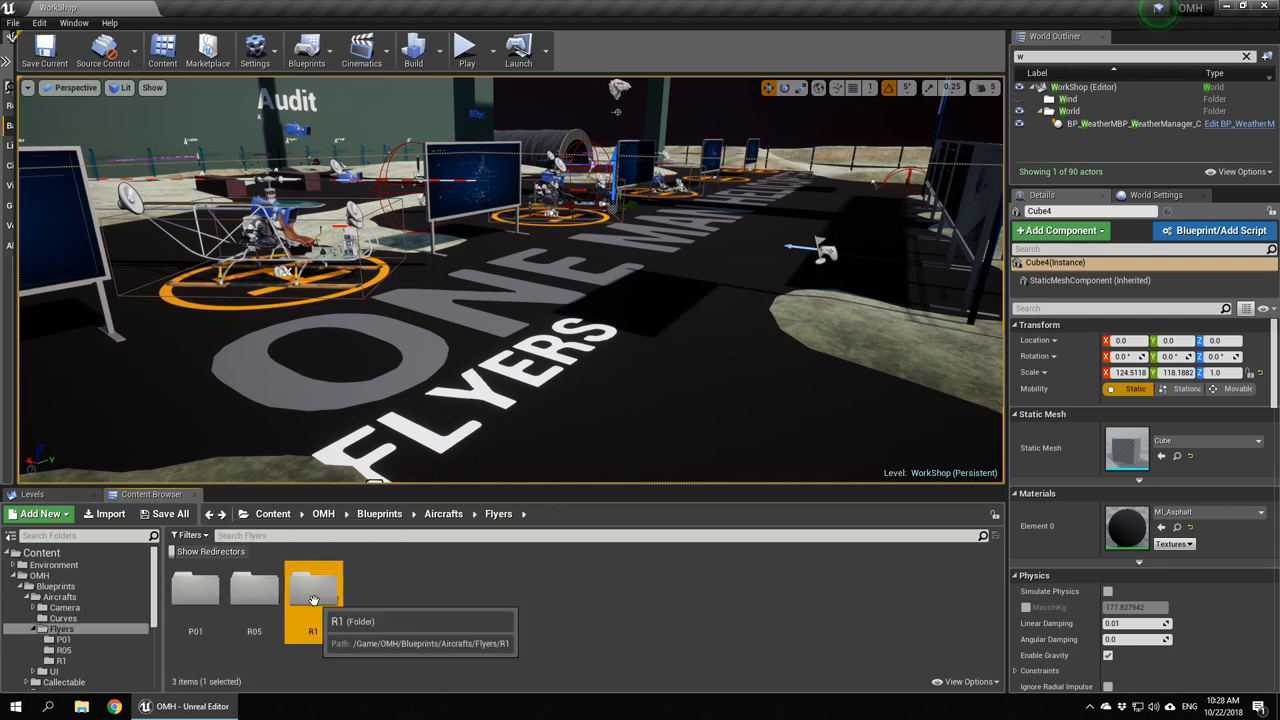
{"action": "left_click", "coordinate": [204, 514]}
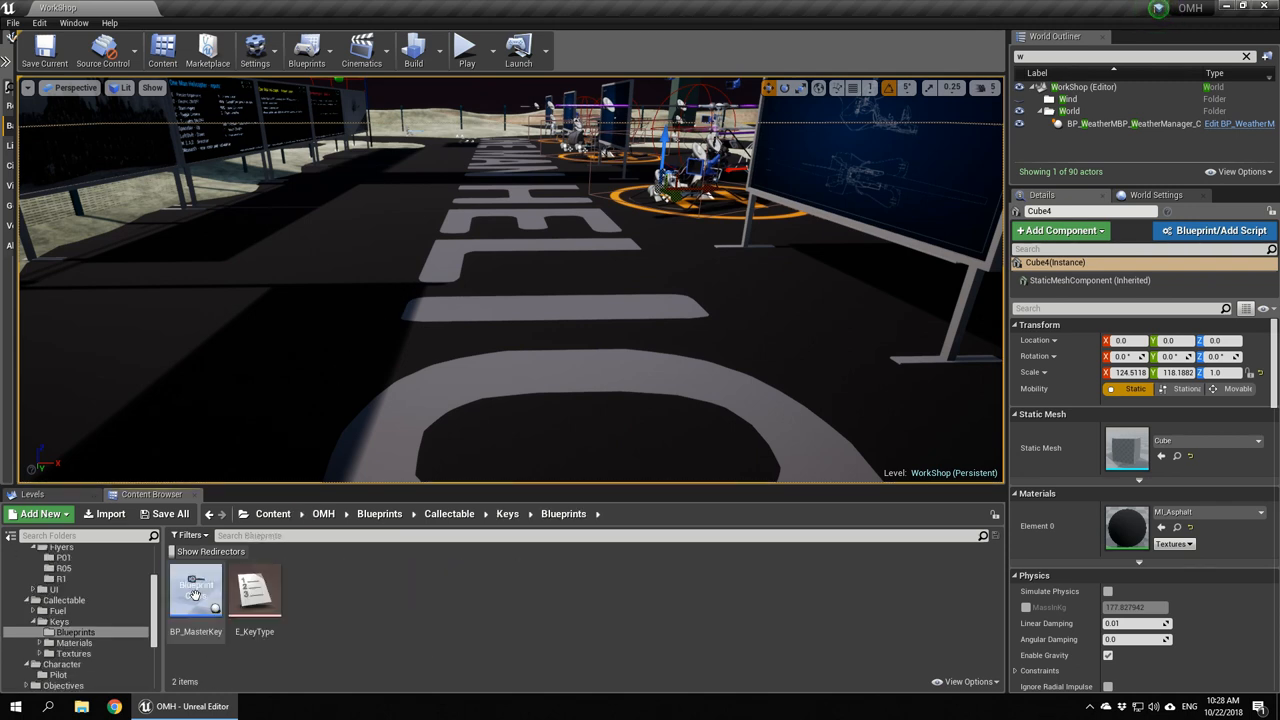
{"action": "mouse_move", "coordinate": [612, 264]}
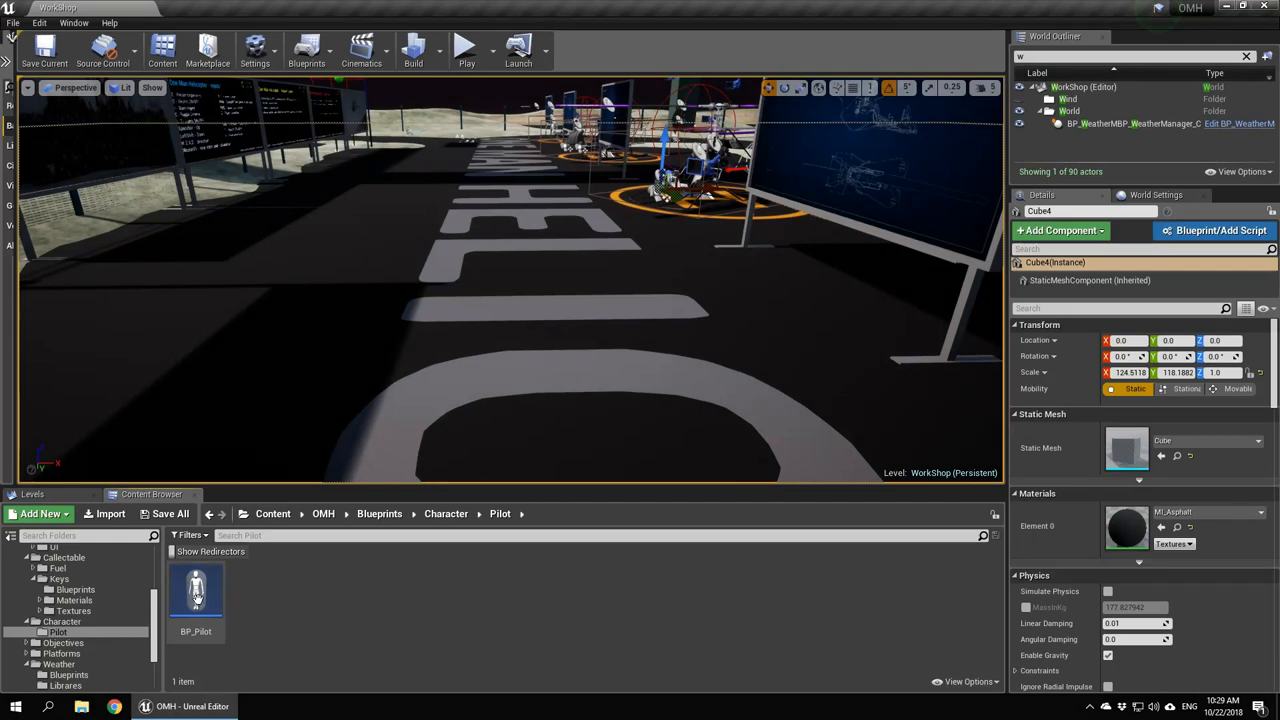
{"action": "double_click", "coordinate": [196, 596]}
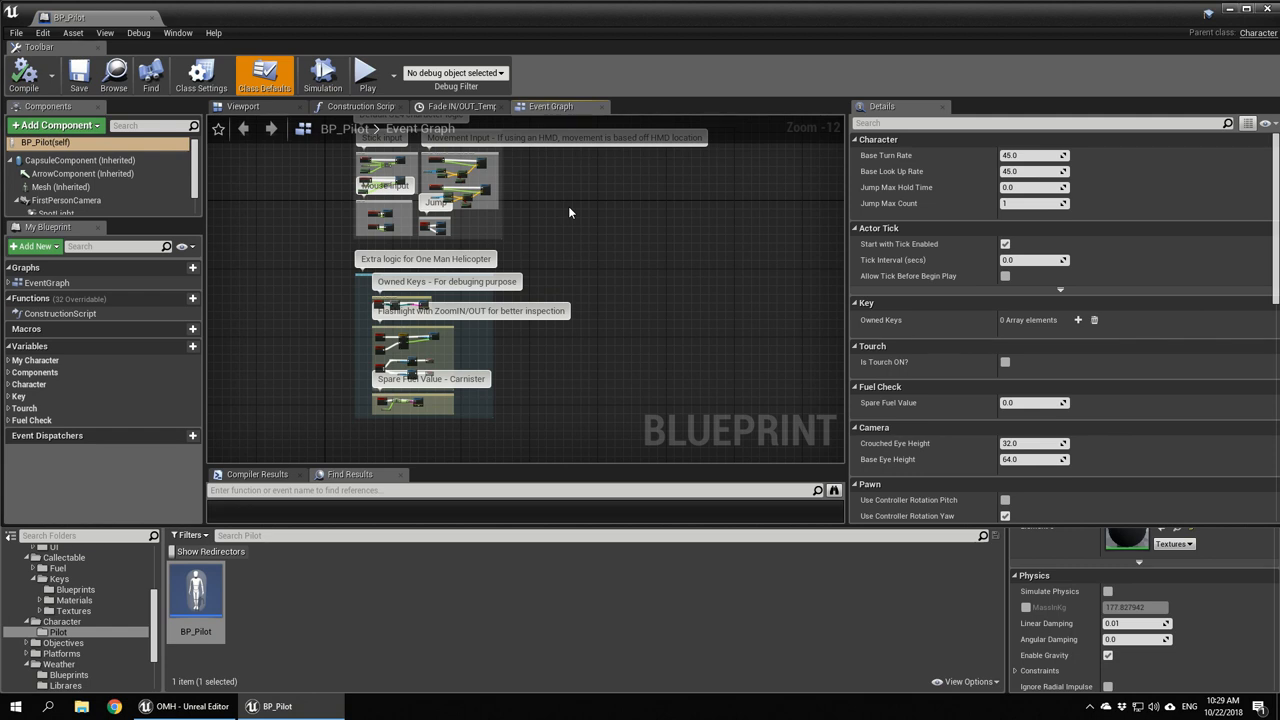
{"action": "mouse_move", "coordinate": [574, 244]}
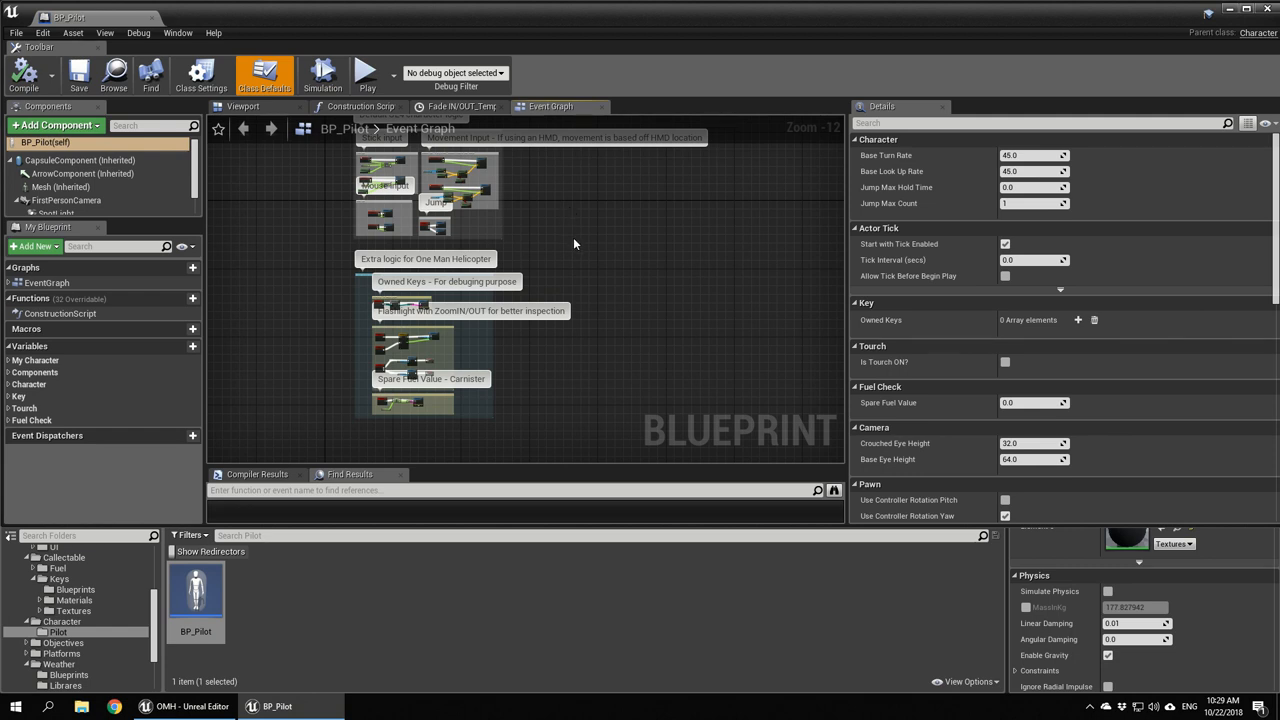
{"action": "mouse_move", "coordinate": [528, 422]}
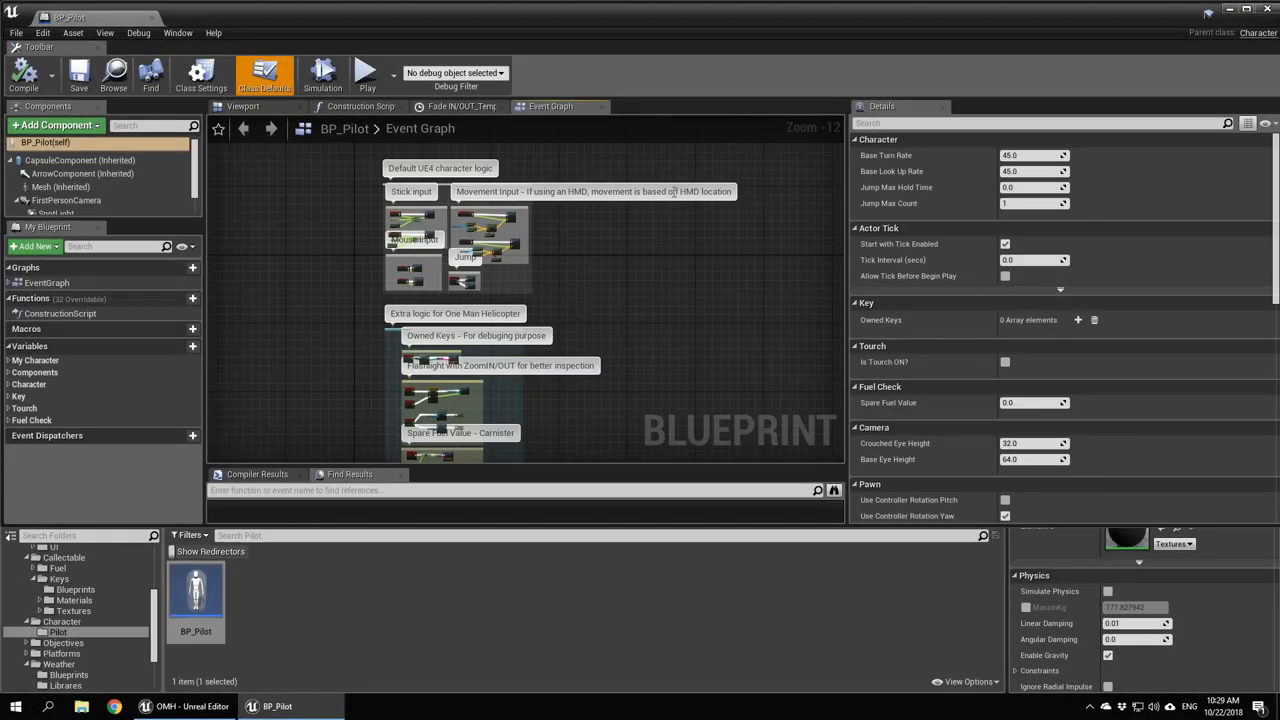
{"action": "mouse_move", "coordinate": [950, 436]}
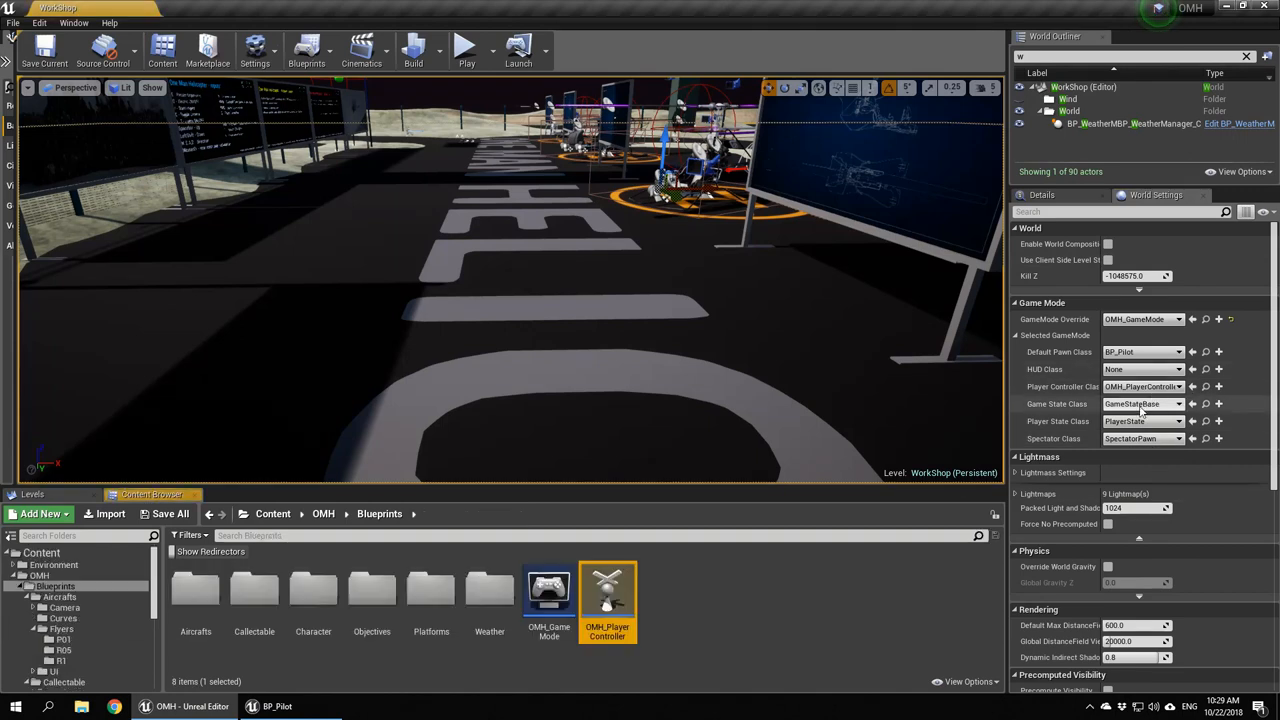
Open the OMH_PlayerController blueprint graph and return to the level editor
{"action": "double_click", "coordinate": [608, 590]}
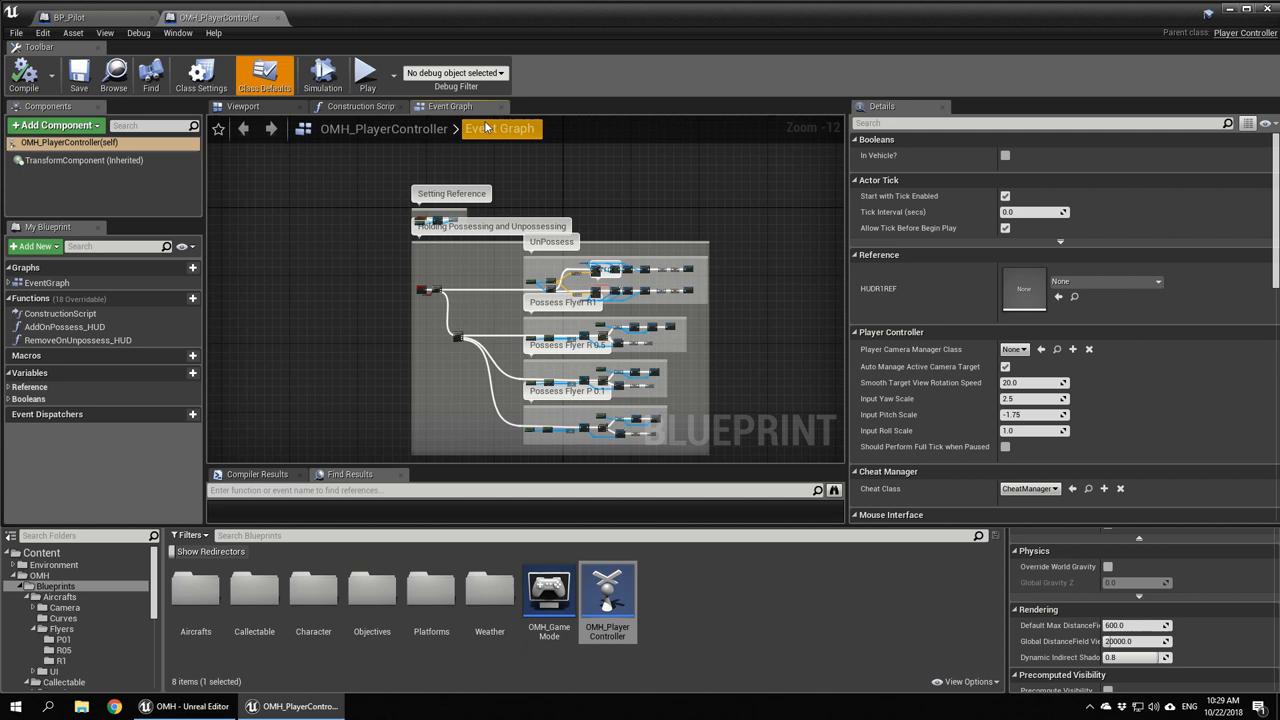
{"action": "left_click", "coordinate": [64, 16]}
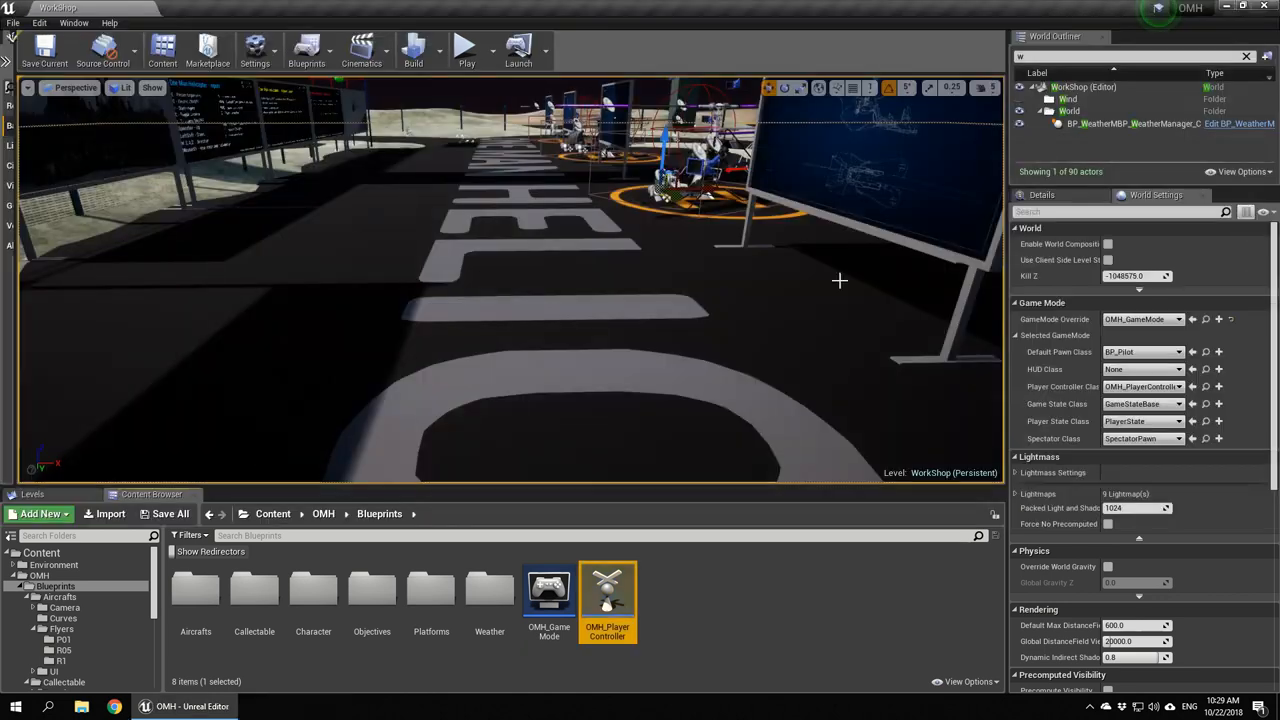
Browse the Platforms and Weather blueprint folders and go back up toward the Maps folder
{"action": "double_click", "coordinate": [372, 590]}
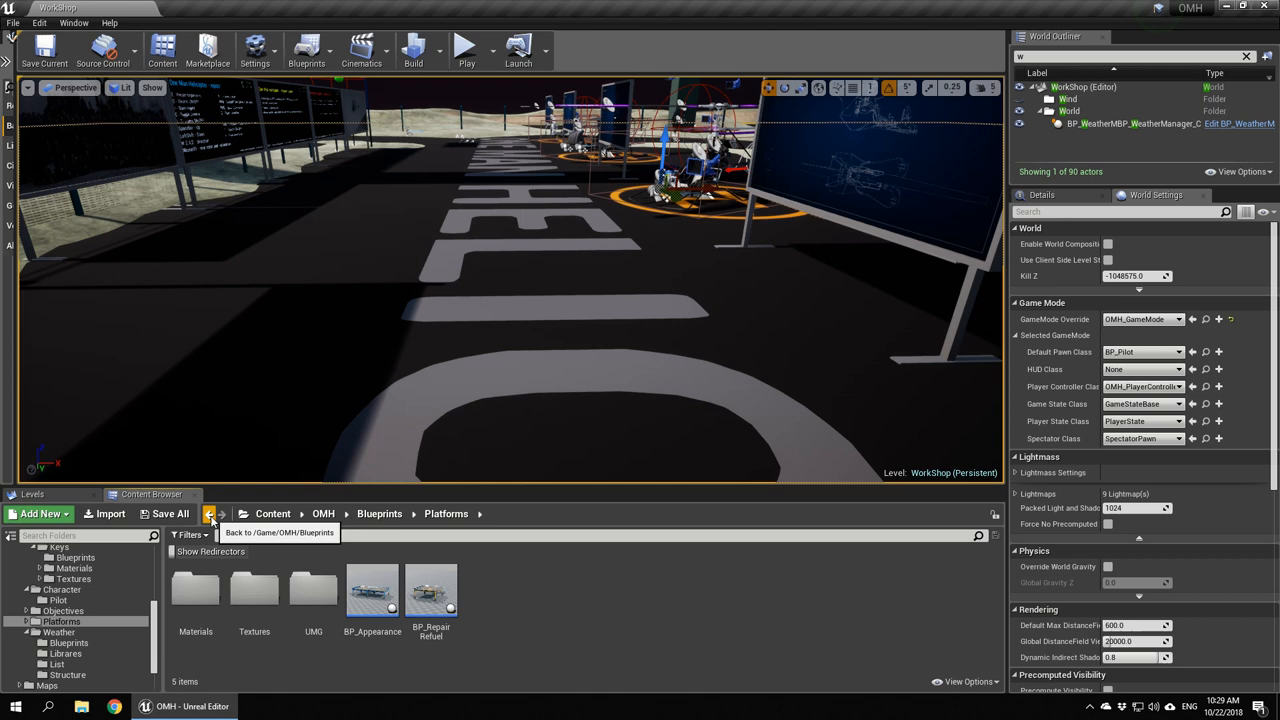
{"action": "mouse_move", "coordinate": [374, 592]}
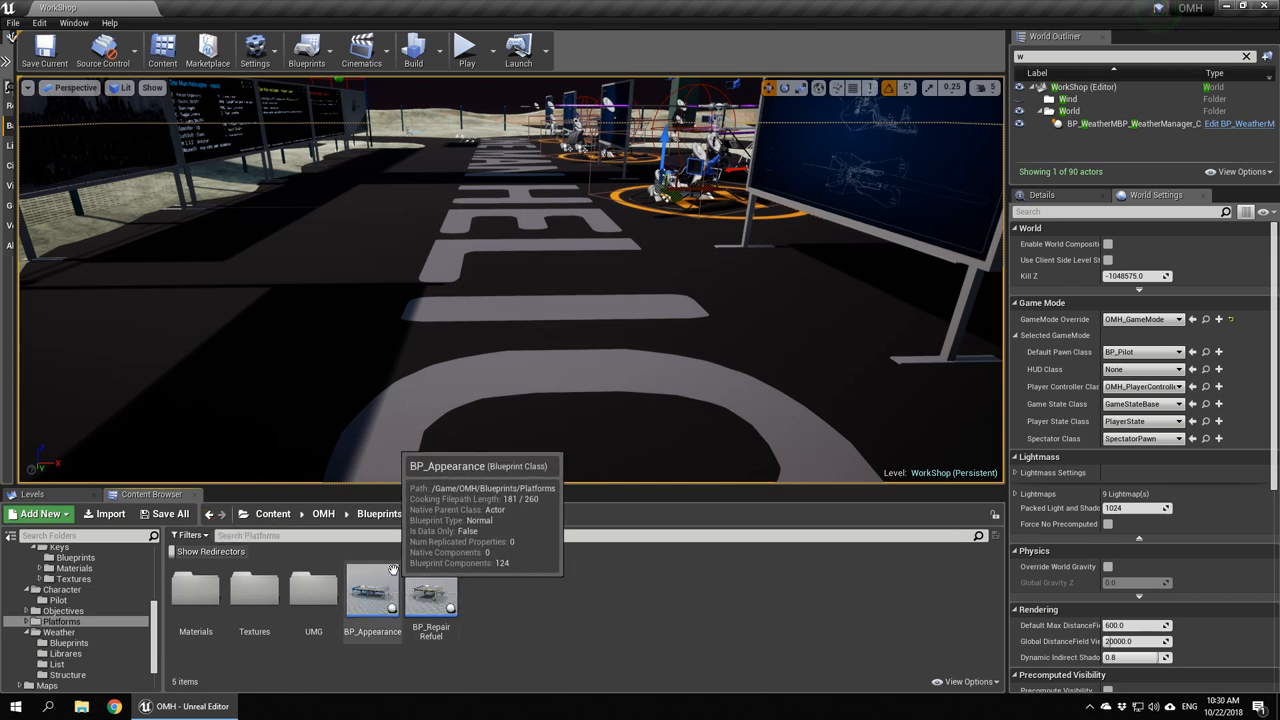
{"action": "mouse_move", "coordinate": [356, 548]}
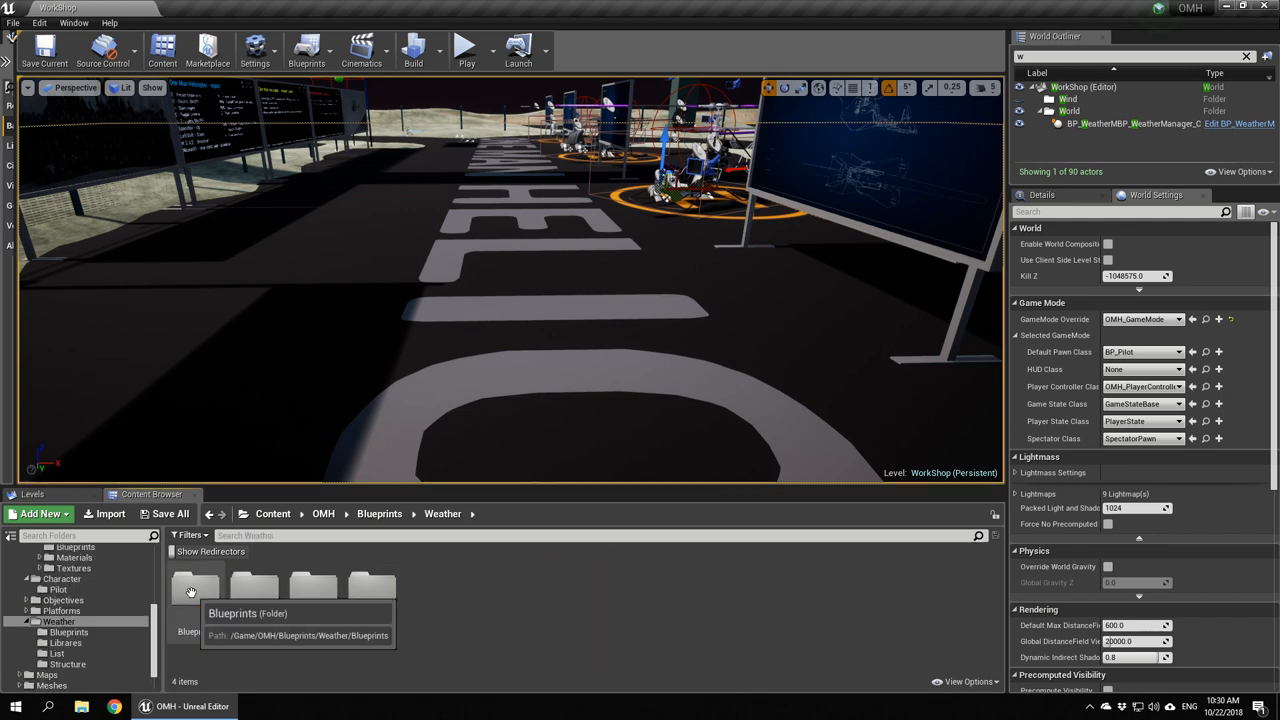
{"action": "double_click", "coordinate": [192, 590]}
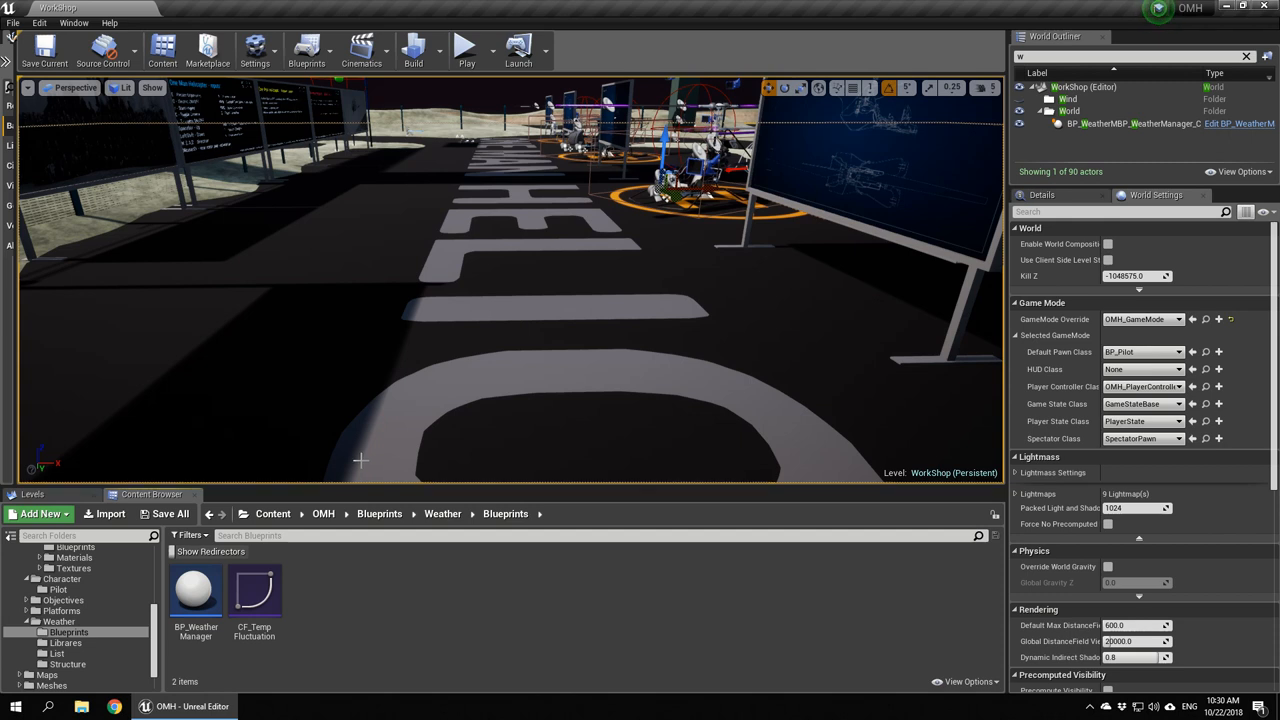
{"action": "mouse_move", "coordinate": [208, 514]}
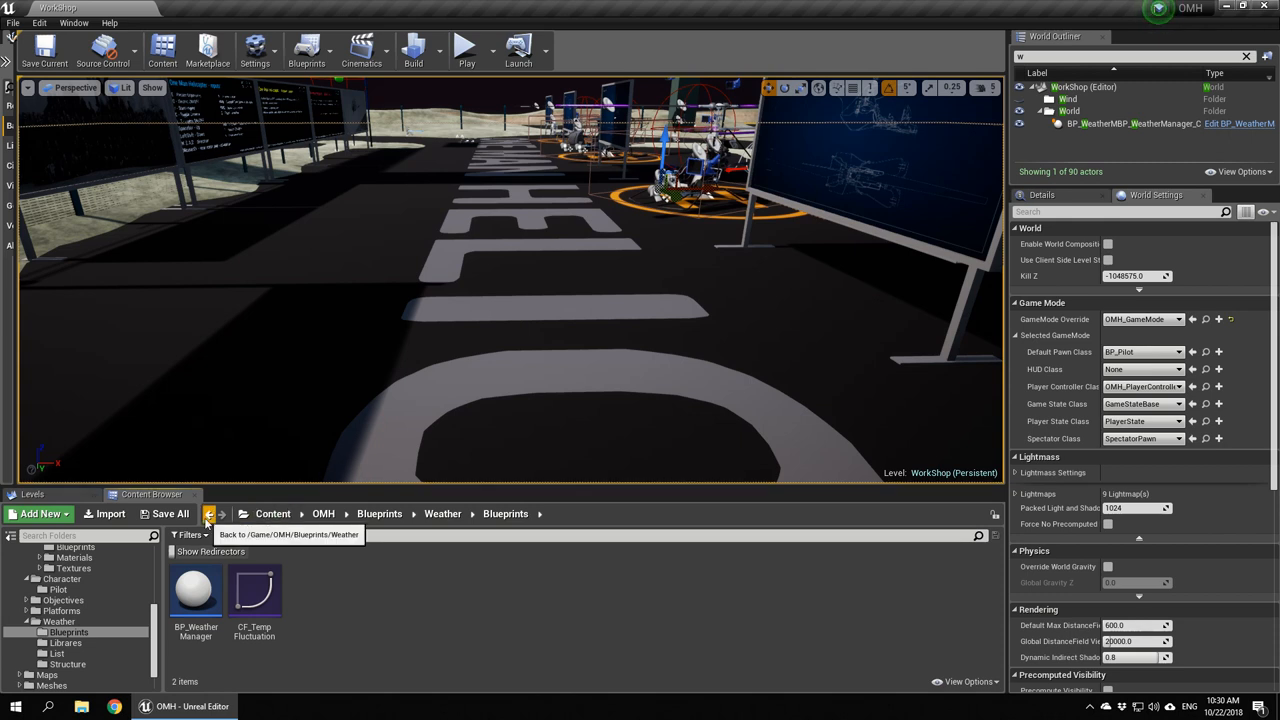
{"action": "left_click", "coordinate": [210, 514]}
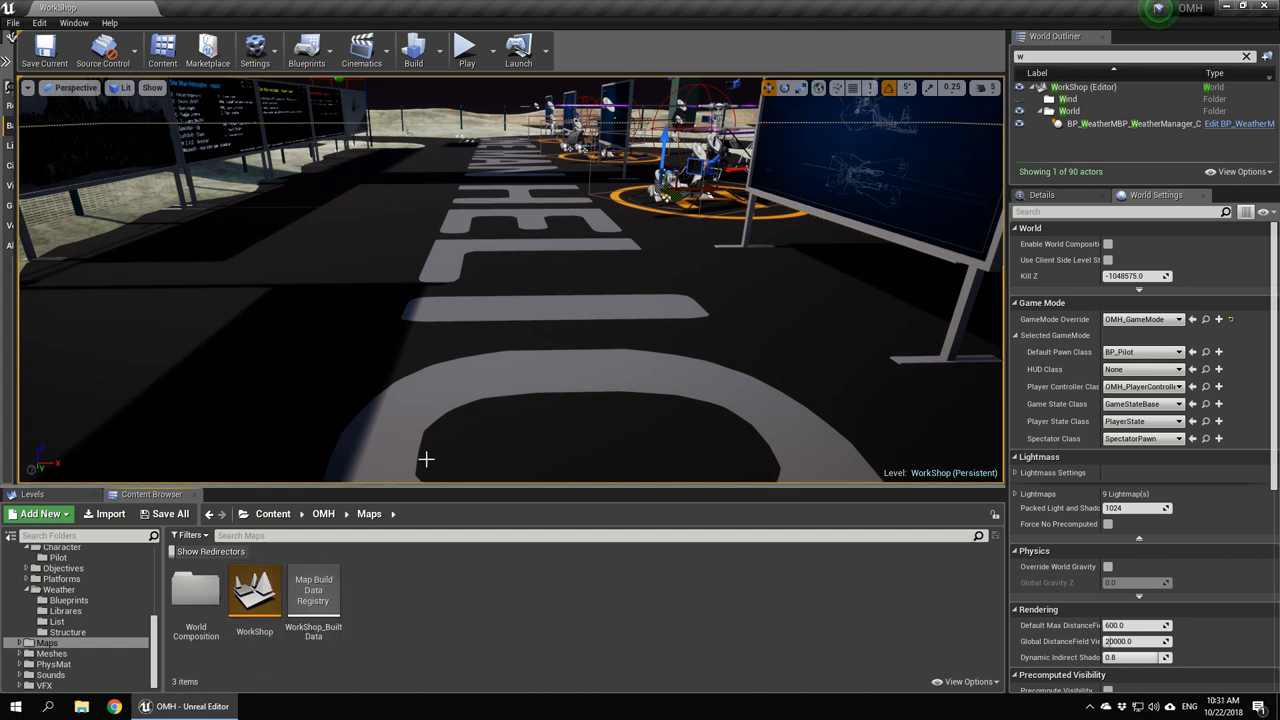
Navigate Meshes > Flyers > RSeries > Flyer_R1 to list its component part folders
{"action": "left_click", "coordinate": [48, 648]}
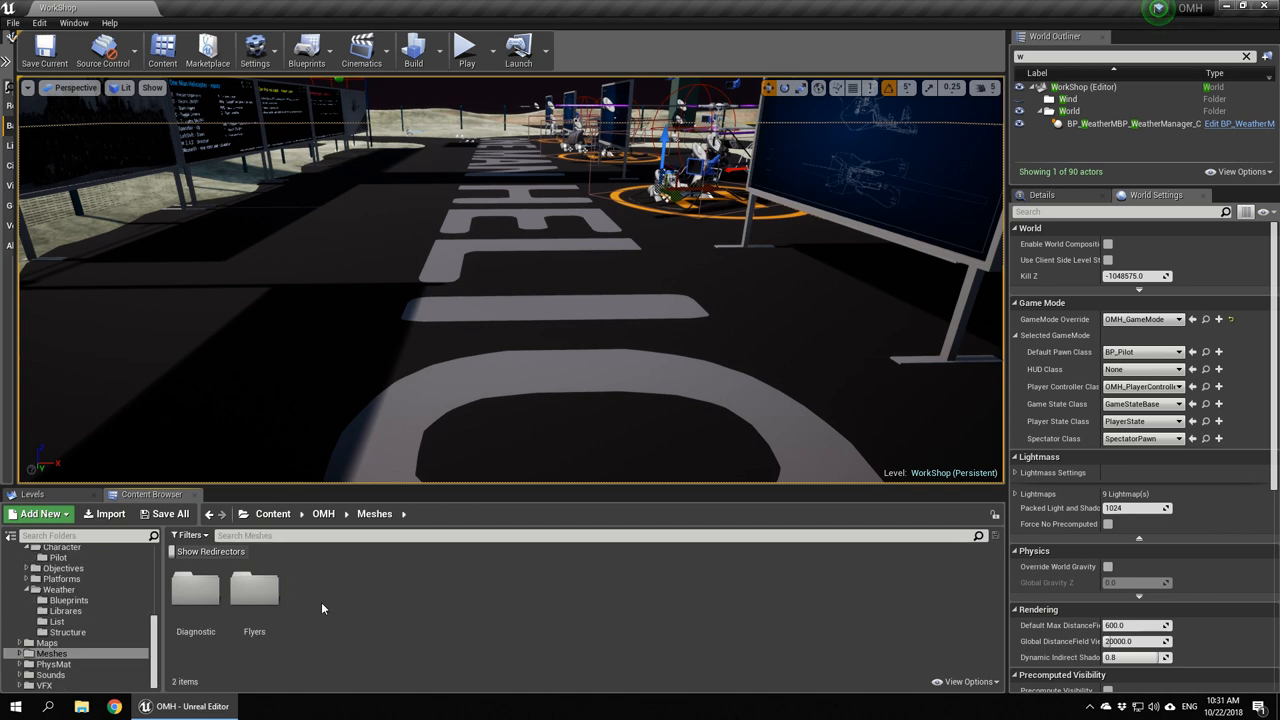
{"action": "mouse_move", "coordinate": [412, 630]}
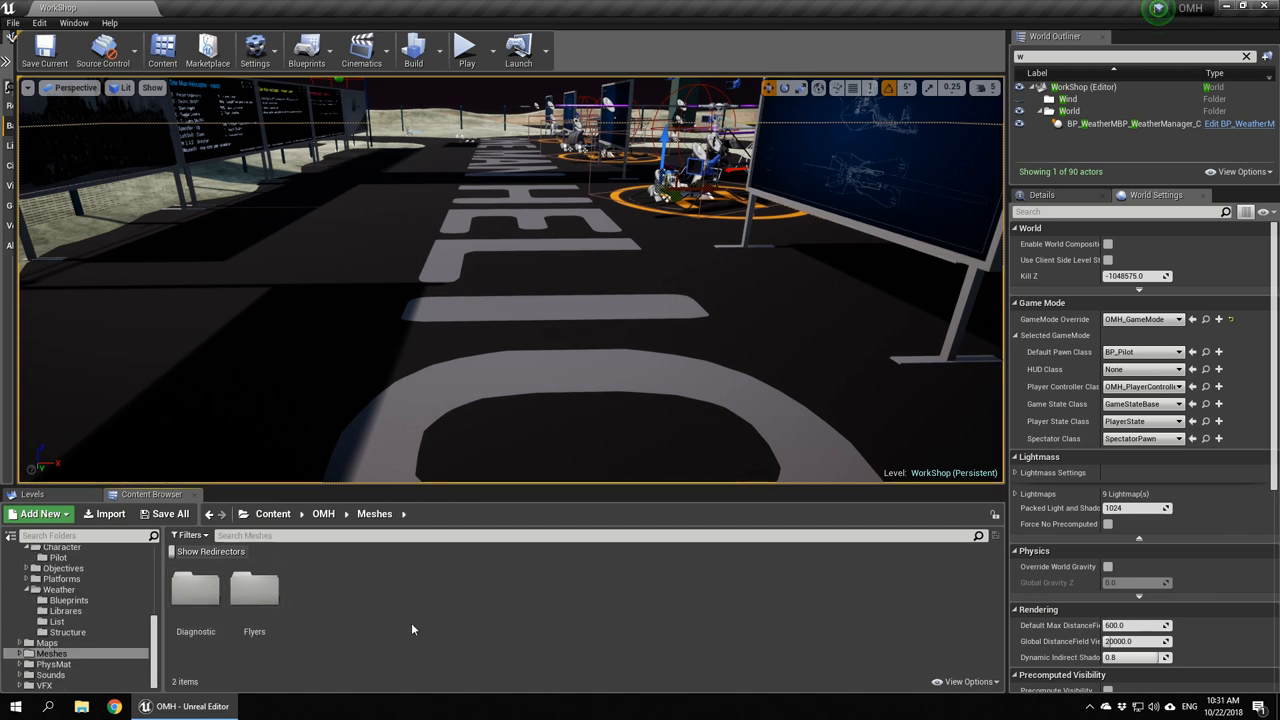
{"action": "left_click", "coordinate": [196, 590]}
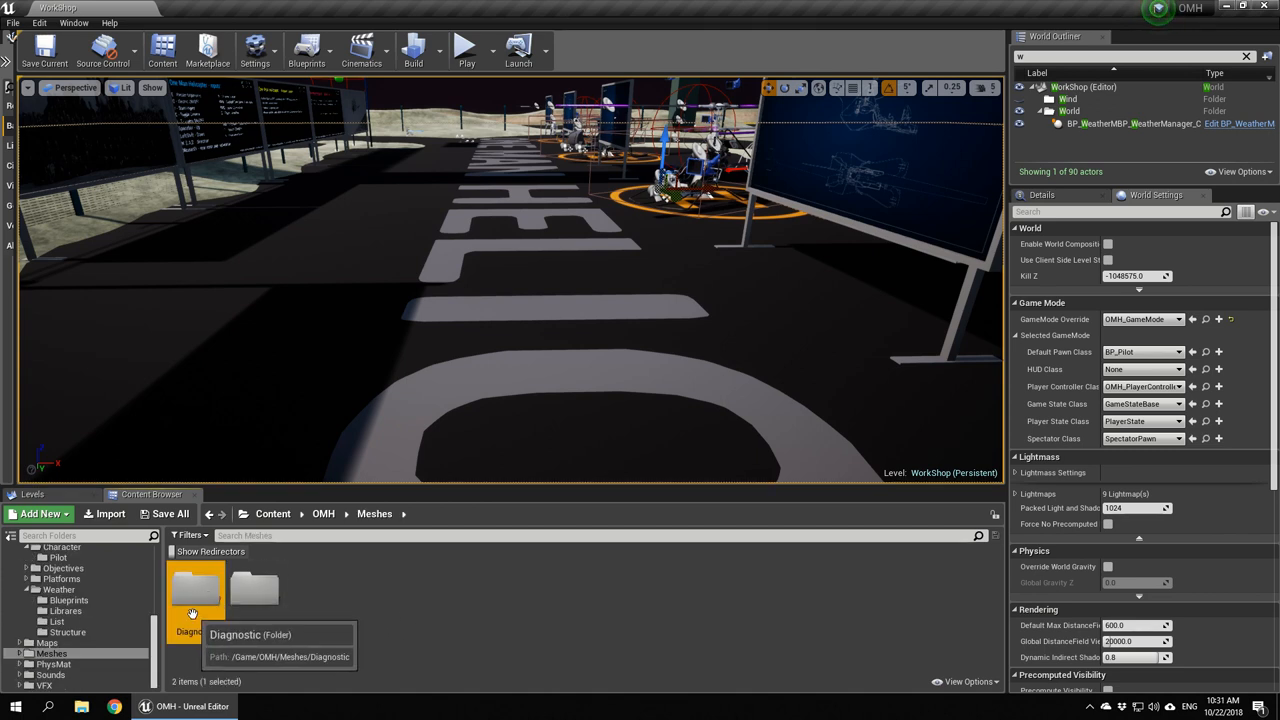
{"action": "double_click", "coordinate": [194, 590]}
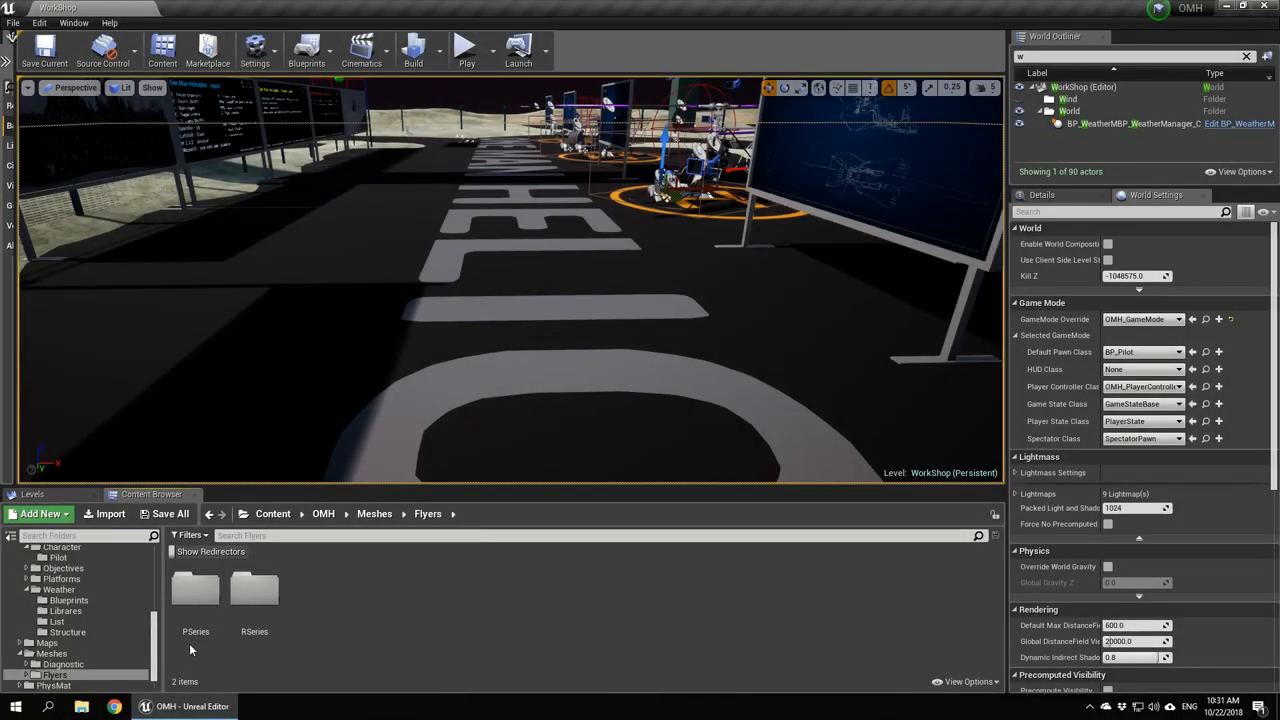
{"action": "double_click", "coordinate": [254, 590]}
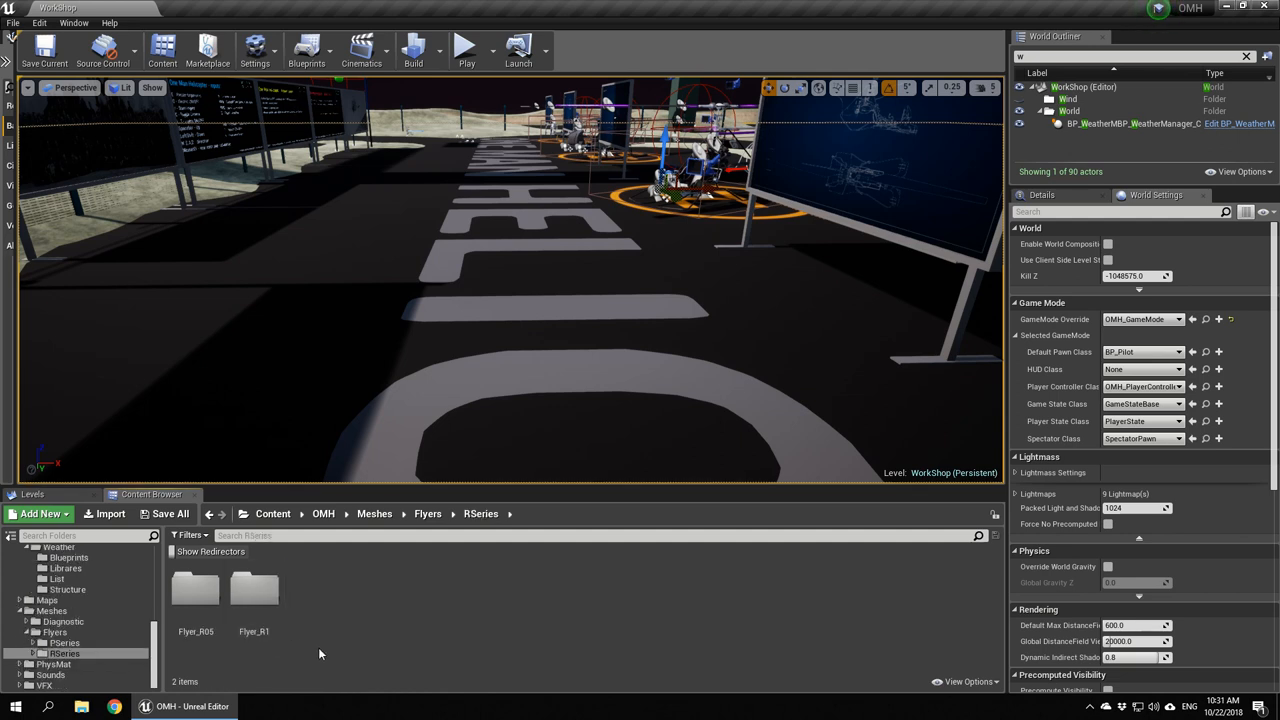
{"action": "double_click", "coordinate": [254, 590]}
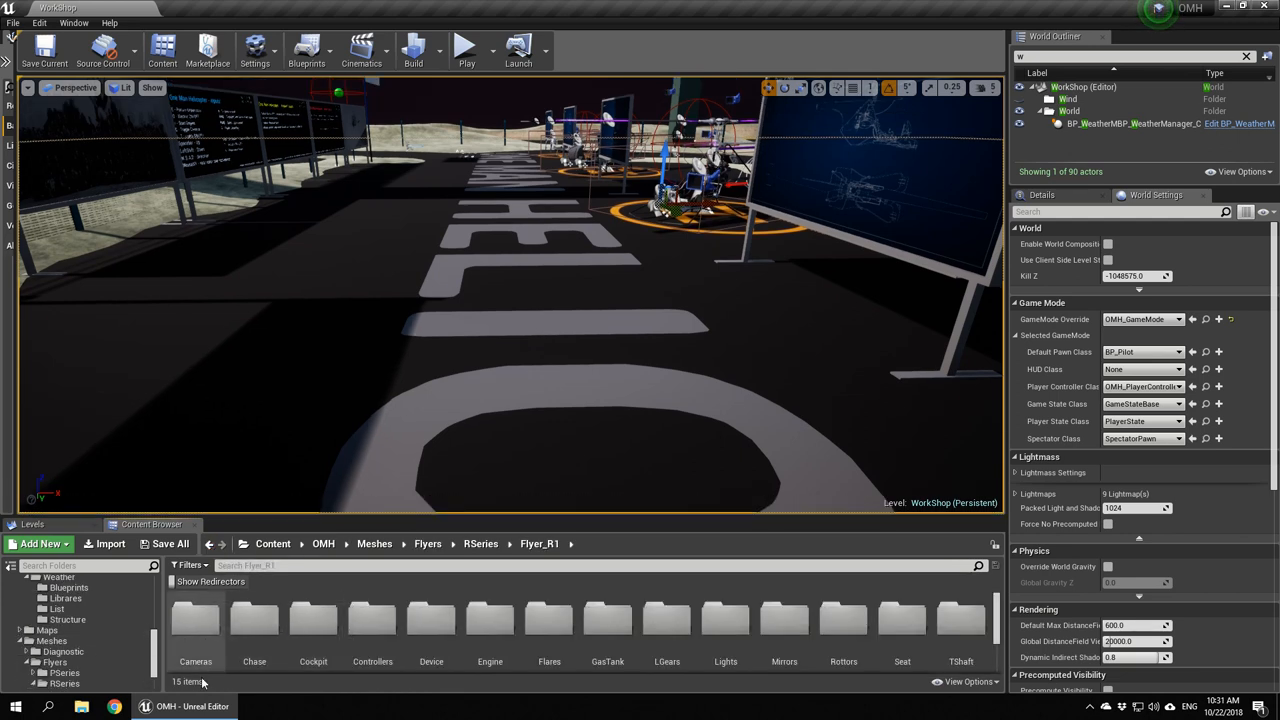
{"action": "mouse_move", "coordinate": [488, 624]}
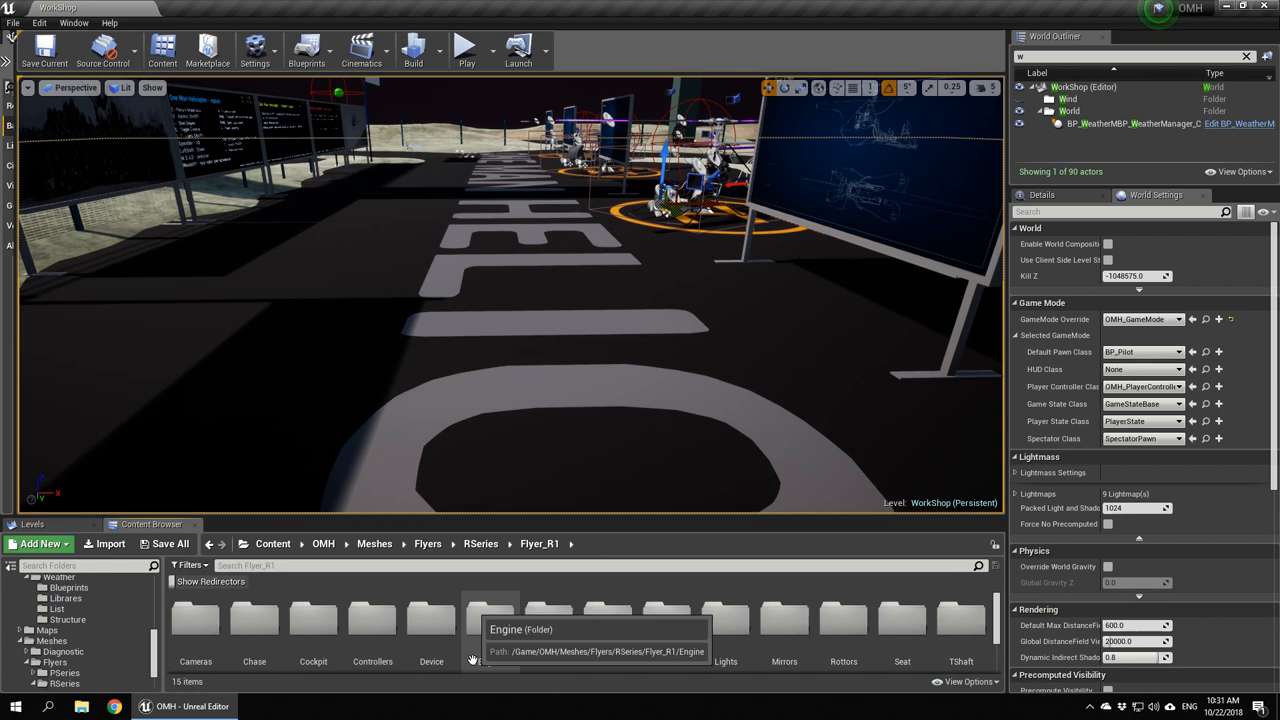
{"action": "mouse_move", "coordinate": [544, 704]}
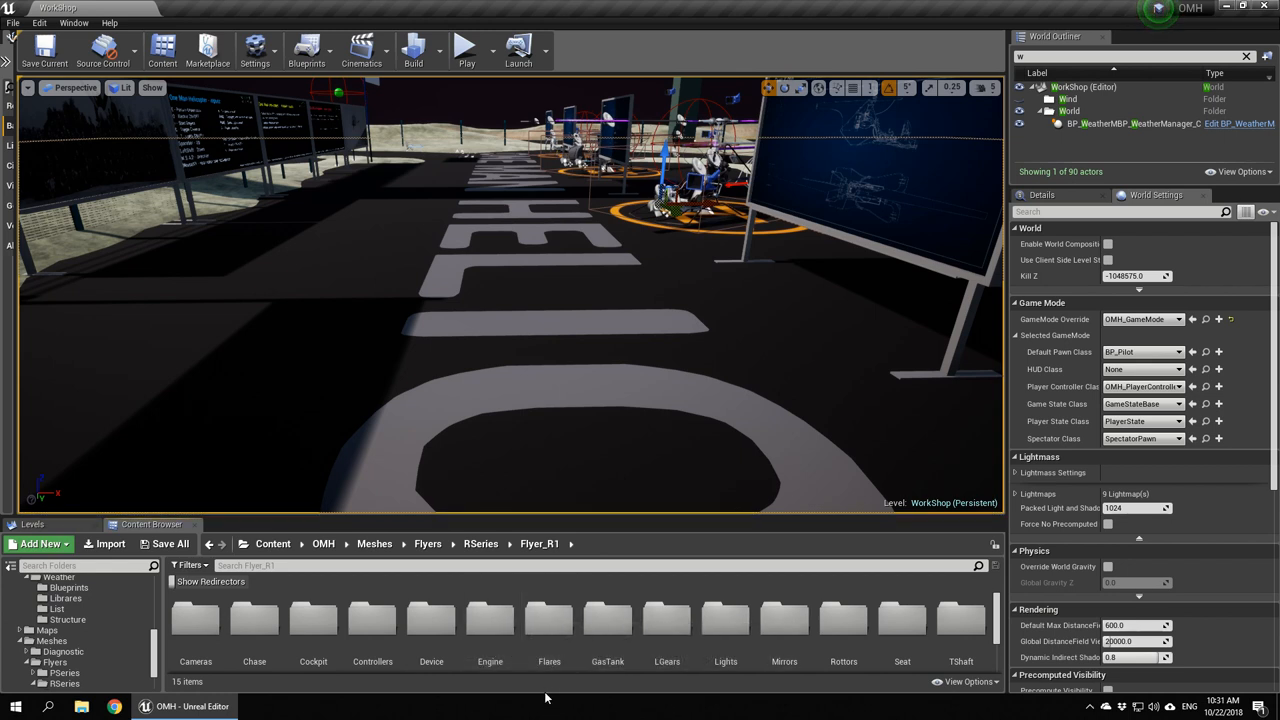
{"action": "mouse_move", "coordinate": [782, 636]}
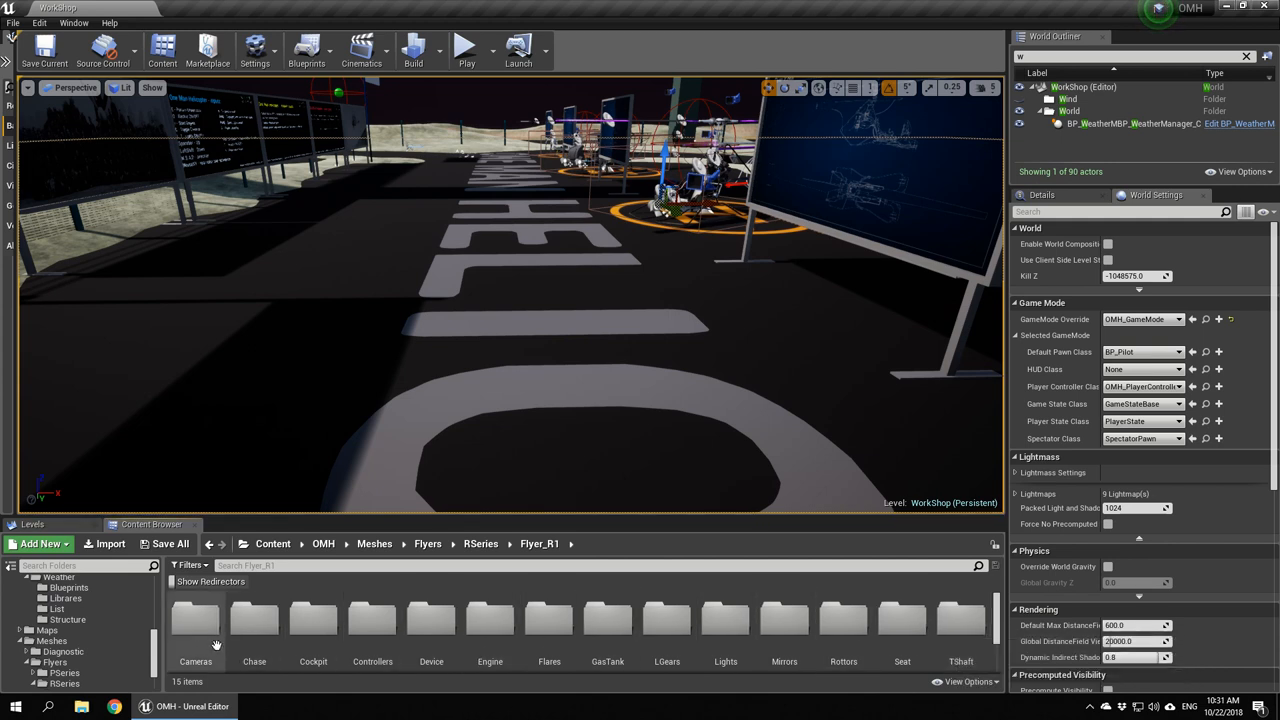
{"action": "mouse_move", "coordinate": [606, 620]}
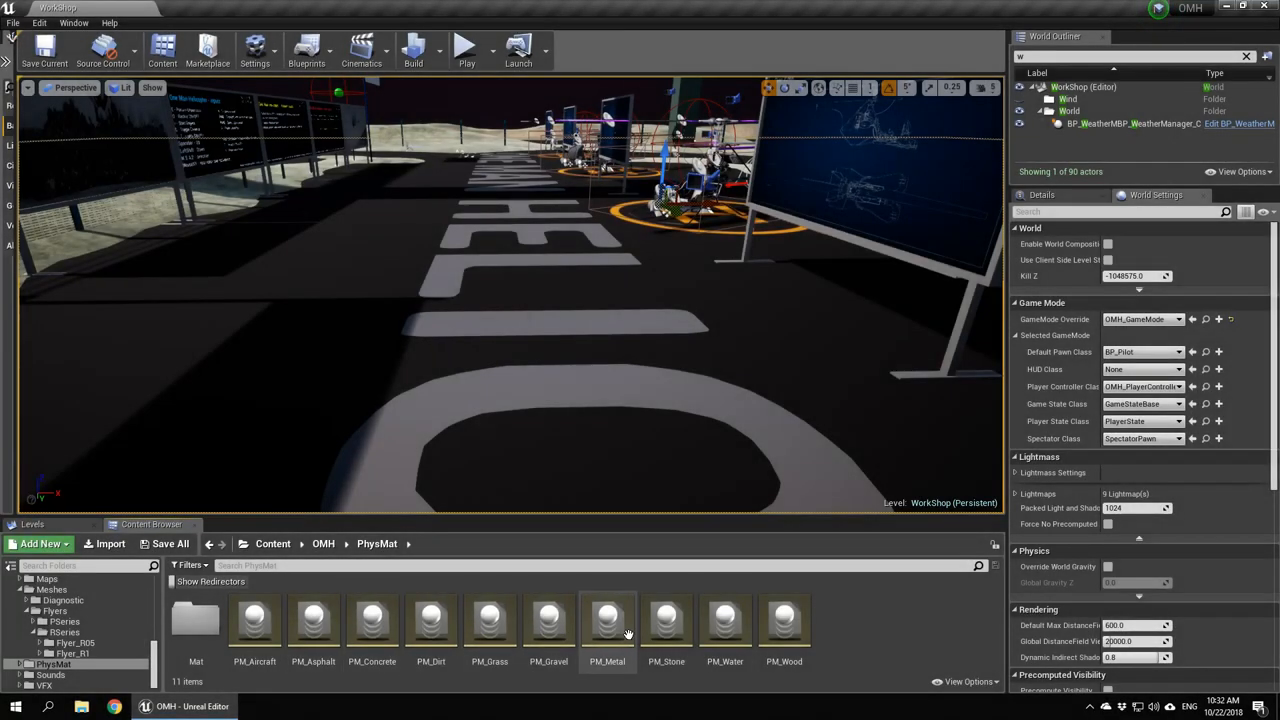
Browse the Sounds wave and cue folders, then return up to the OMH folder for VFX
{"action": "left_click", "coordinate": [206, 544]}
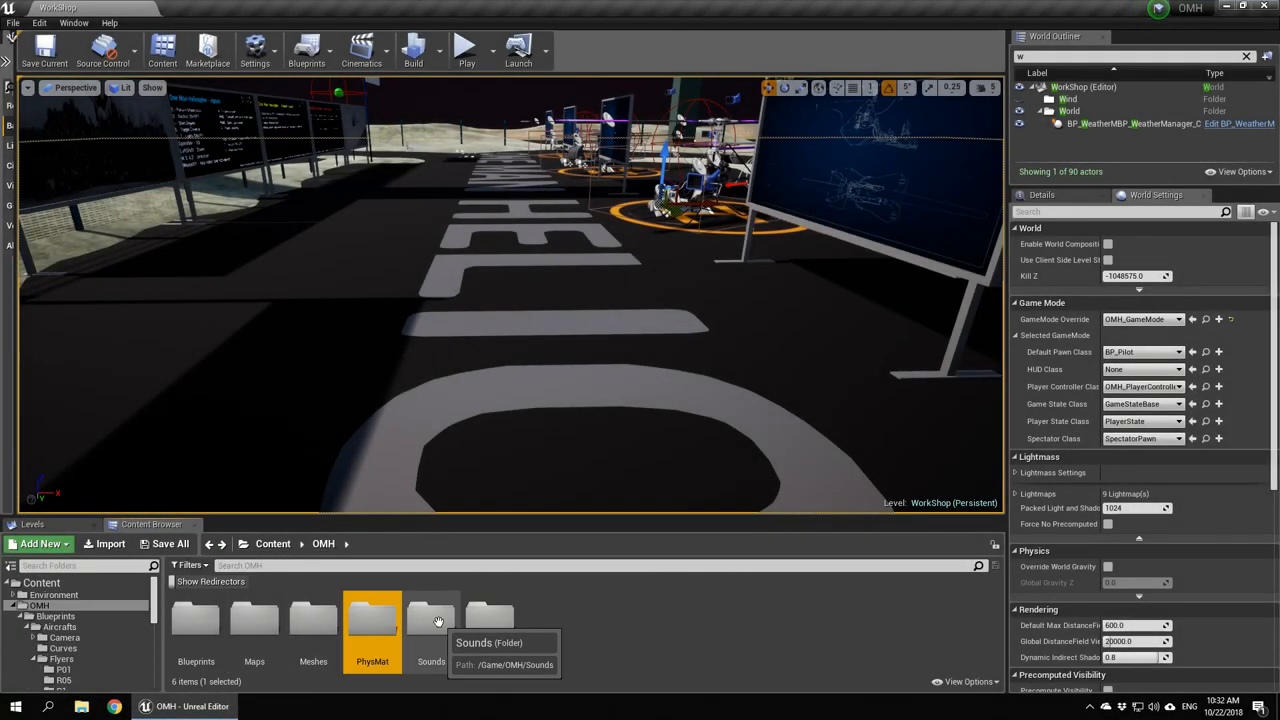
{"action": "mouse_move", "coordinate": [376, 620]}
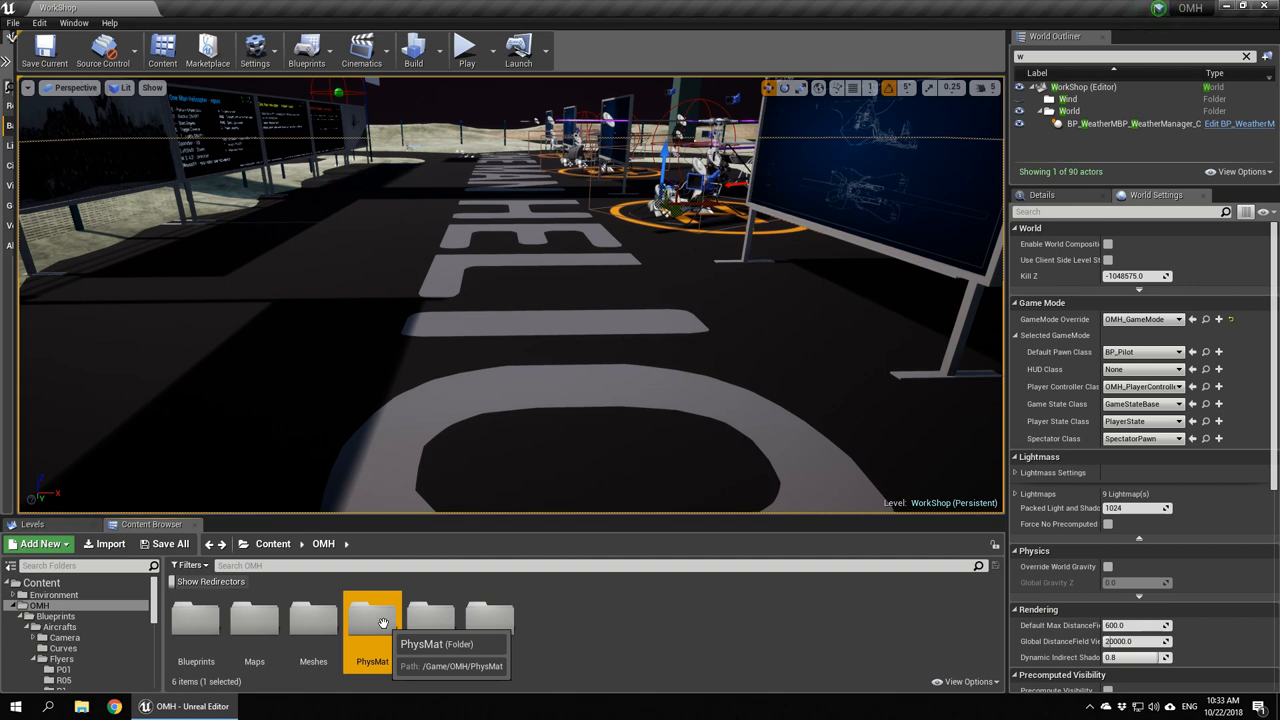
{"action": "mouse_move", "coordinate": [570, 612]}
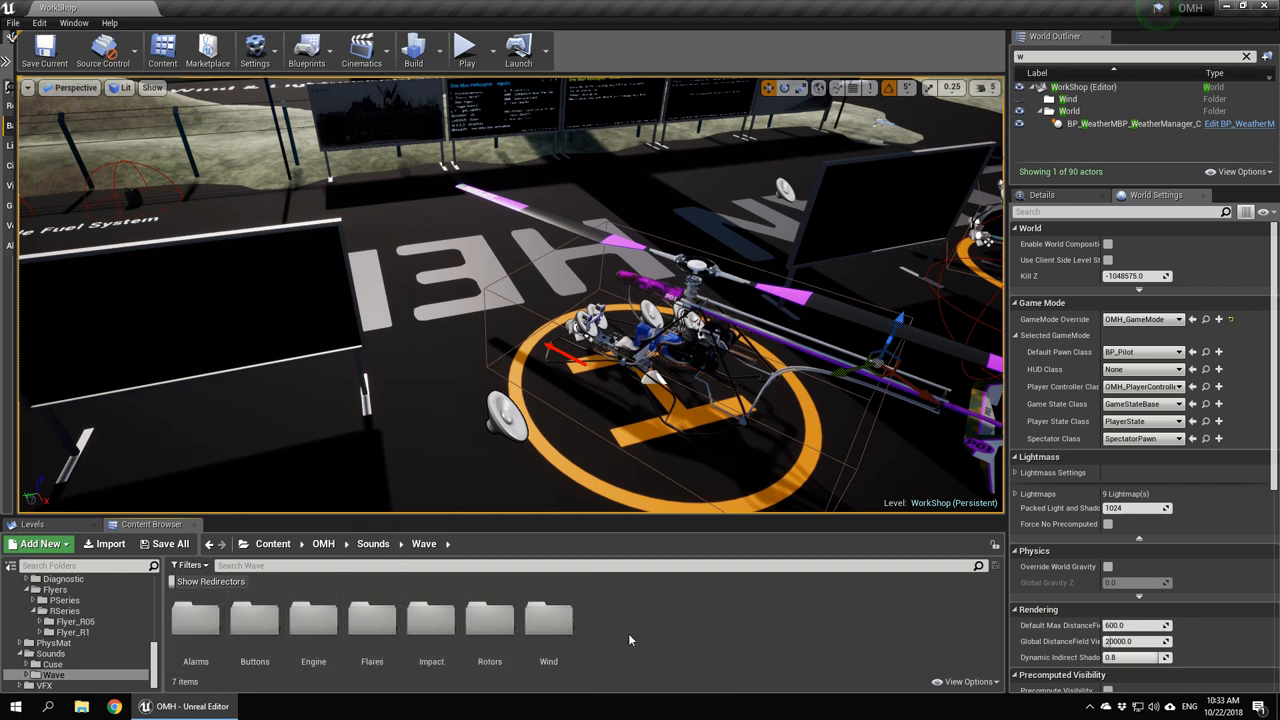
{"action": "left_click", "coordinate": [372, 544]}
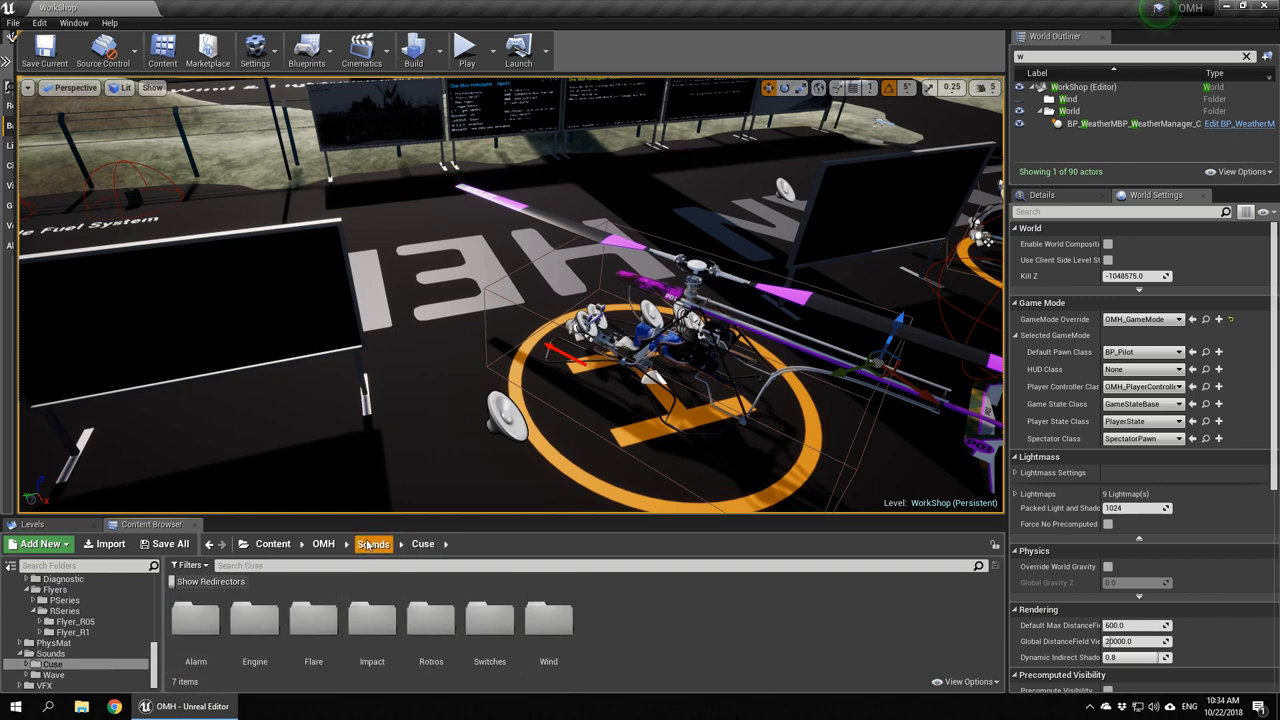
{"action": "left_click", "coordinate": [324, 544]}
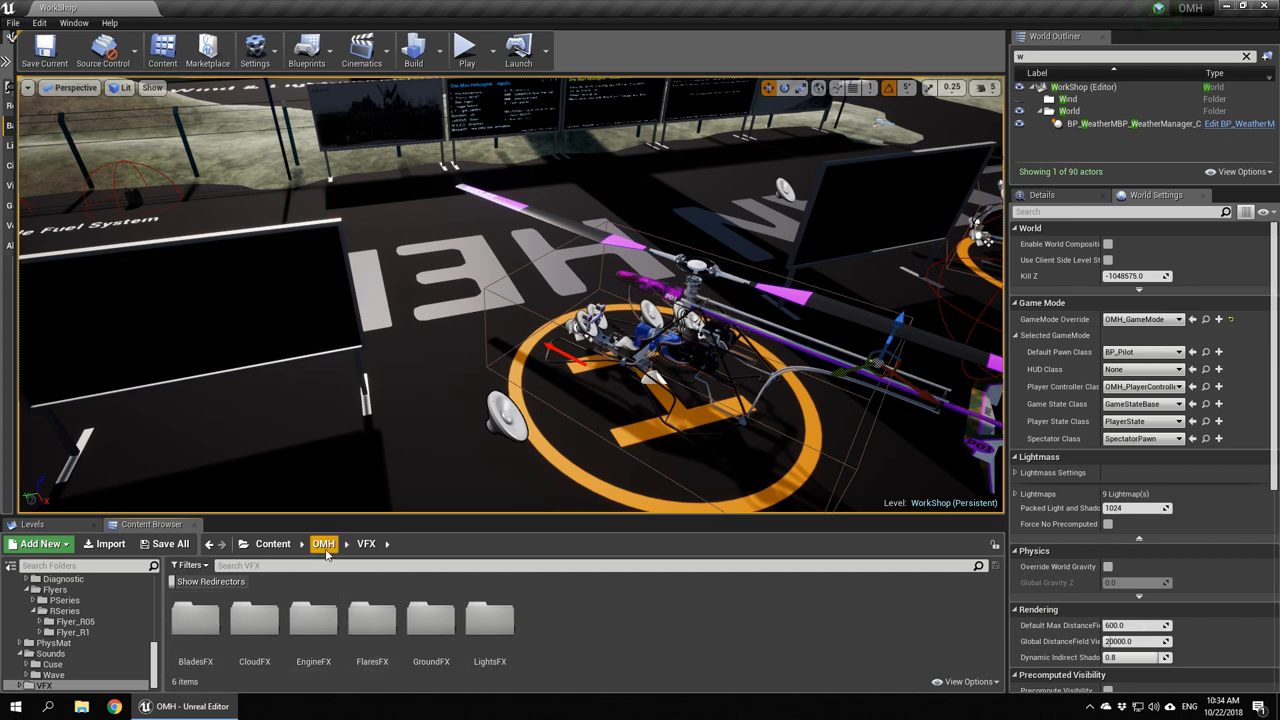
Select the R1 helicopter in the viewport and scroll its Details panel to the extra equipment section
{"action": "double_click", "coordinate": [492, 620]}
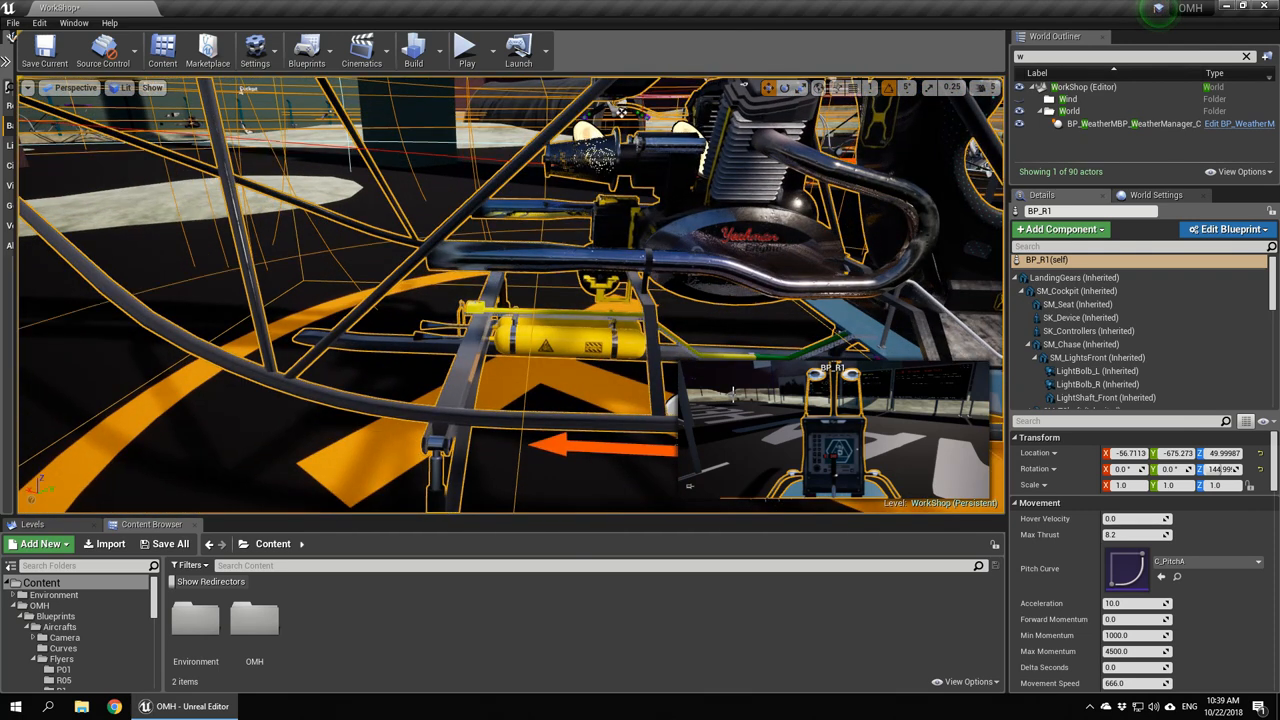
{"action": "scroll", "scroll_direction": "down", "scroll_amount": 3}
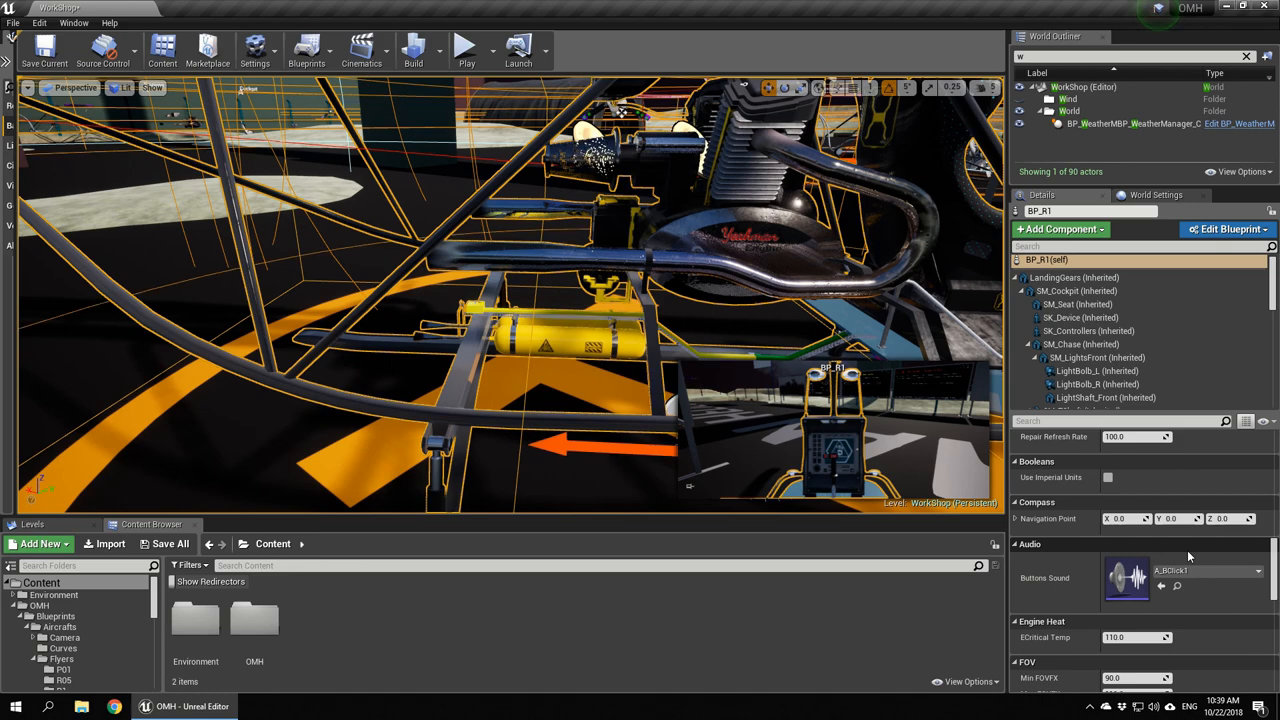
{"action": "scroll", "scroll_direction": "down", "scroll_amount": 3}
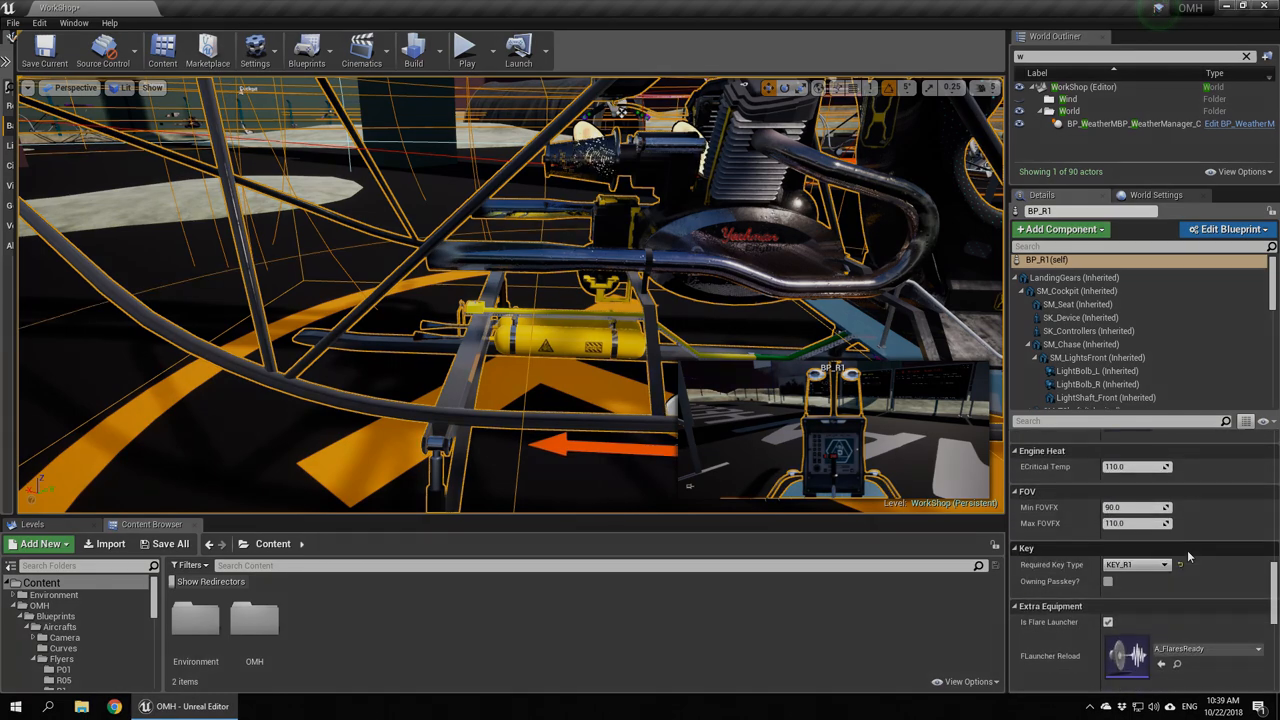
{"action": "scroll", "scroll_direction": "down", "scroll_amount": 3}
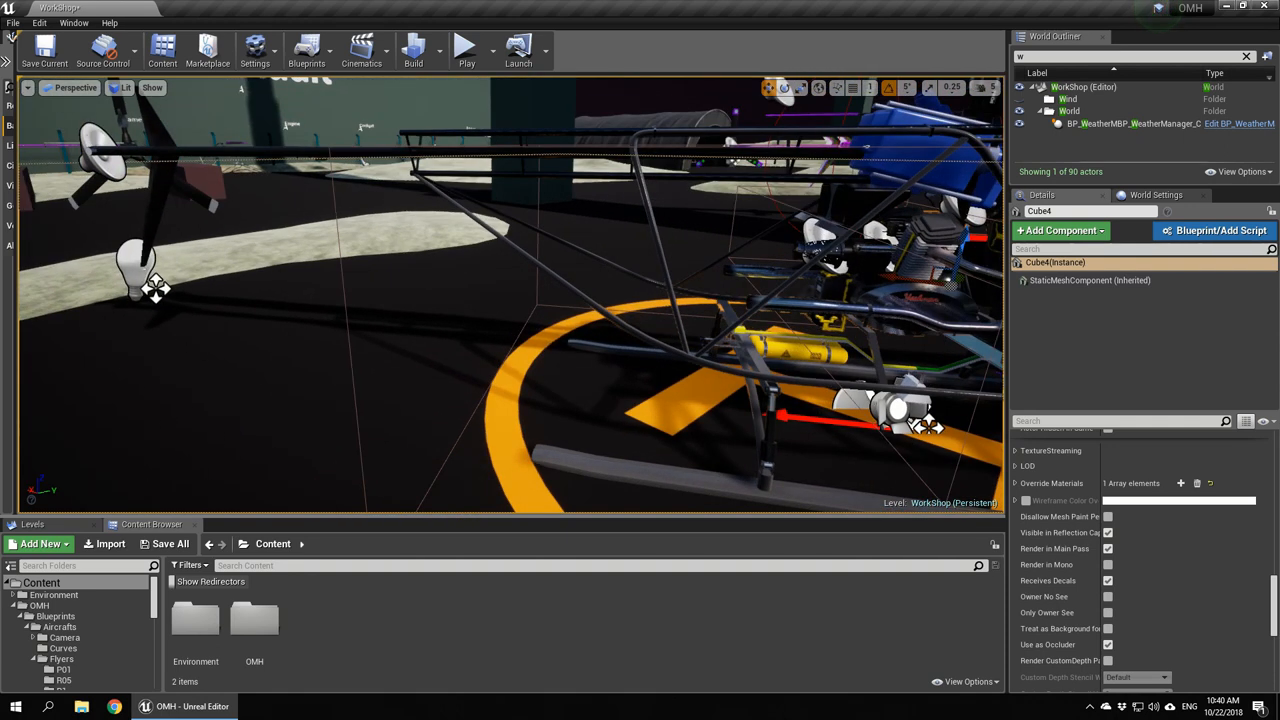
{"action": "mouse_move", "coordinate": [460, 296]}
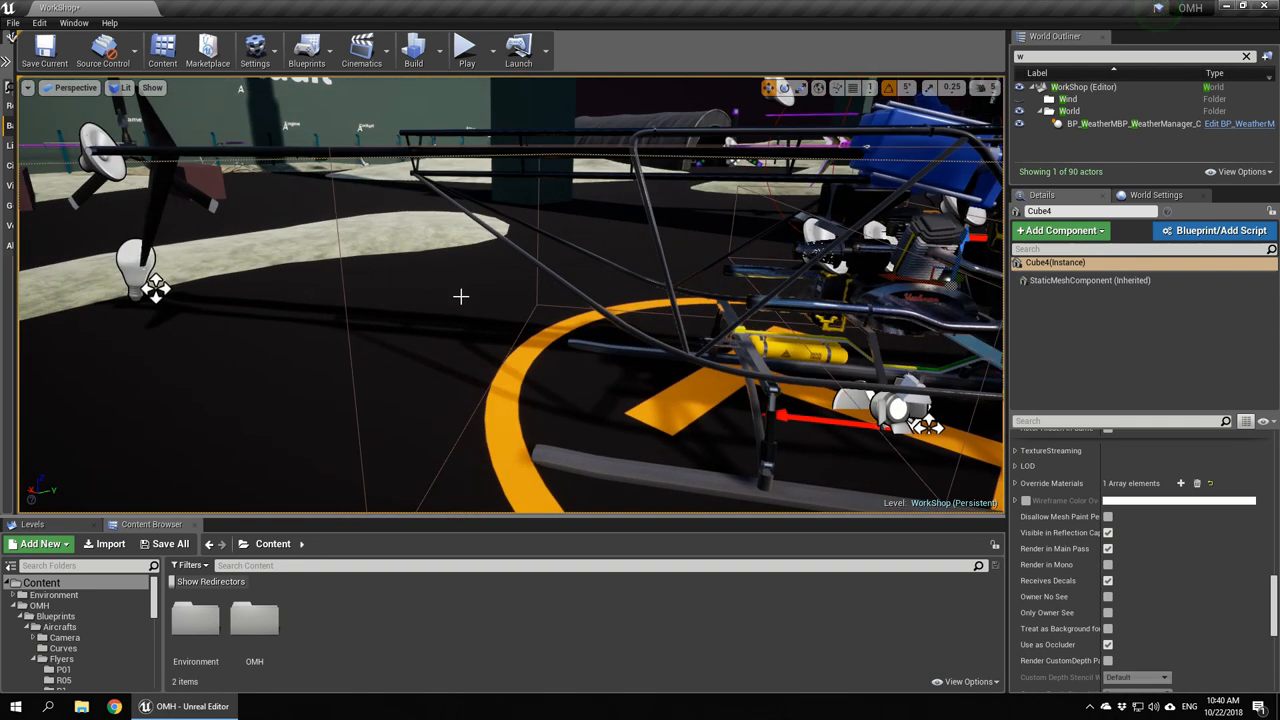
{"action": "mouse_move", "coordinate": [288, 204]}
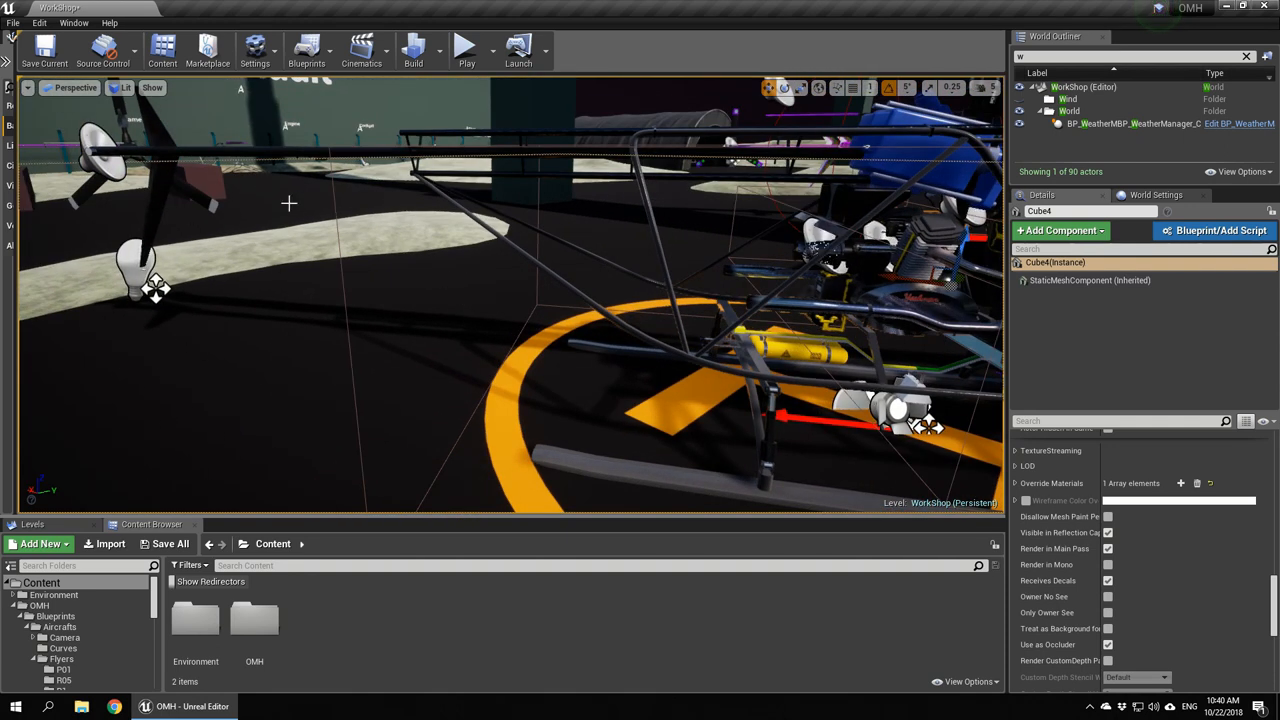
Play the level to test the flare system, stop the session, then start playing again
{"action": "left_click", "coordinate": [464, 48]}
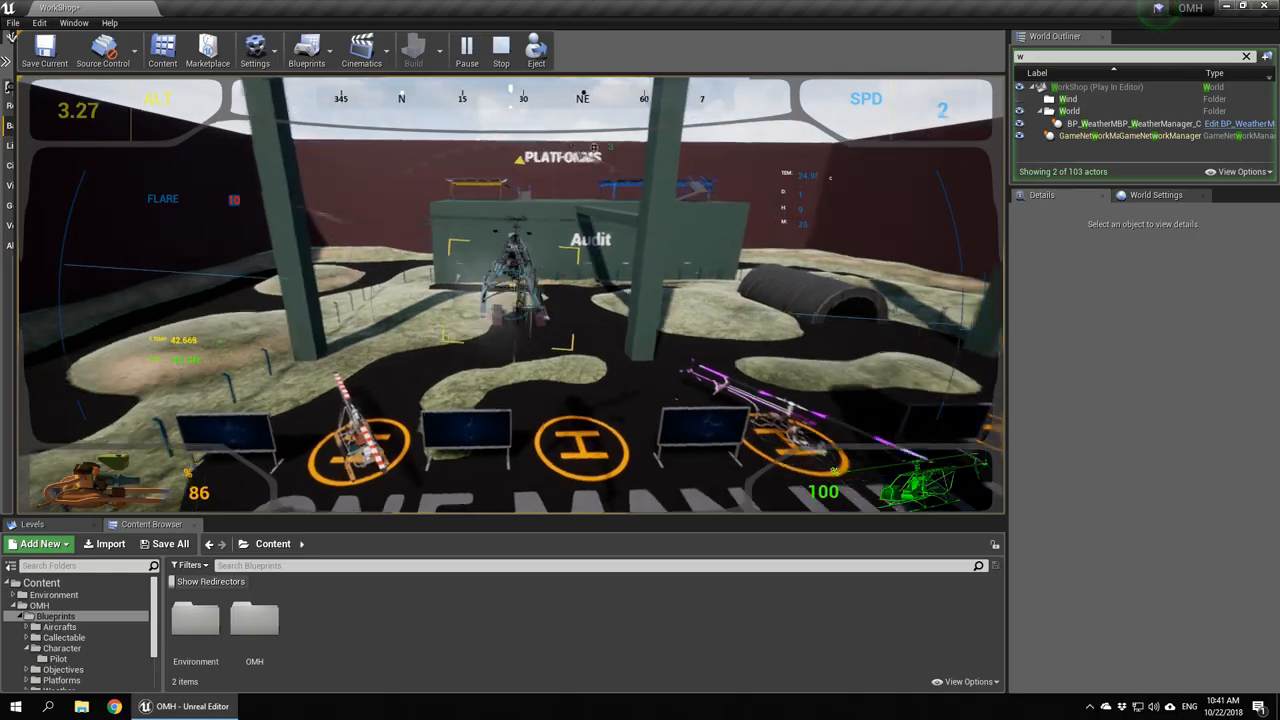
{"action": "left_click", "coordinate": [496, 56]}
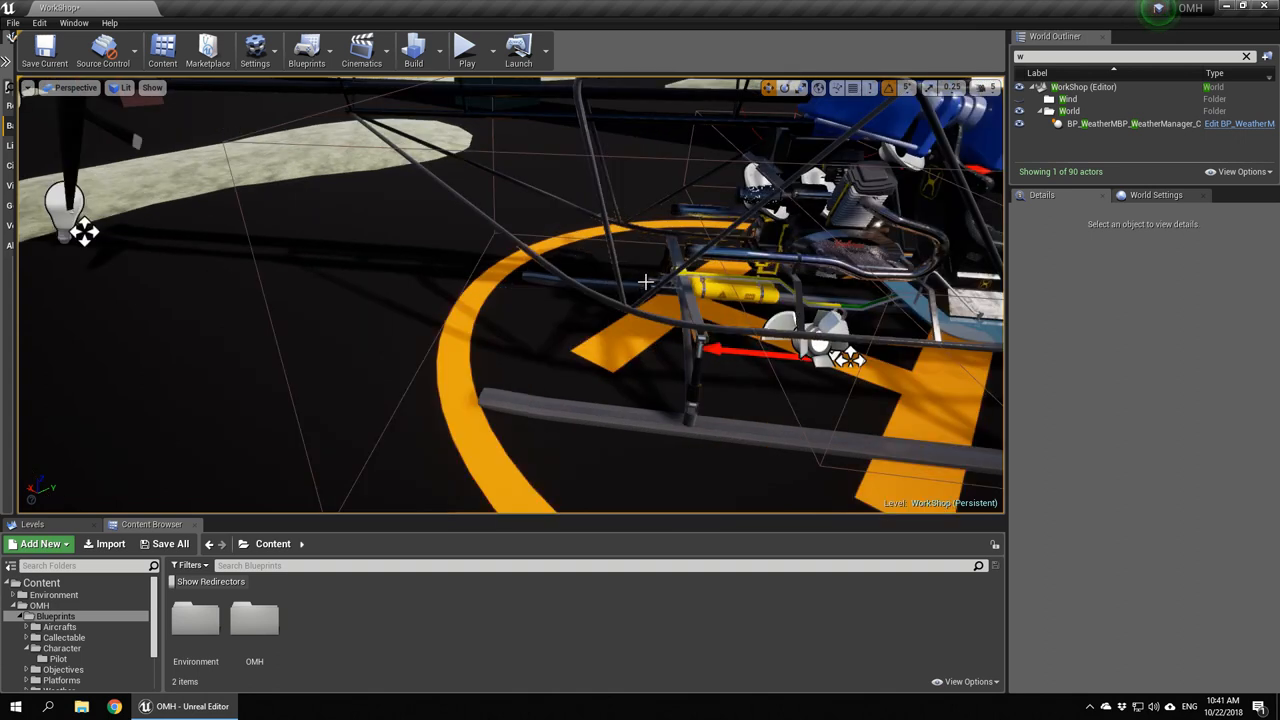
{"action": "mouse_move", "coordinate": [584, 268]}
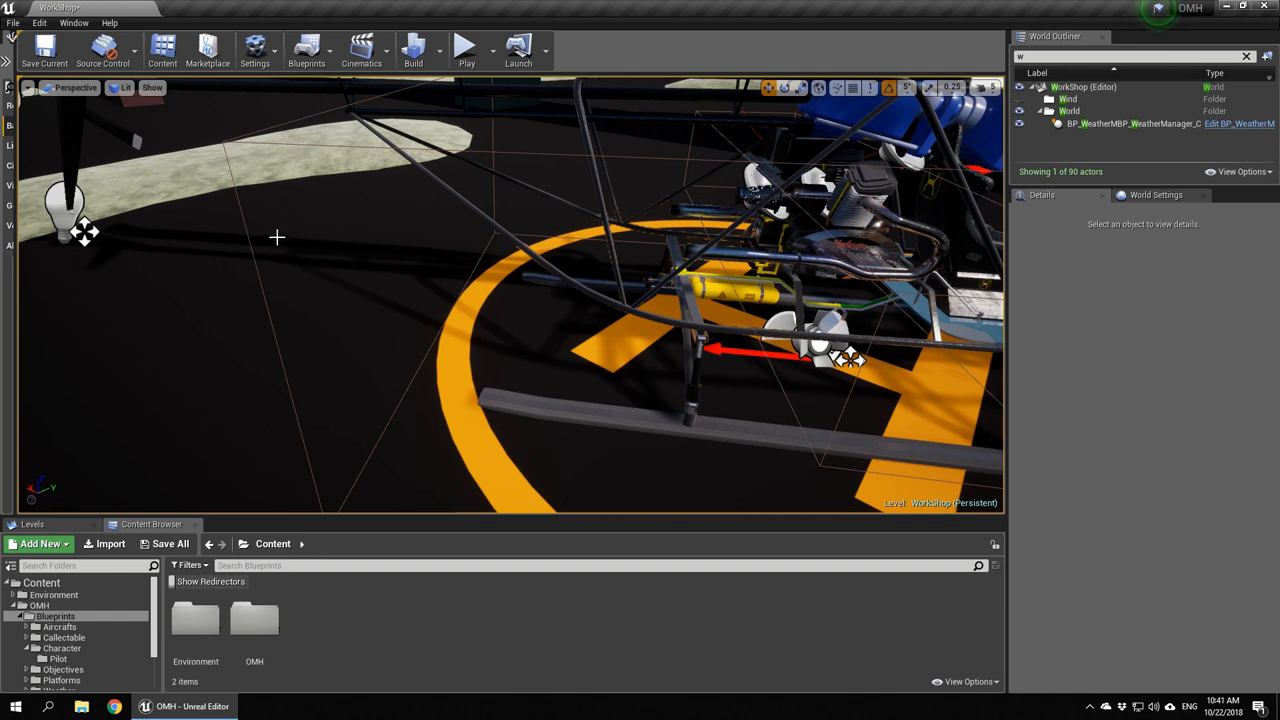
{"action": "left_click", "coordinate": [464, 48]}
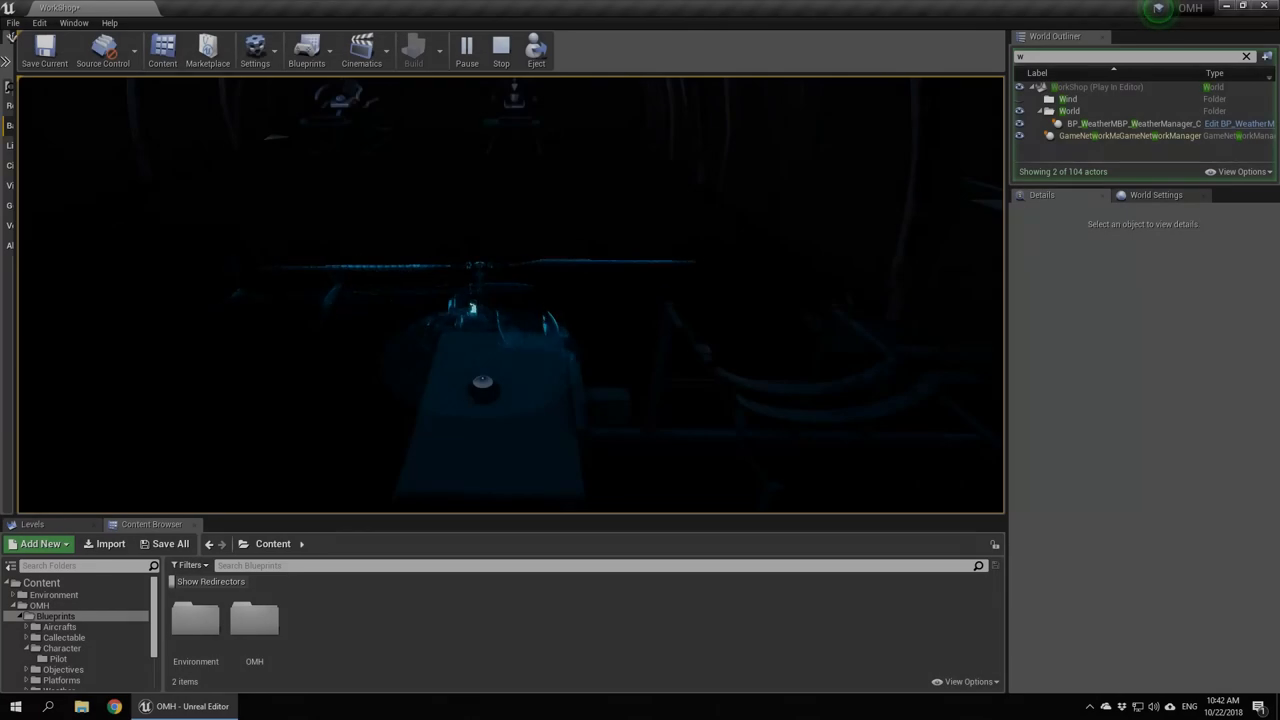